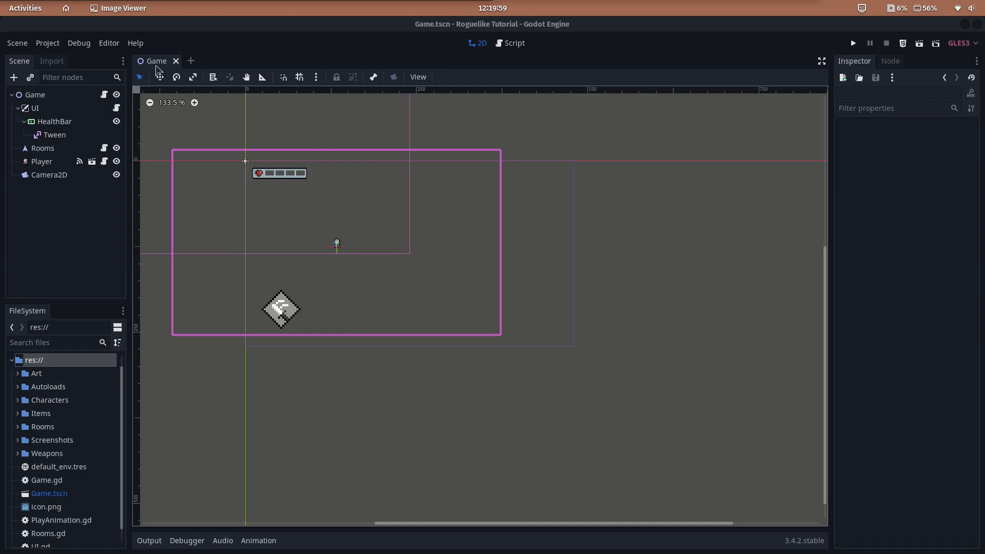
# Create a PanelContainer node as a child of the UI node, beside HealthBar
pyautogui.click(34, 108)
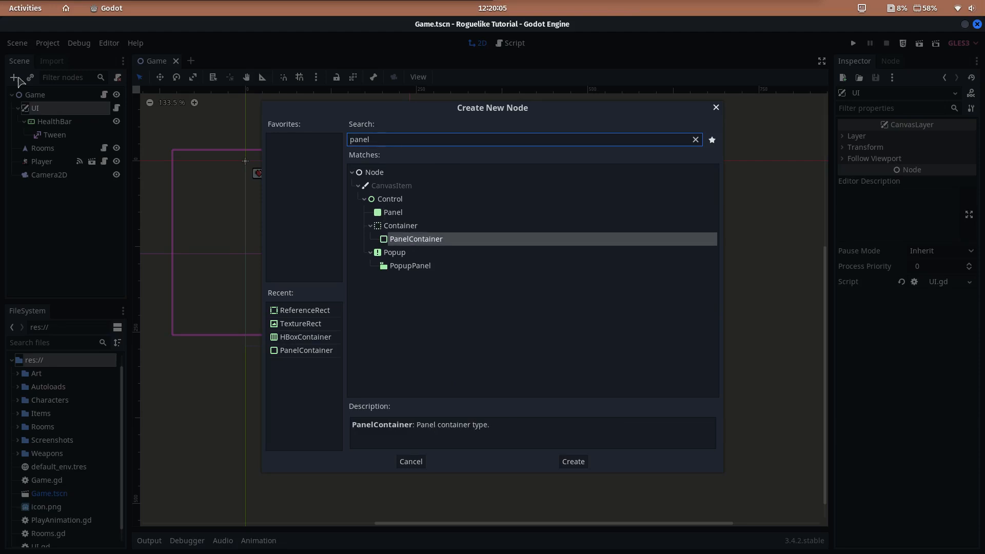
pyautogui.click(571, 461)
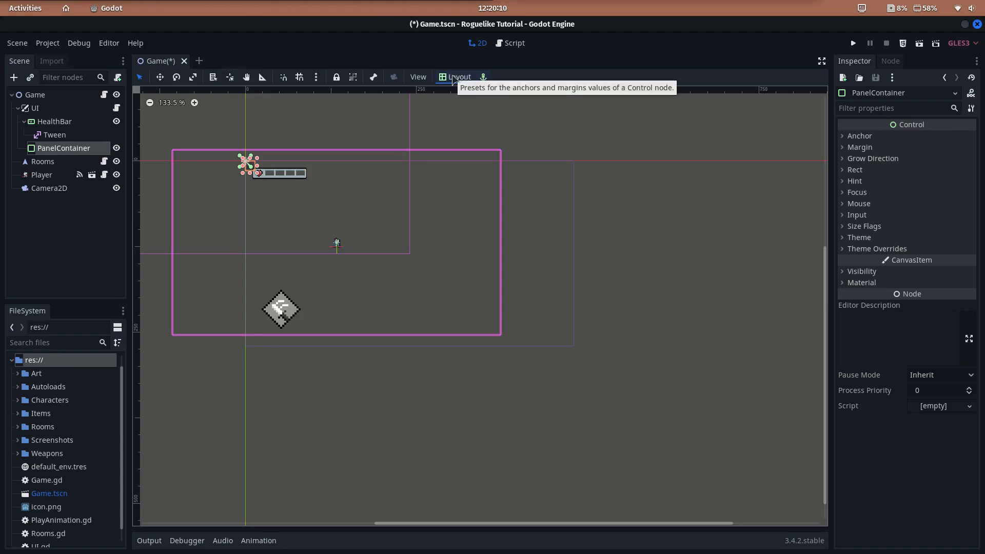
# Anchor the PanelContainer at Center Bottom with horizontal grow direction set to Both
pyautogui.click(458, 77)
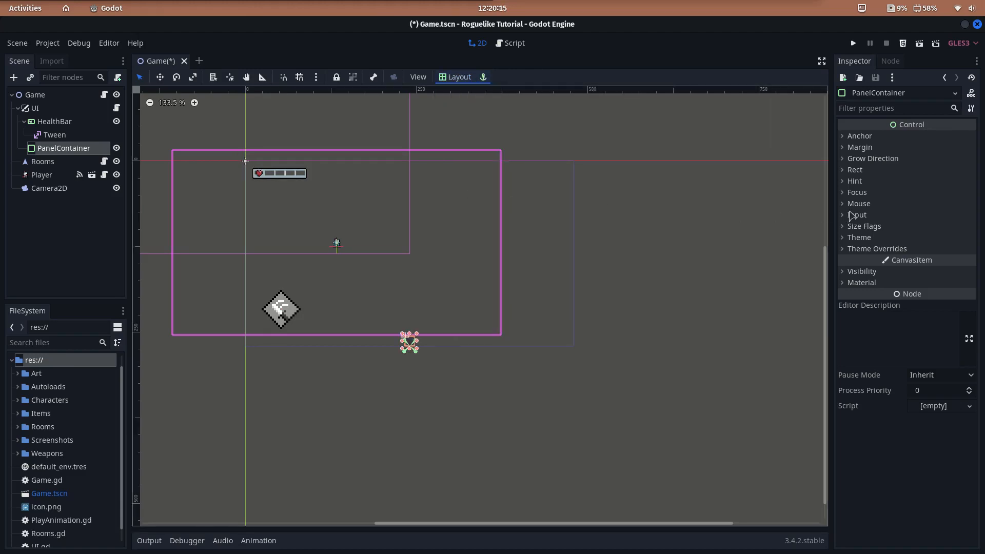
pyautogui.click(854, 170)
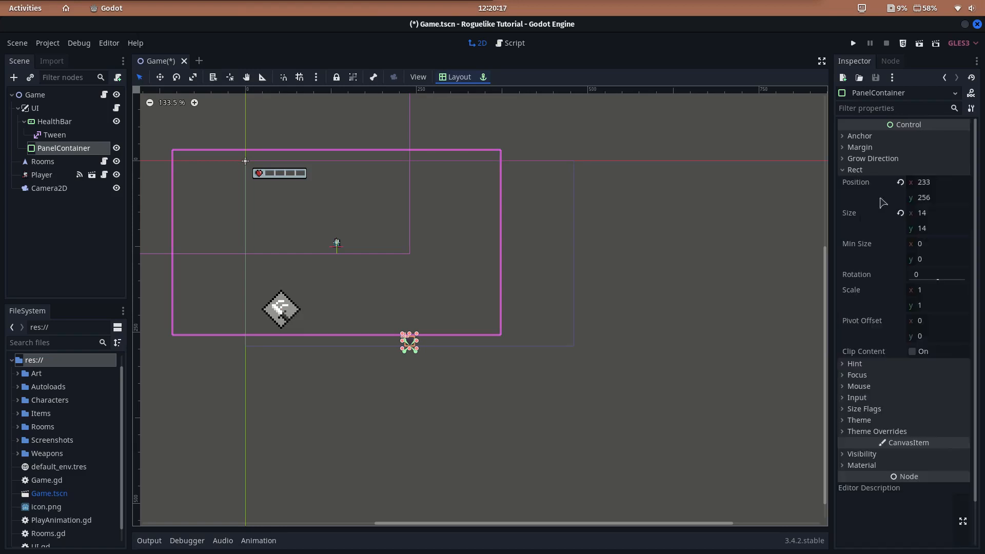
pyautogui.click(936, 197)
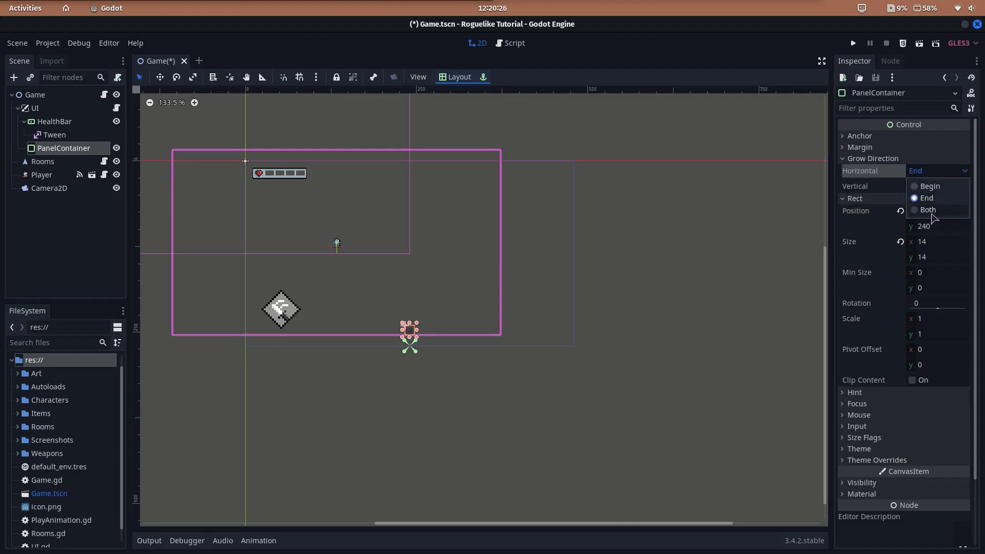
pyautogui.click(927, 210)
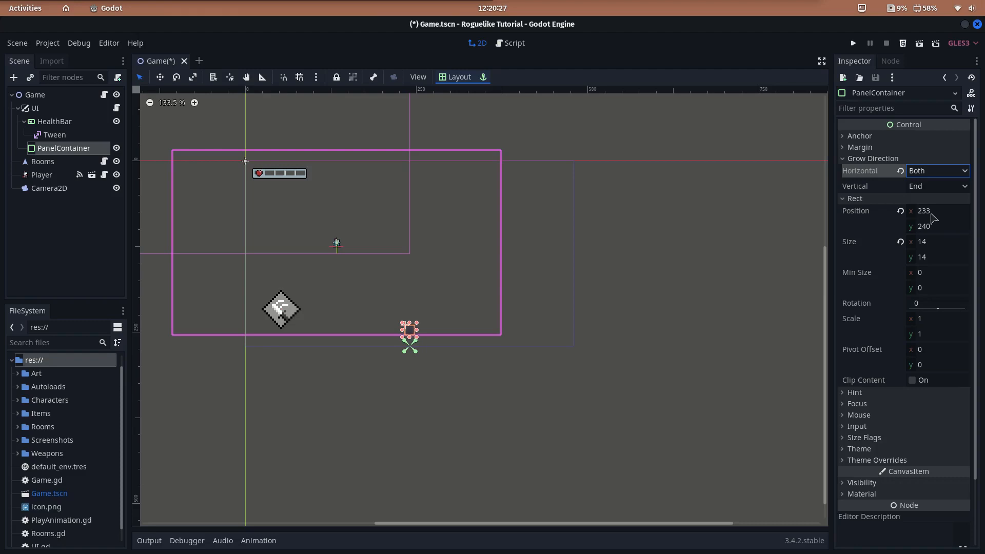
pyautogui.click(13, 77)
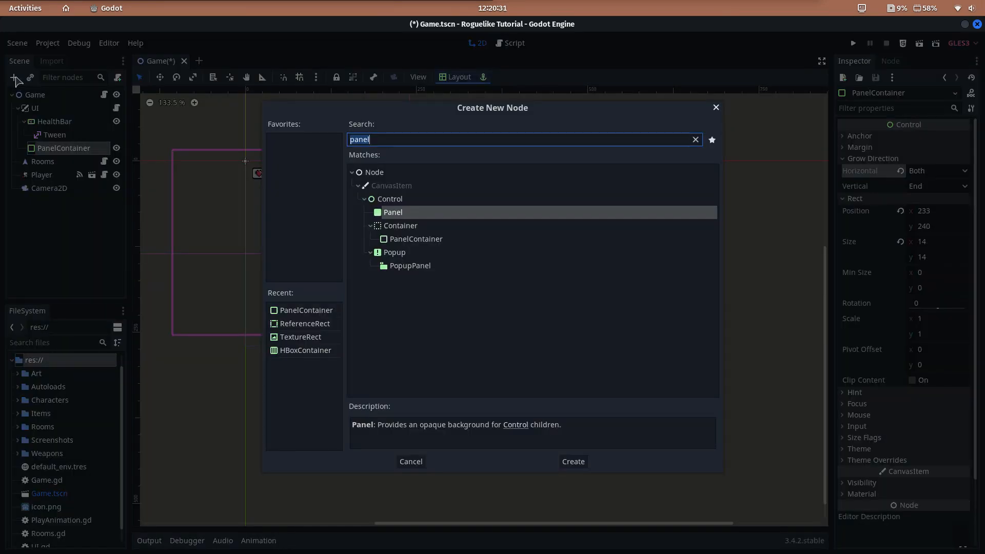
# Create an HBoxContainer named Inventory inside the PanelContainer
pyautogui.write('hboxcon')
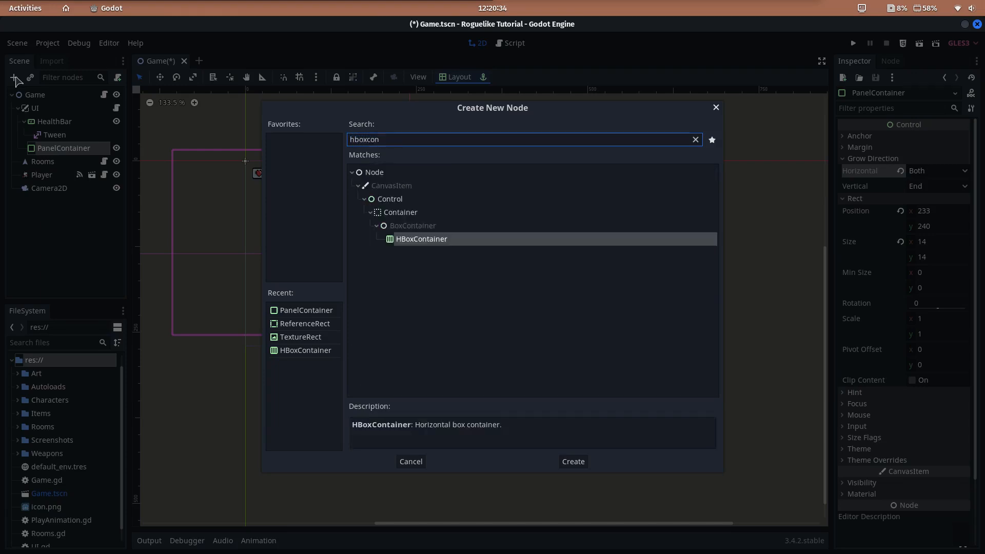
pyautogui.click(571, 461)
pyautogui.write('Inventory')
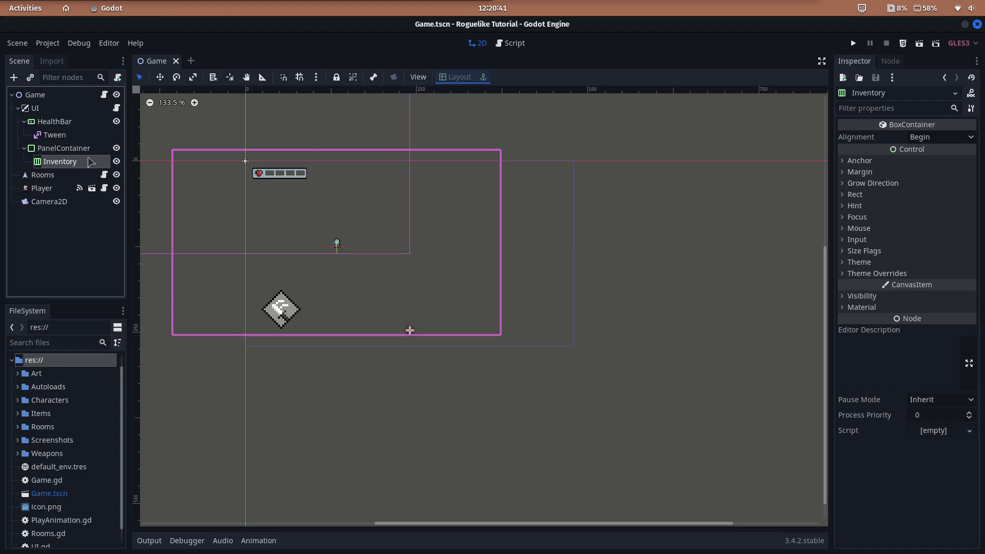
pyautogui.rightClick(32, 360)
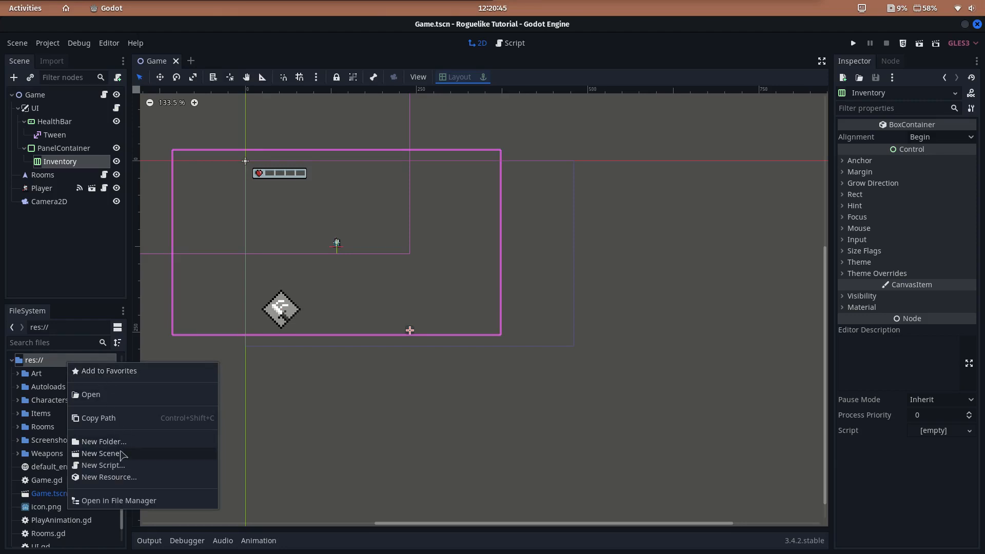
# Build an InventoryItem TextureRect scene showing Hammer.png, Keep Aspect Centered, minimum size 16
pyautogui.click(102, 453)
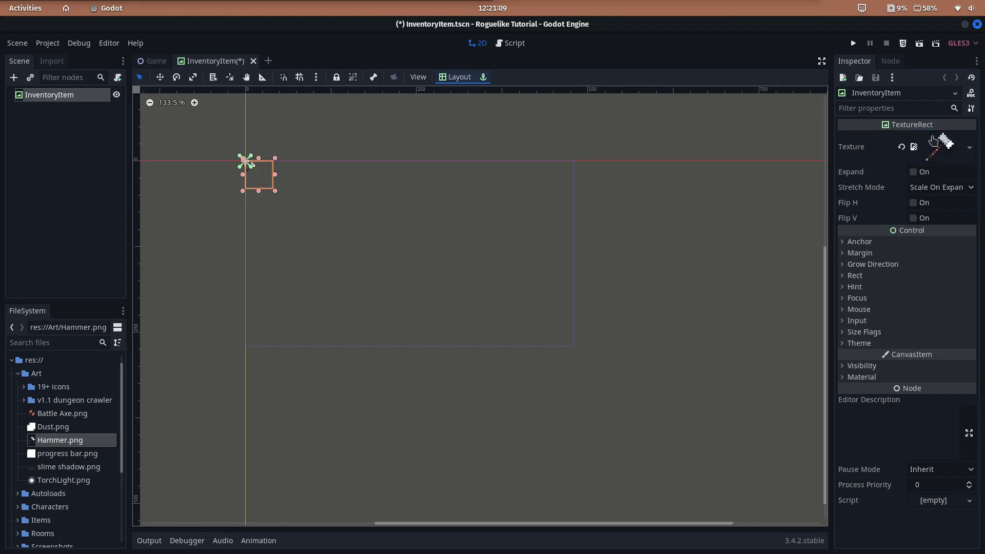
pyautogui.click(941, 187)
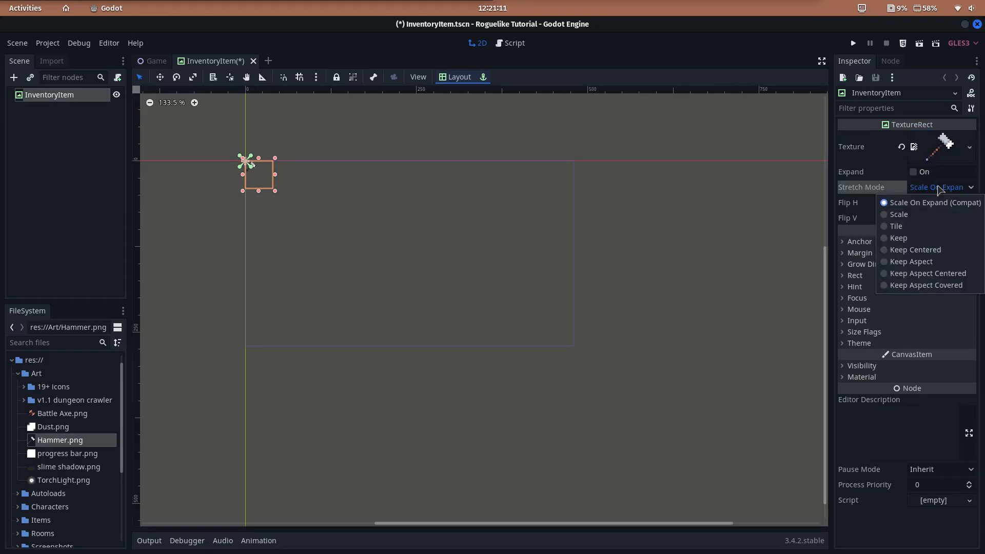
pyautogui.click(927, 274)
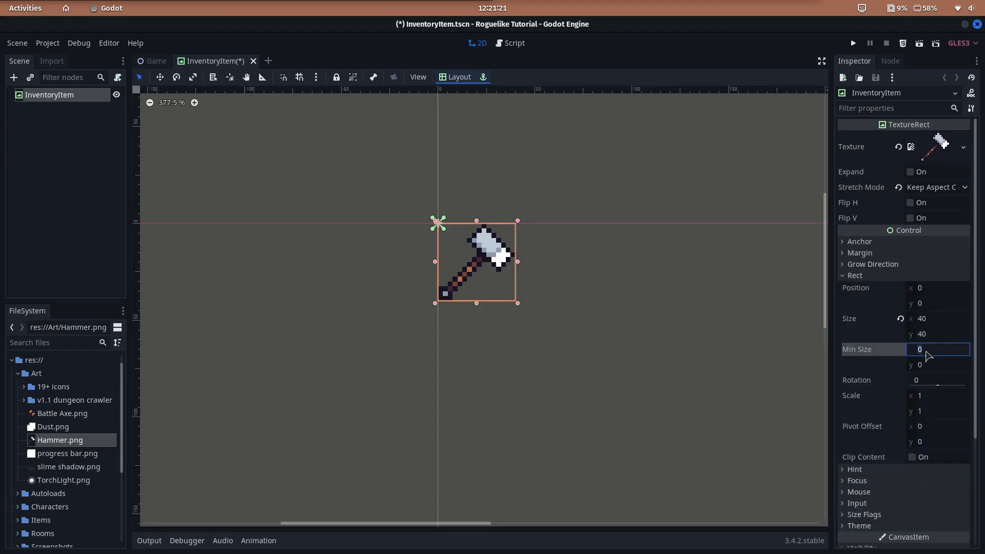
pyautogui.write('16')
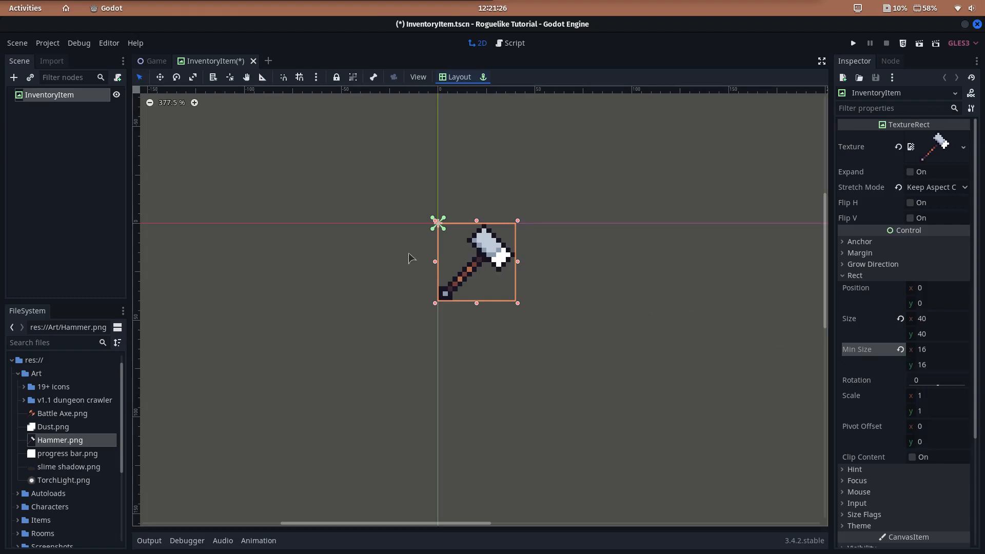
# Add a ReferenceRect border to InventoryItem, not editor-only, with border width 2
pyautogui.click(14, 76)
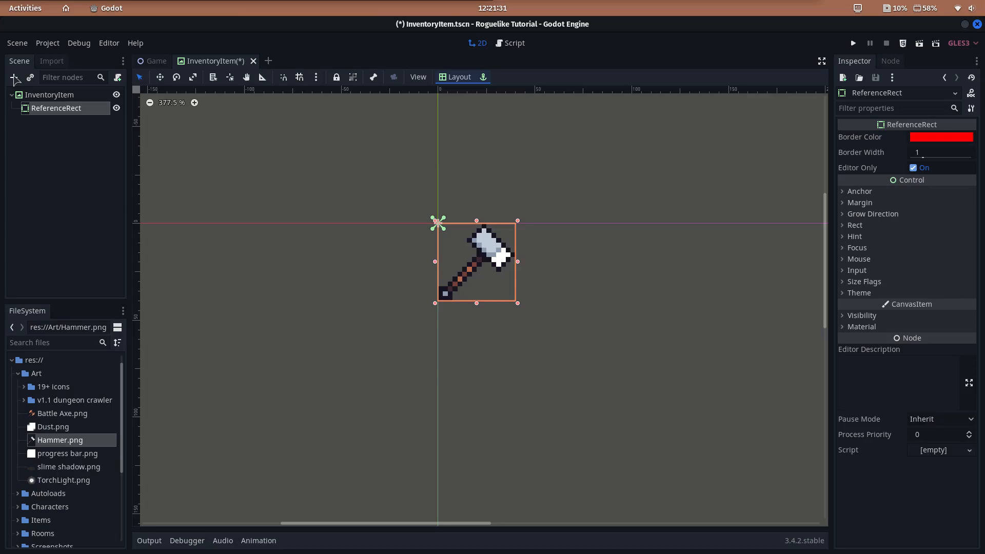
pyautogui.moveTo(893, 168)
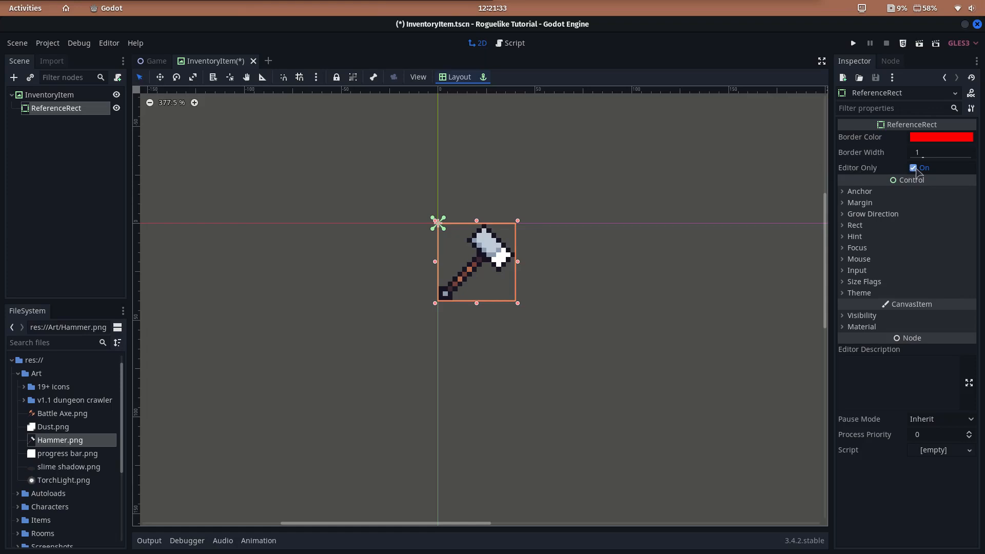
pyautogui.click(914, 168)
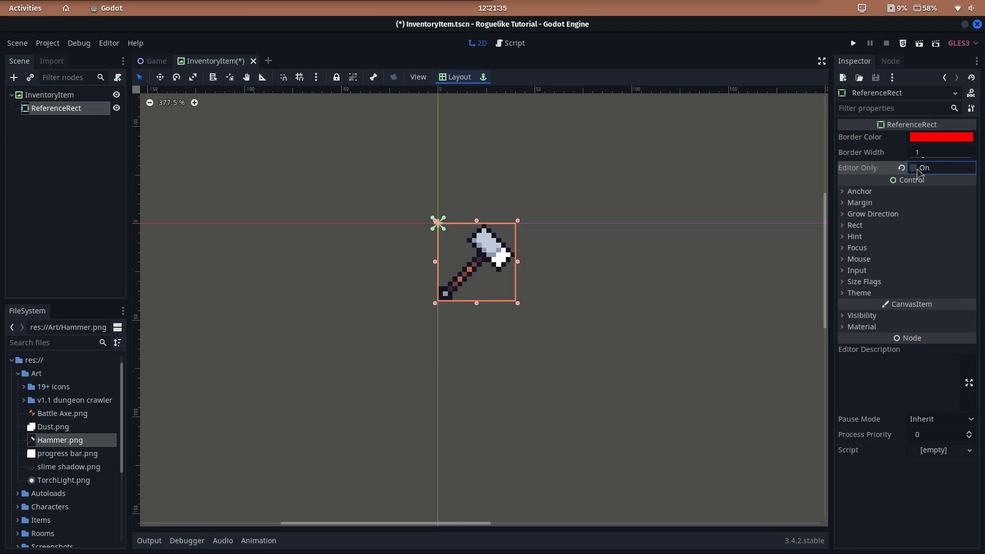
pyautogui.click(941, 152)
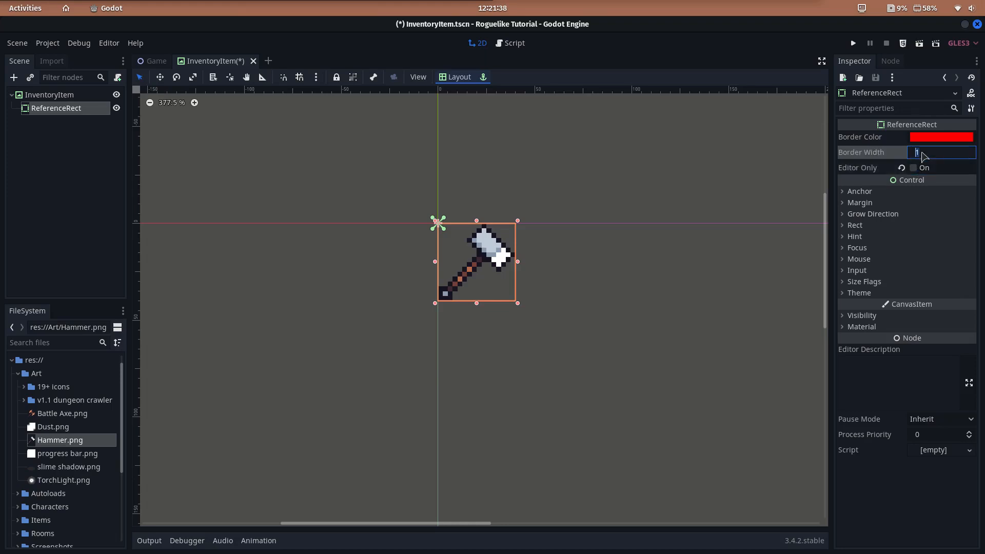
pyautogui.write('2')
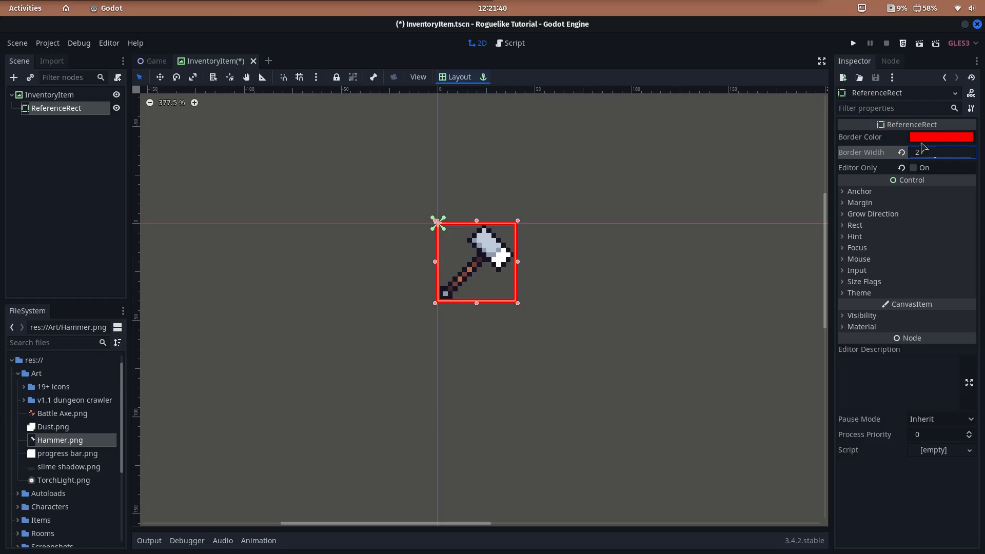
pyautogui.click(940, 137)
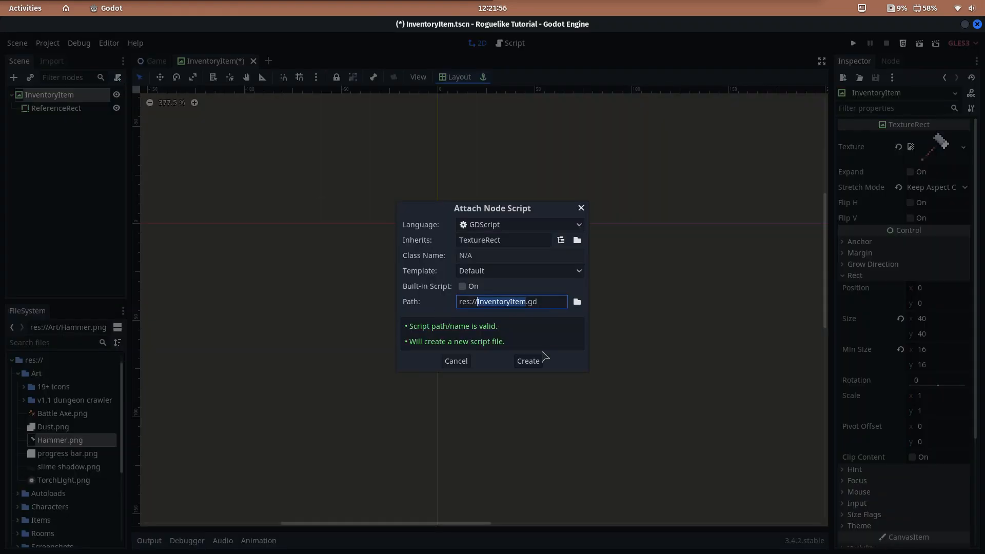
# Create InventoryItem.gd and declare an onready border reference variable
pyautogui.click(527, 361)
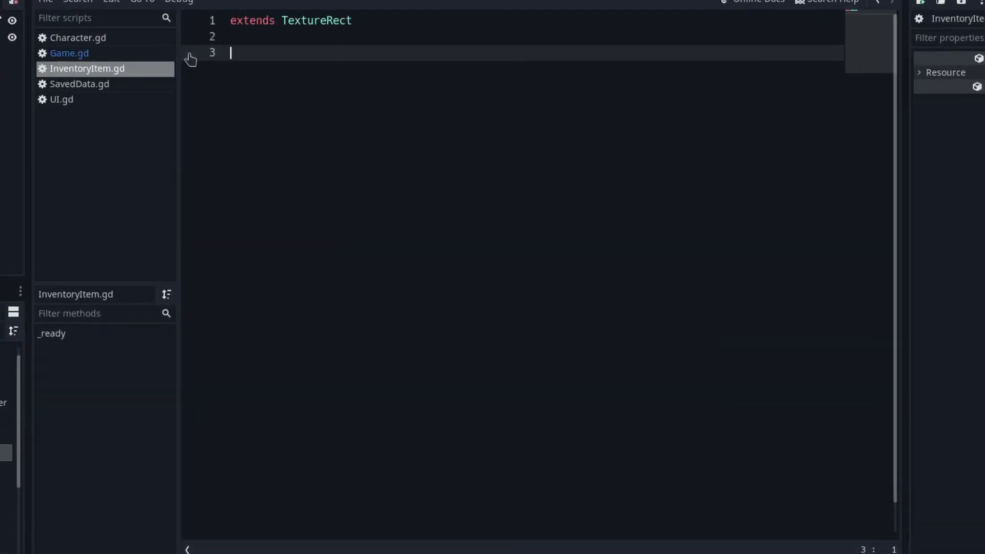
pyautogui.write('onready var border: referenceRect = get_node("ReferenceRect')
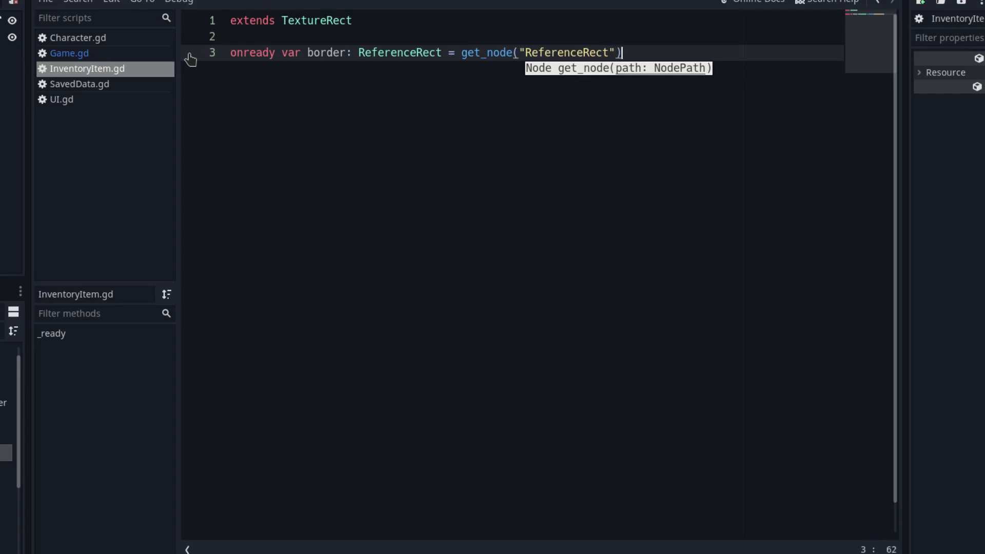
pyautogui.press('enter')
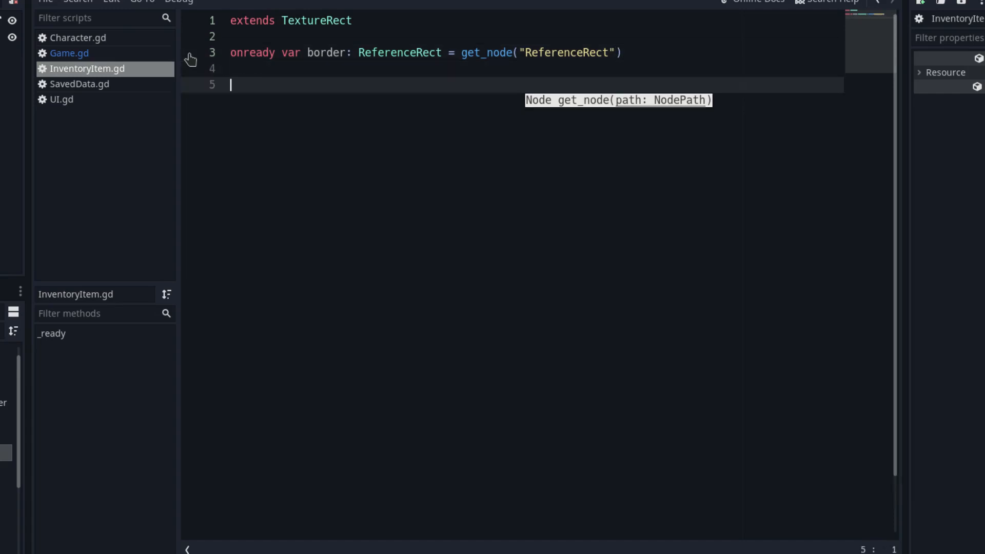
# Write func initialize(texture: Texture) -> void that sets self.texture = texture
pyautogui.write('func initiali')
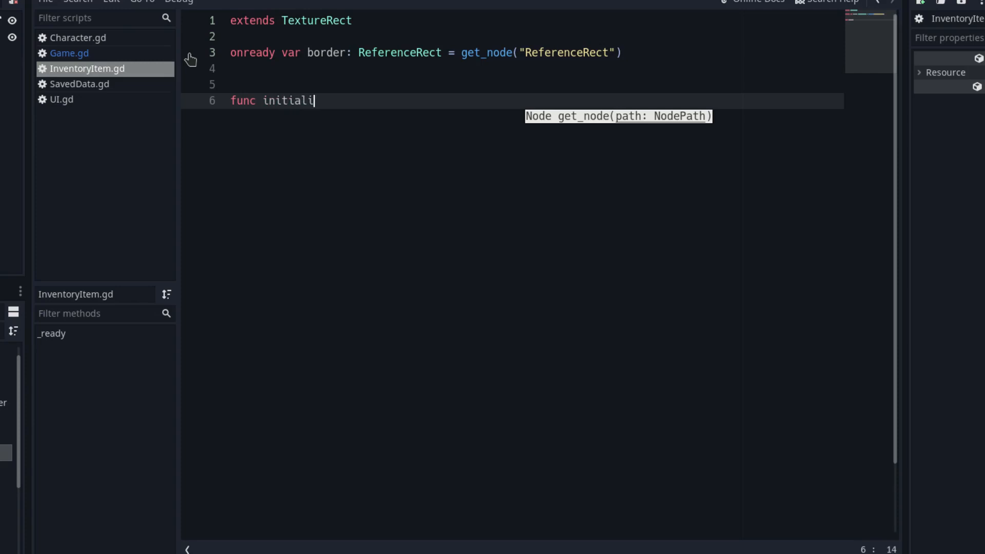
pyautogui.write('ze(texture')
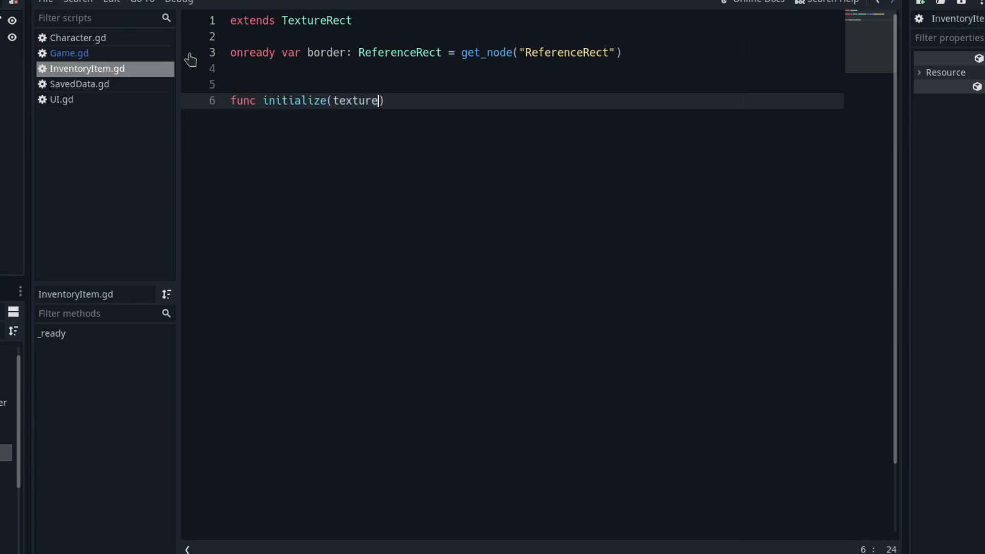
pyautogui.write(': Texture')
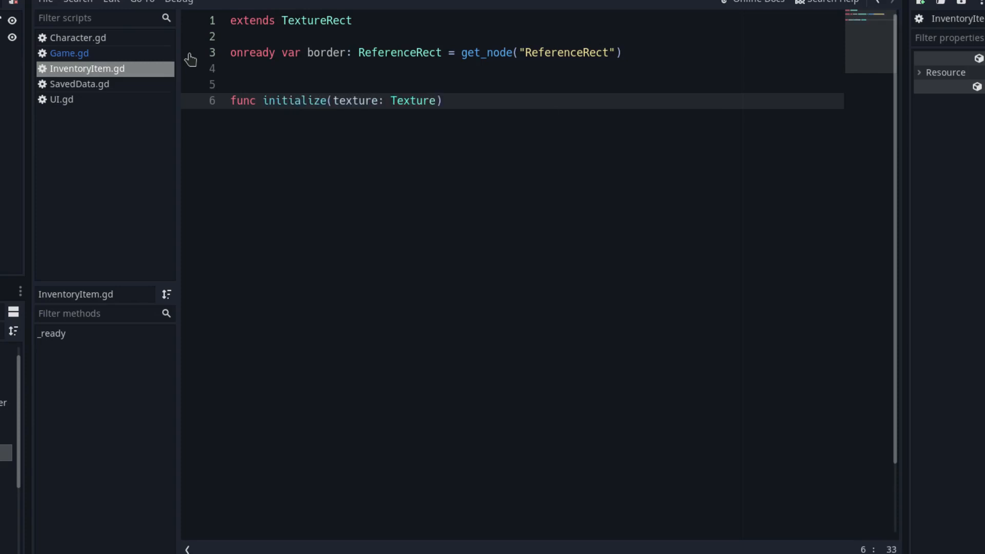
pyautogui.write('-> void')
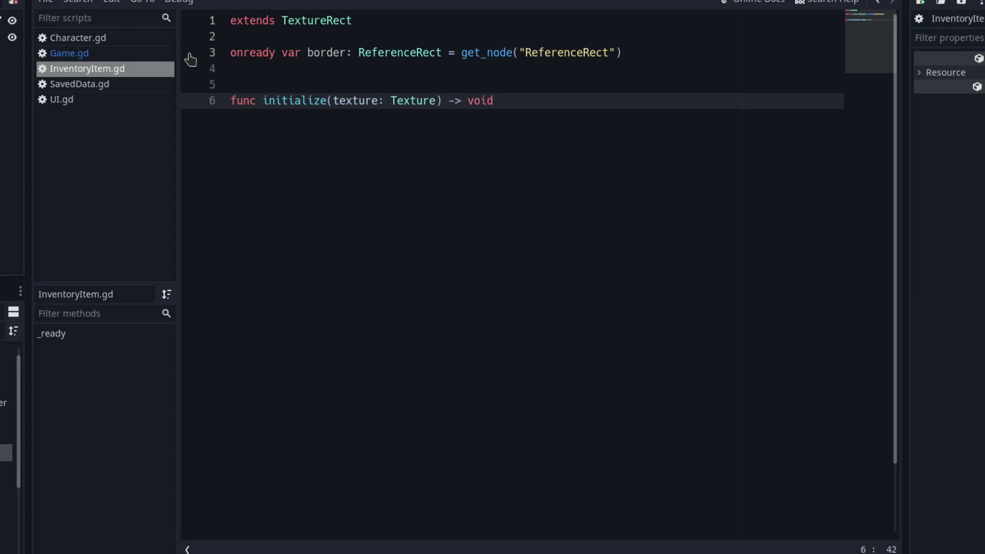
pyautogui.write('self')
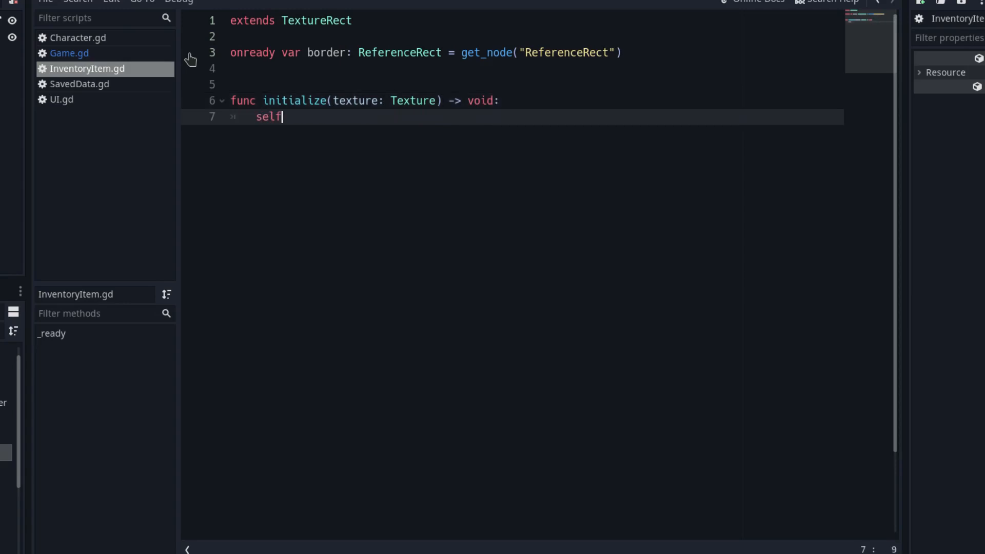
pyautogui.write('.texture')
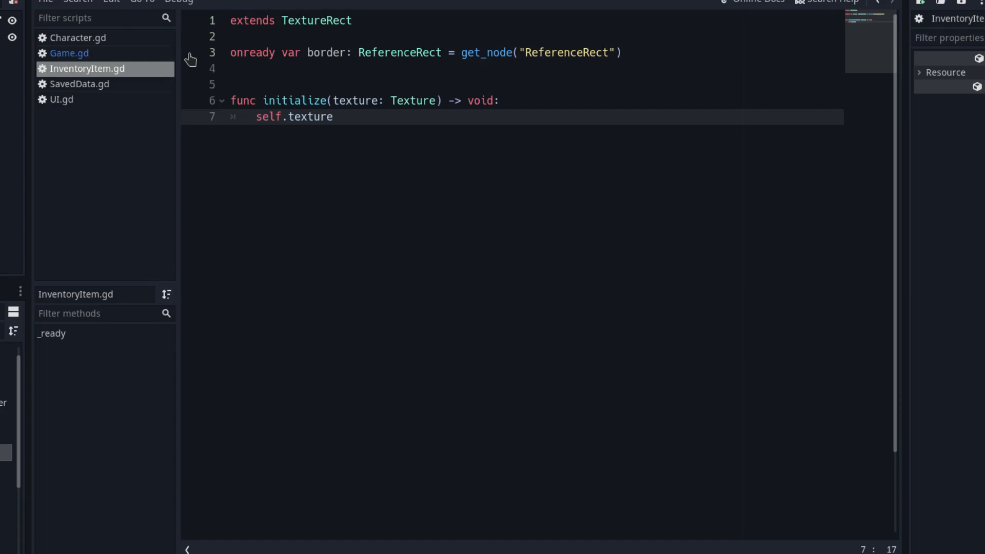
pyautogui.write('= te')
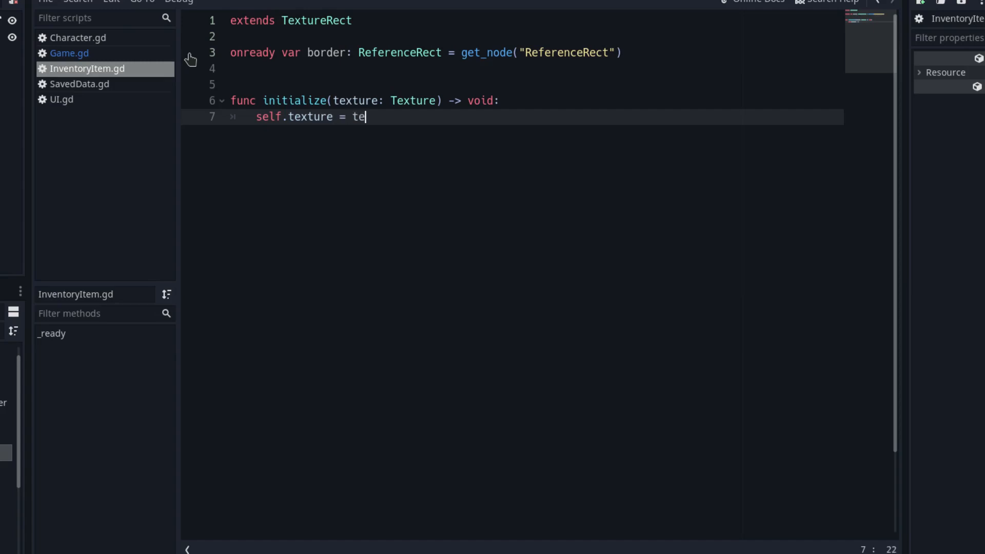
pyautogui.write('xture')
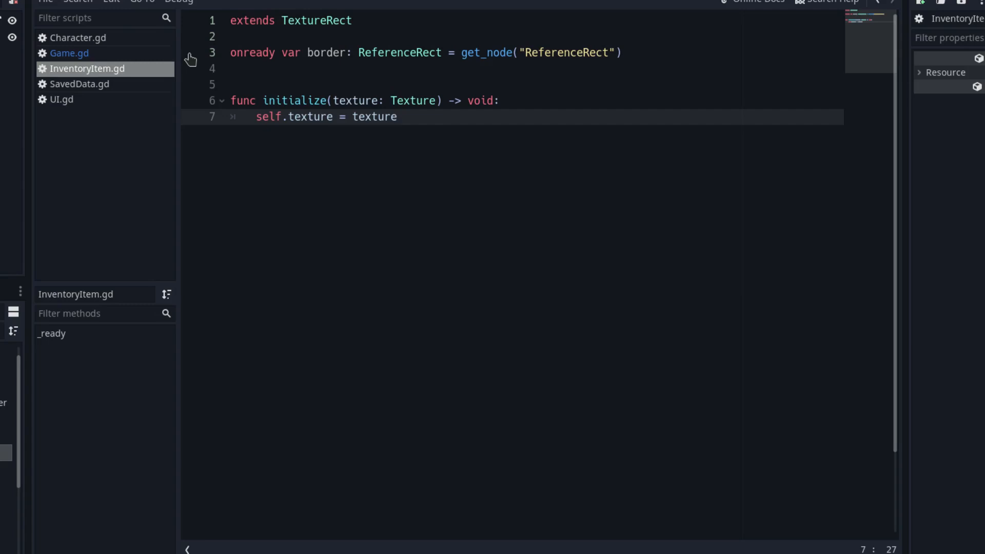
pyautogui.press('Enter')
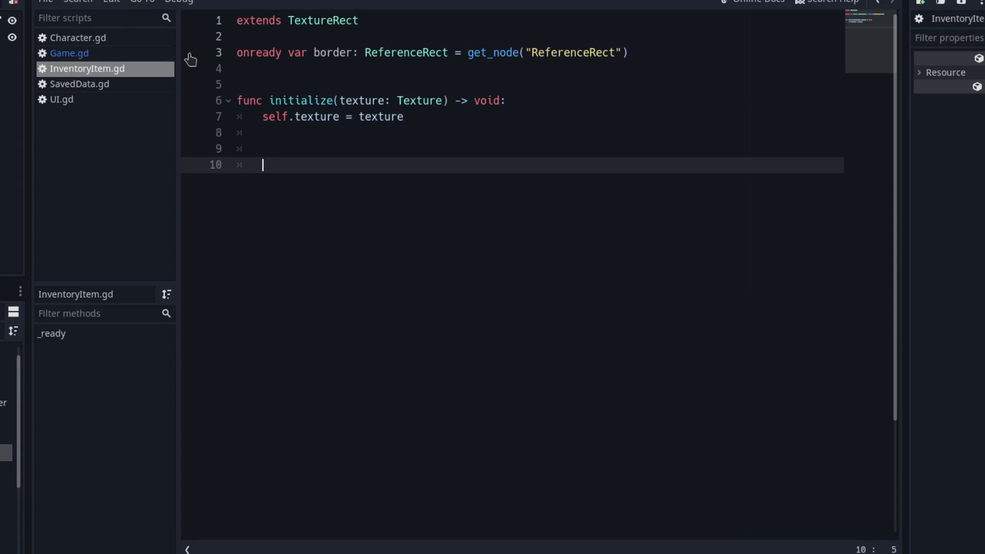
# Add select() -> void calling border.show() and deselect() -> void calling border.hide()
pyautogui.write('func')
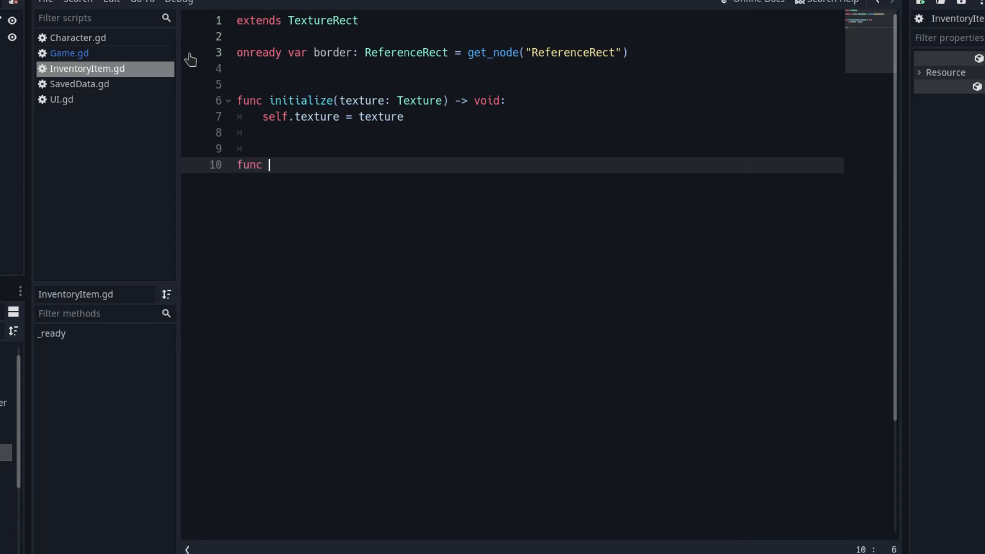
pyautogui.write('select')
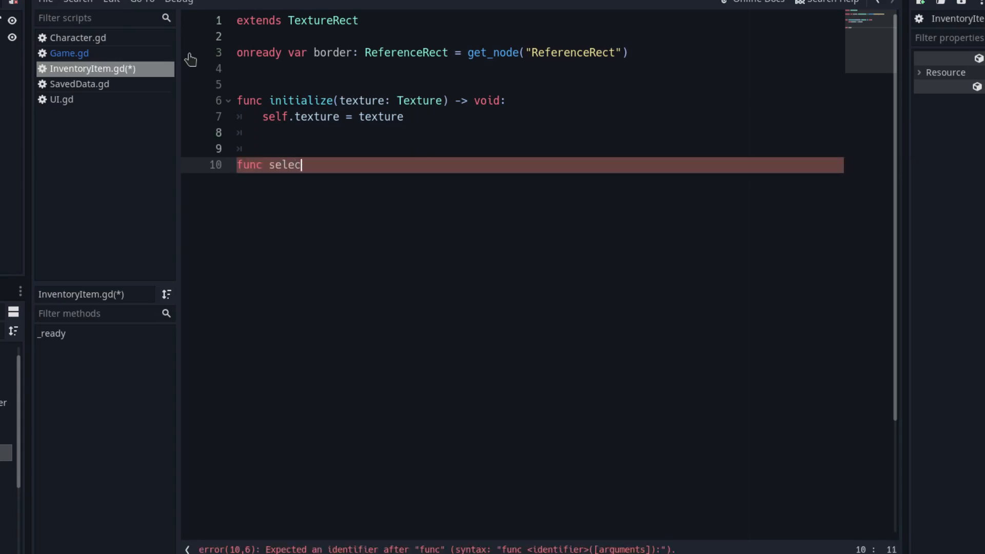
pyautogui.write('t() -> void')
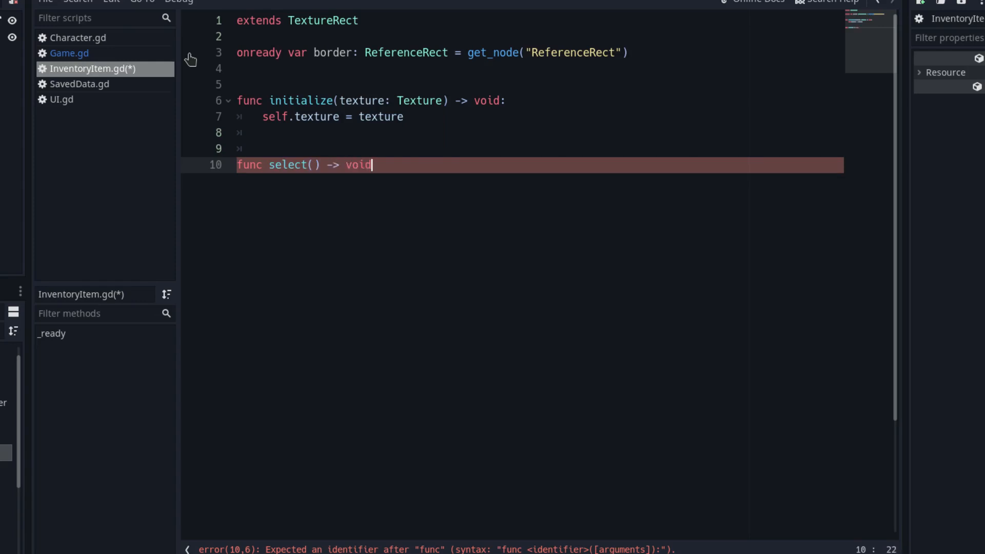
pyautogui.write('border.s')
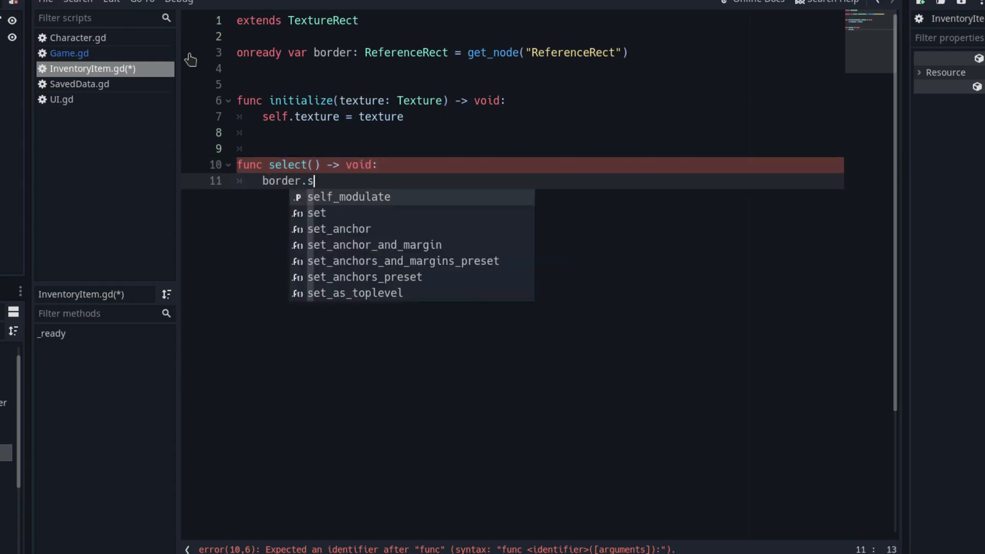
pyautogui.write('how()')
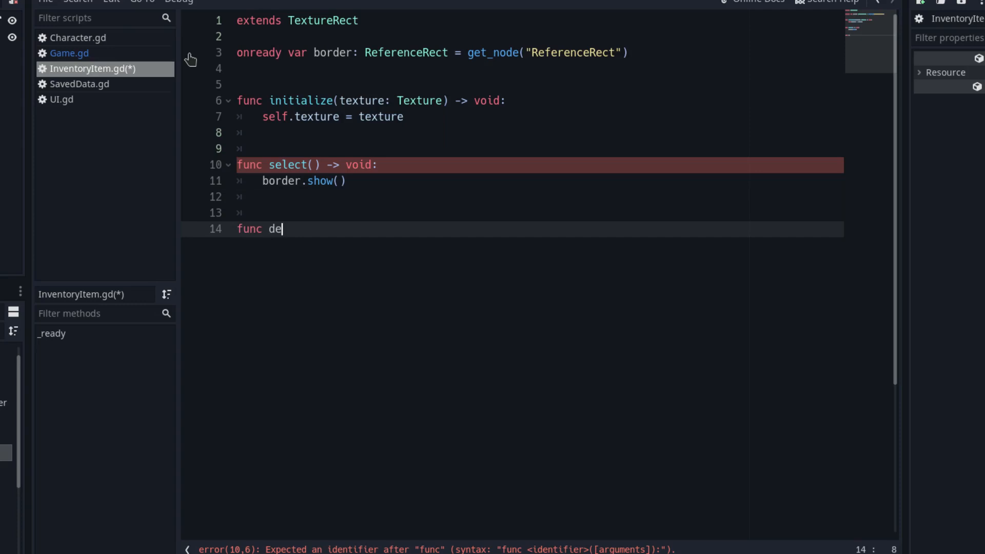
pyautogui.write('select() -> void:')
pyautogui.write('border.hide()')
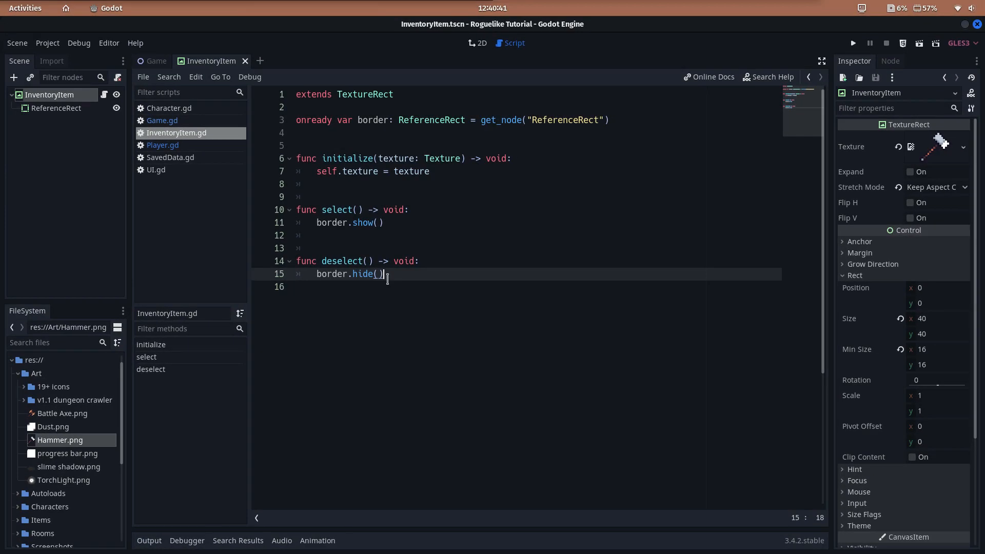
# Open Player.gd from the Game scene and declare signal weapon_switched(prev_index, new_index)
pyautogui.click(153, 61)
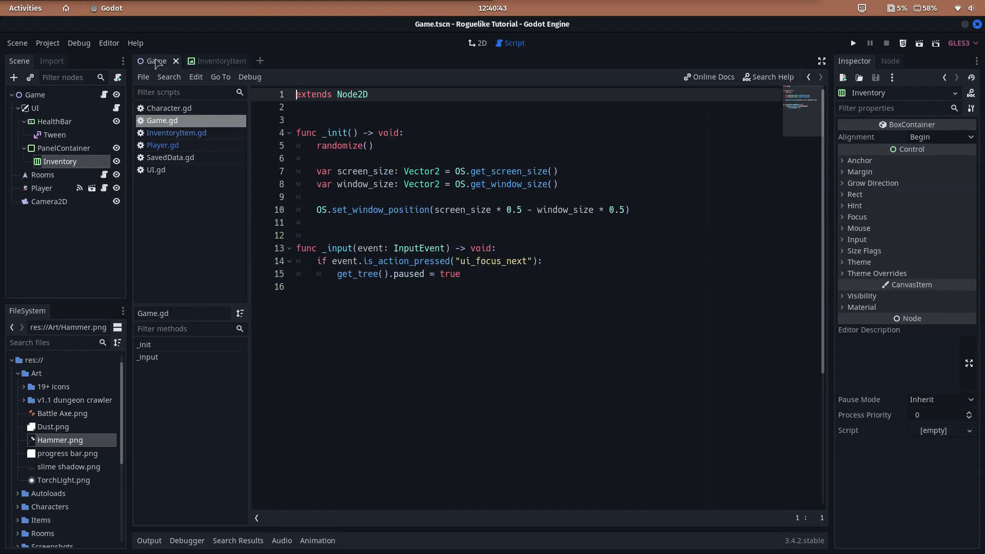
pyautogui.click(162, 145)
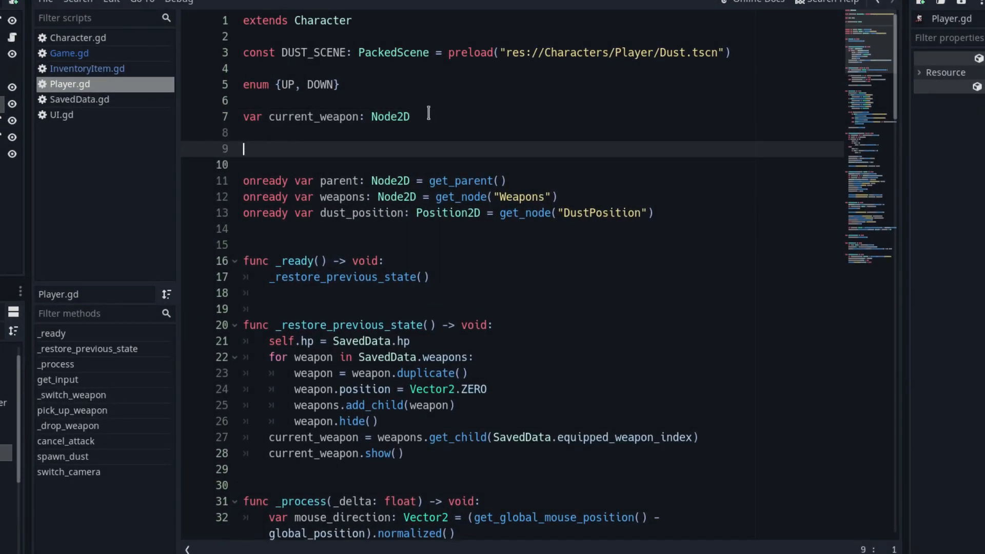
pyautogui.write('signal weap')
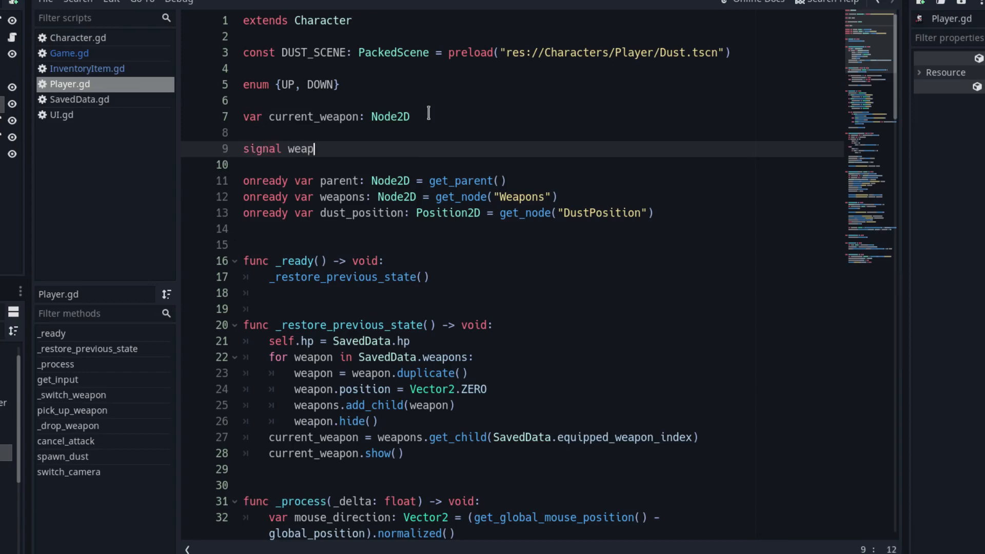
pyautogui.write('on_switched')
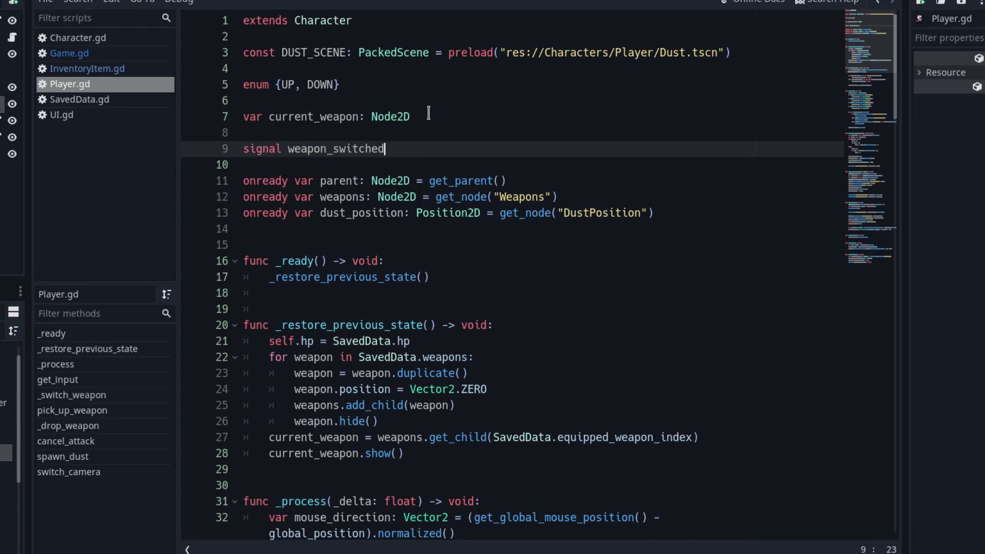
pyautogui.write('(prev_index')
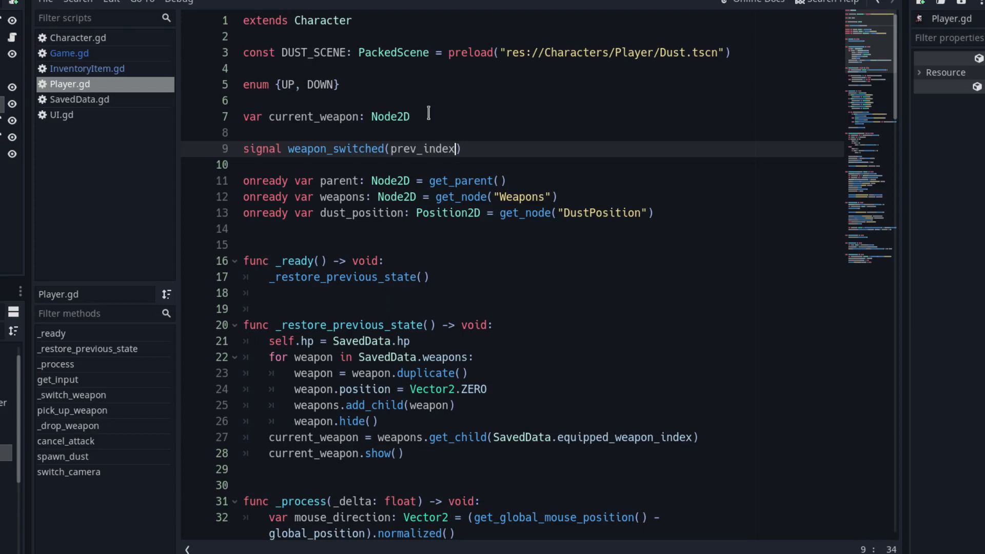
pyautogui.write(', new_index')
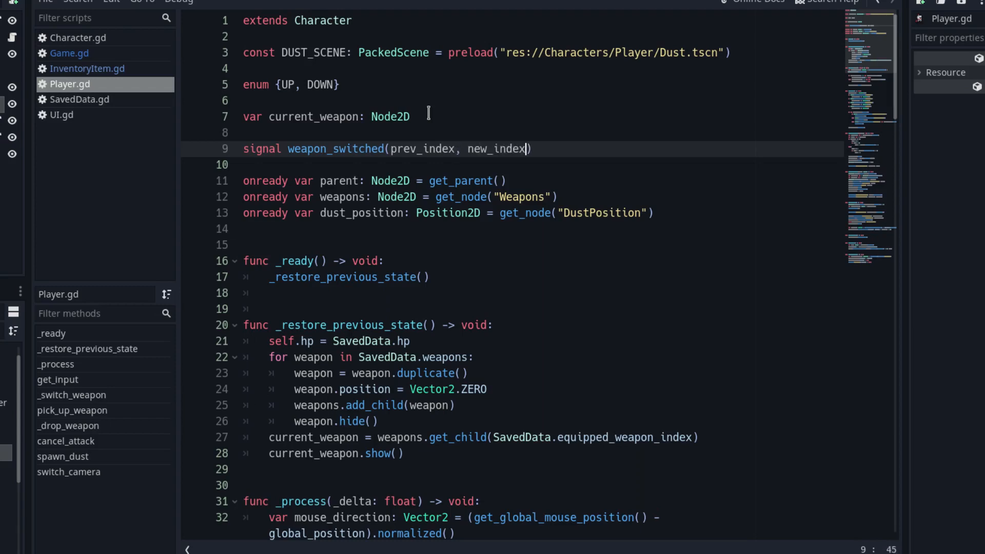
# Declare signals weapon_picked_up(weapon_texture) and weapon_droped() in Player.gd
pyautogui.write('signal weapo')
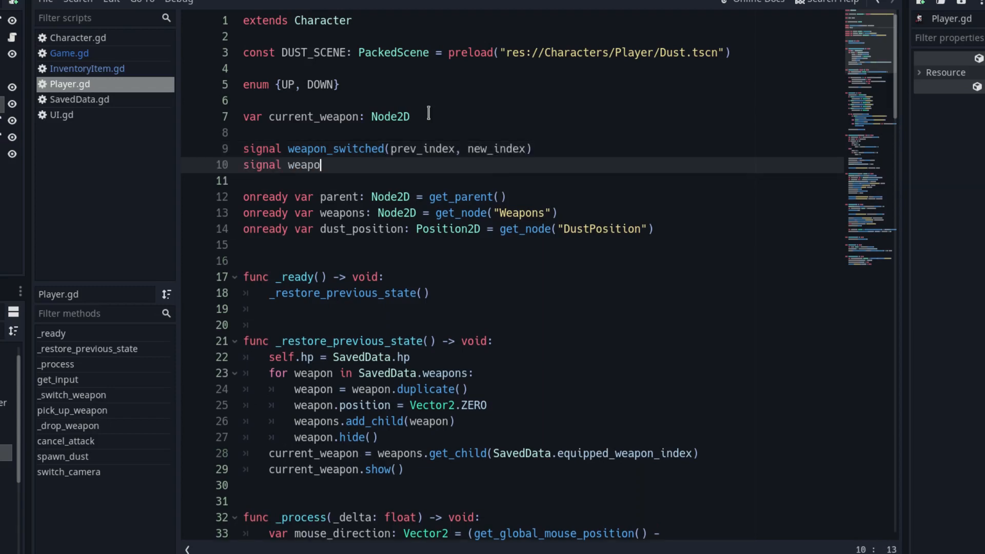
pyautogui.write('n_picked_up')
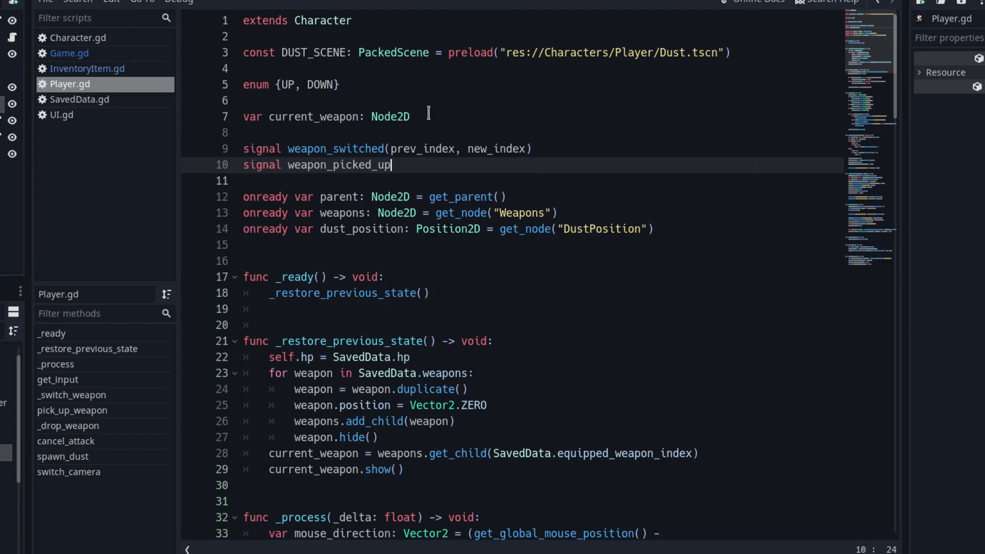
pyautogui.write('(weapon)')
pyautogui.write('signal')
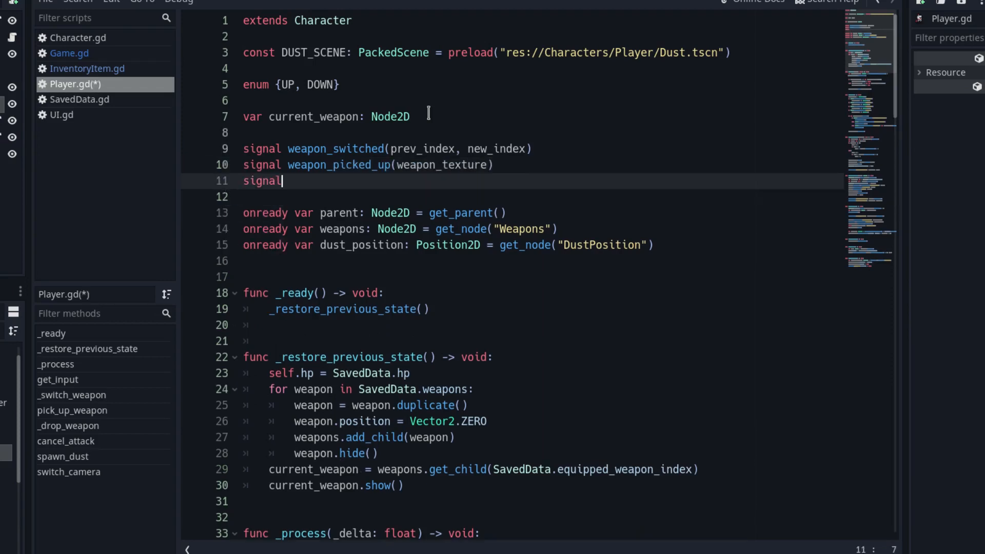
pyautogui.write('weapon_dro')
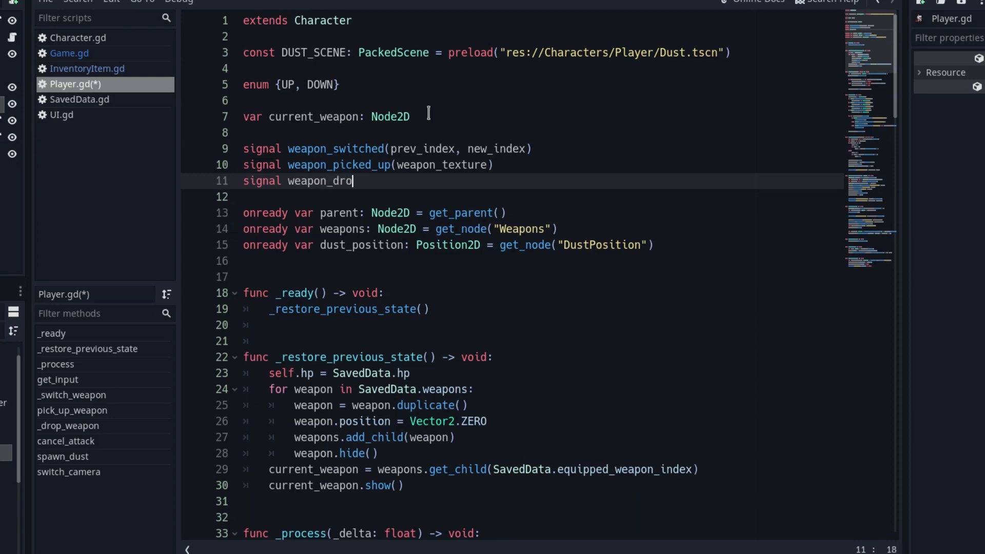
pyautogui.write('pped()')
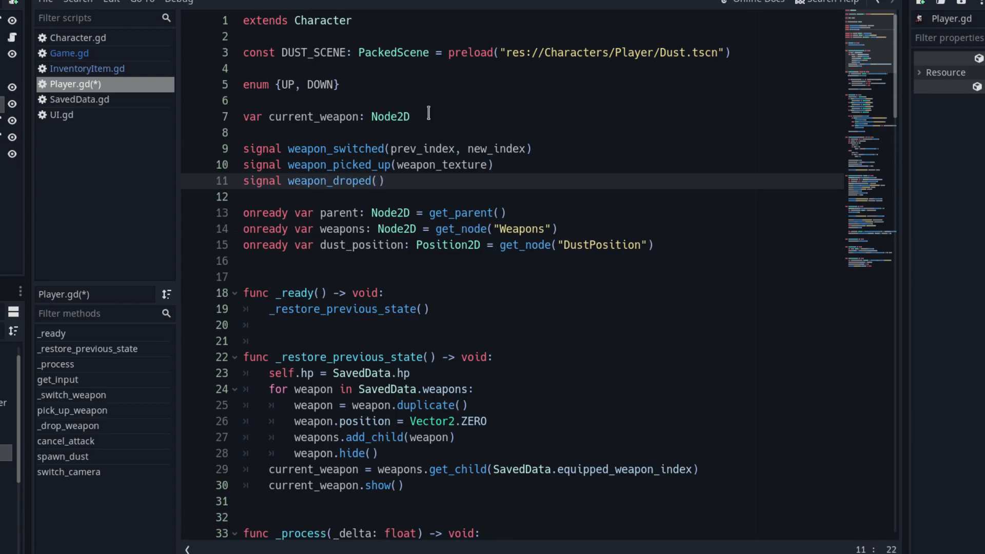
pyautogui.write('index')
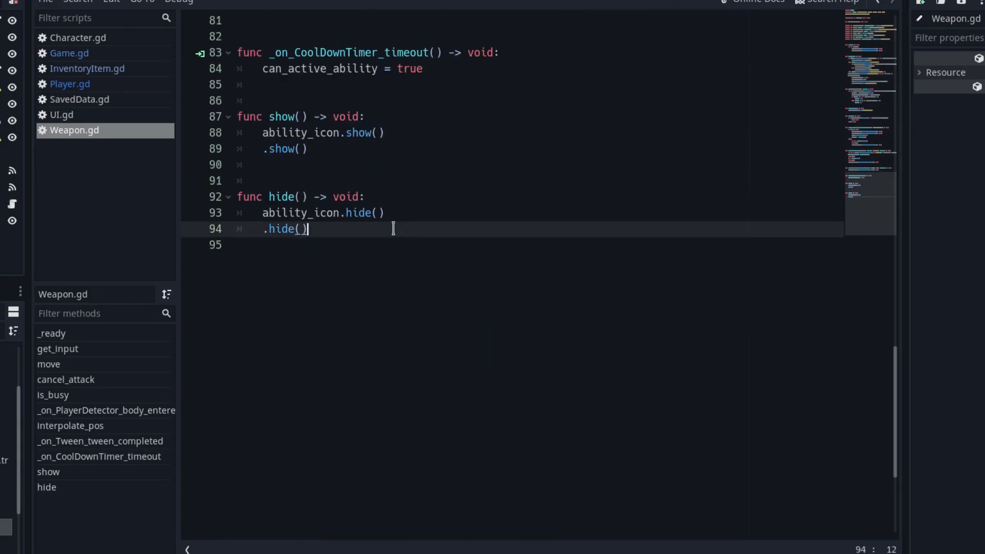
# Add get_texture() -> Texture to Weapon.gd, returning get_node("Node2D/Sprite").texture
pyautogui.write('func get_texture() -> Tex')
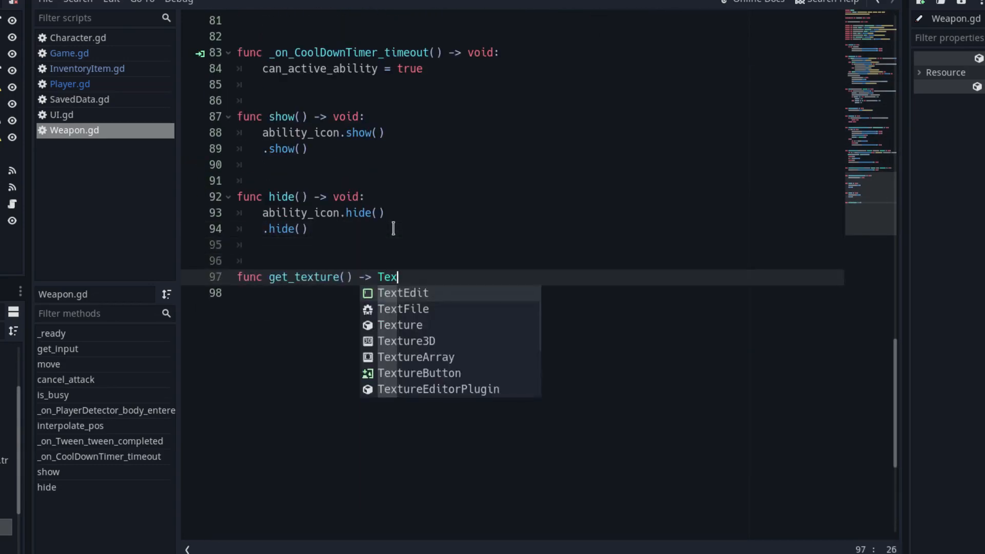
pyautogui.write('ture:')
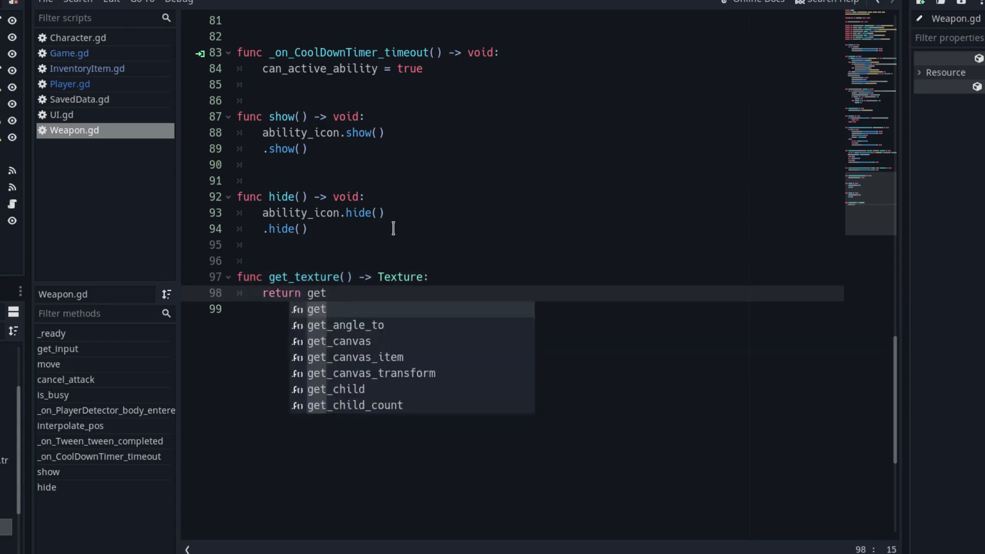
pyautogui.write('_node("Node2D/Sprite")')
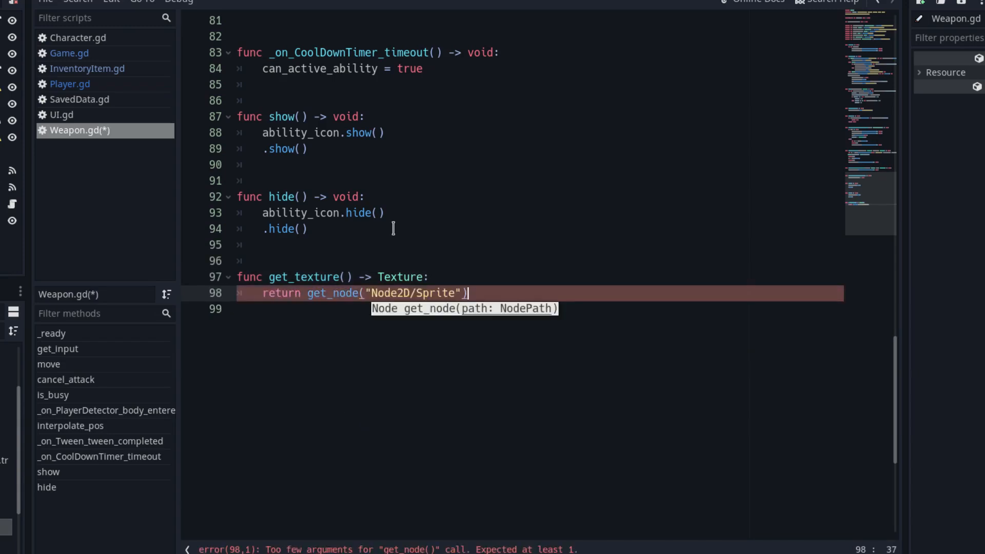
pyautogui.write('.texture')
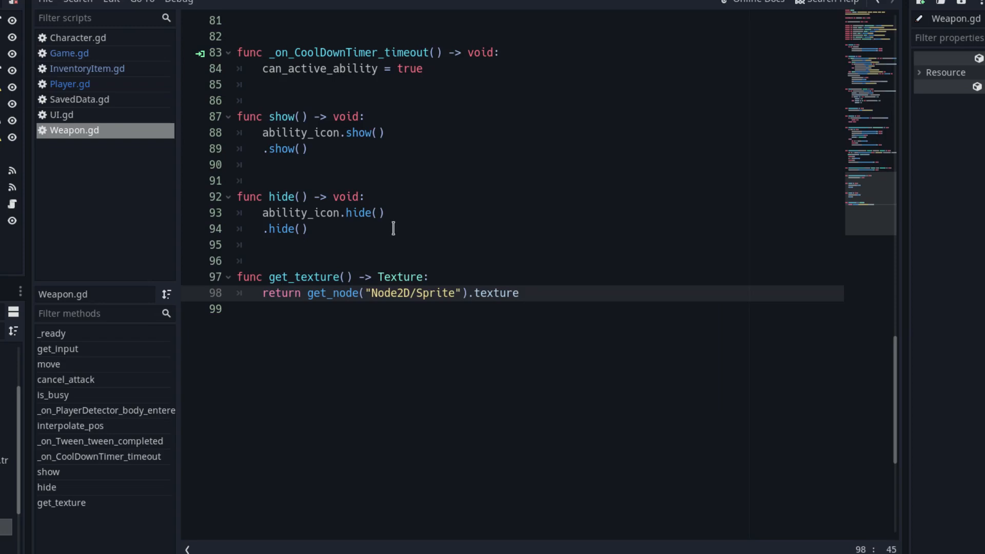
pyautogui.click(69, 84)
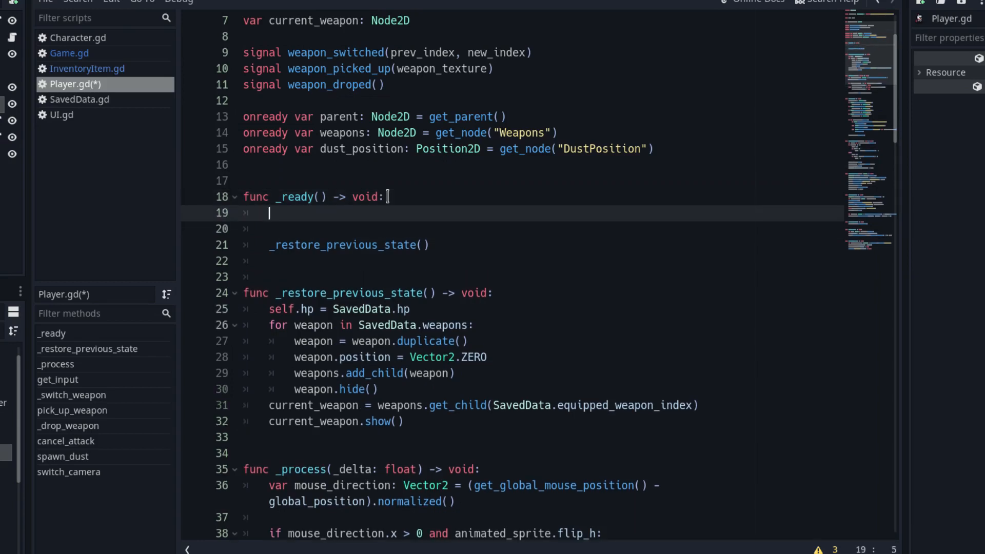
# In _ready(), emit weapon_picked_up with weapons.get_child(0).get_texture()
pyautogui.write('emit_signal("weapon_picked_up")')
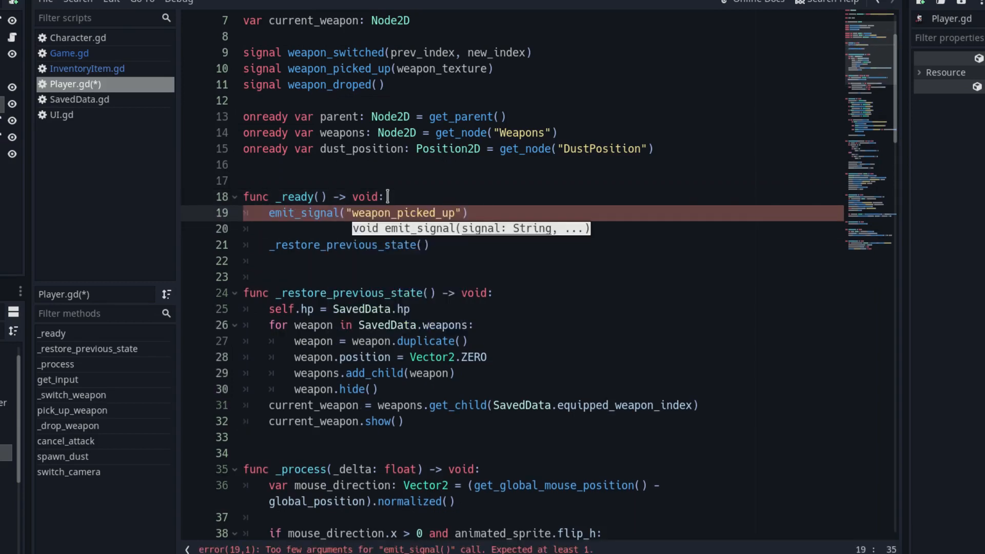
pyautogui.write(', weapons.get_child(0')
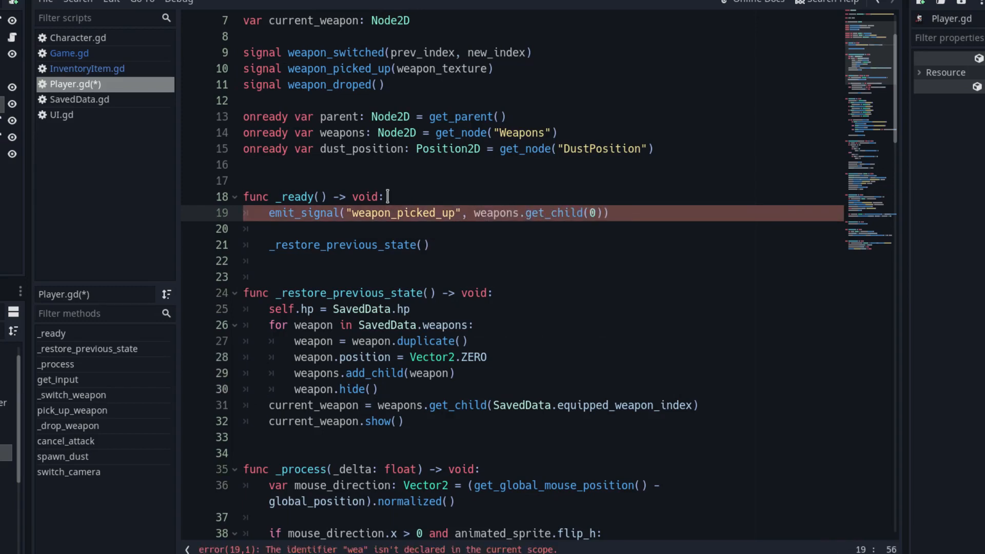
pyautogui.write('.get_texture(')
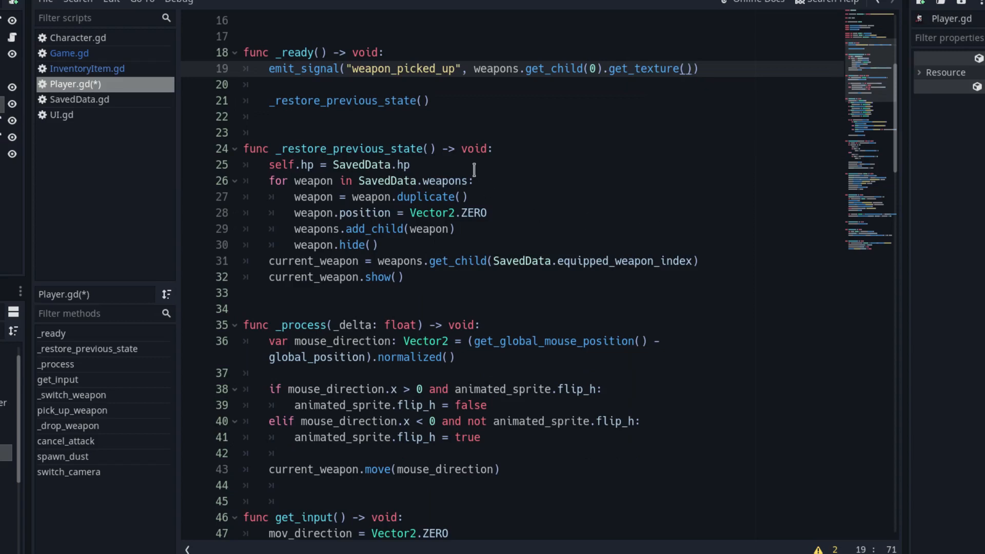
# Inside the restore loop, emit weapon_picked_up with each weapon's texture, plus weapon_switched
pyautogui.click(409, 164)
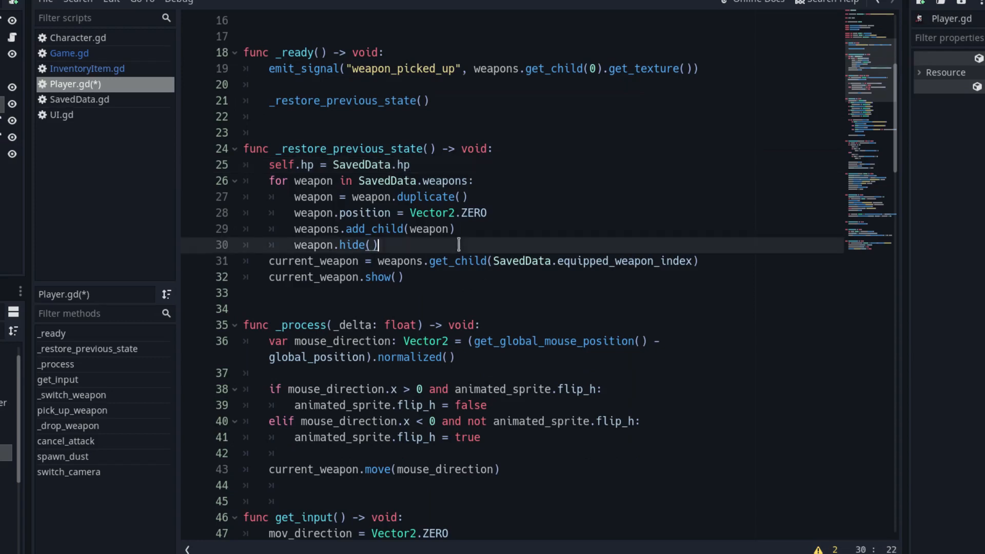
pyautogui.write('emit_signal("weapon_picked_up",')
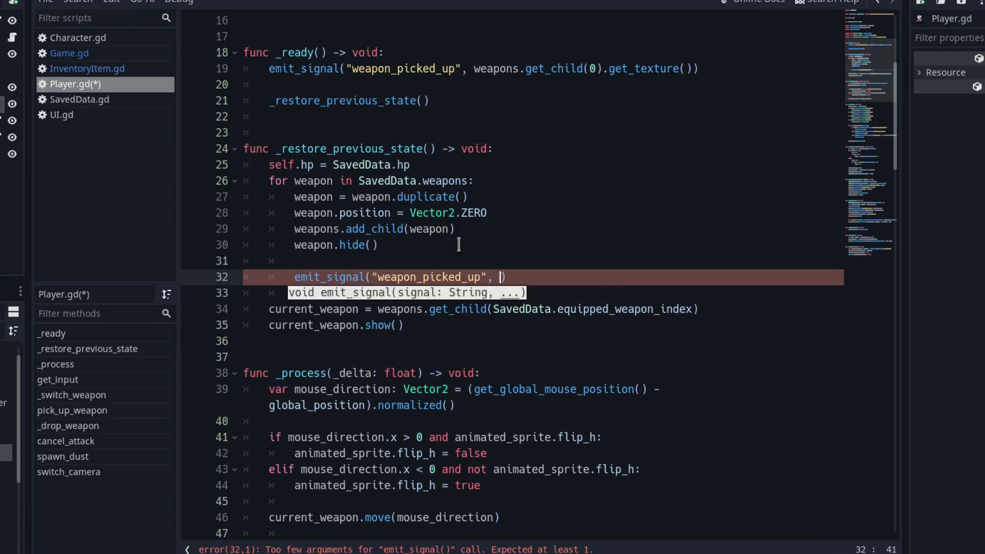
pyautogui.write('weapon')
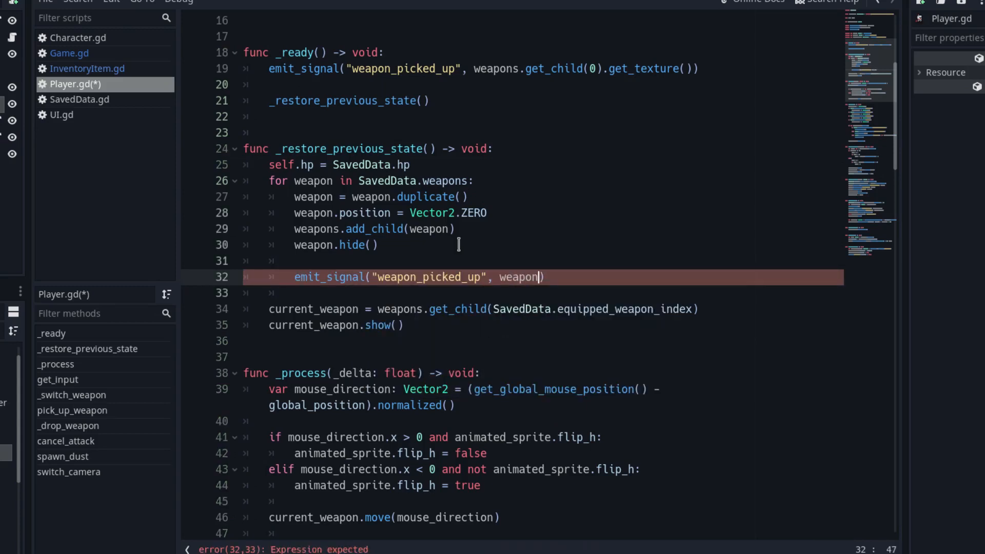
pyautogui.write('.get_texture()')
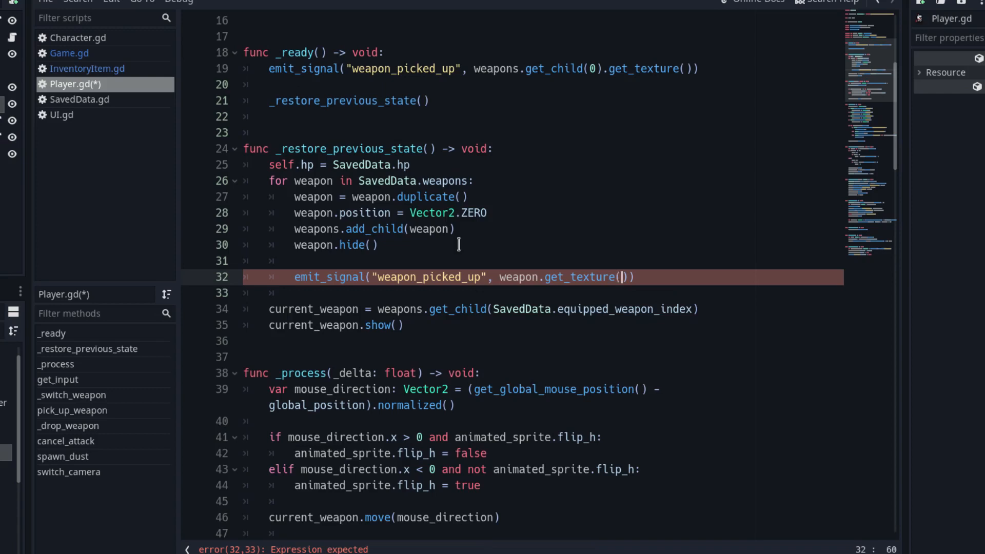
pyautogui.write('emit_signal("weapon_switched')
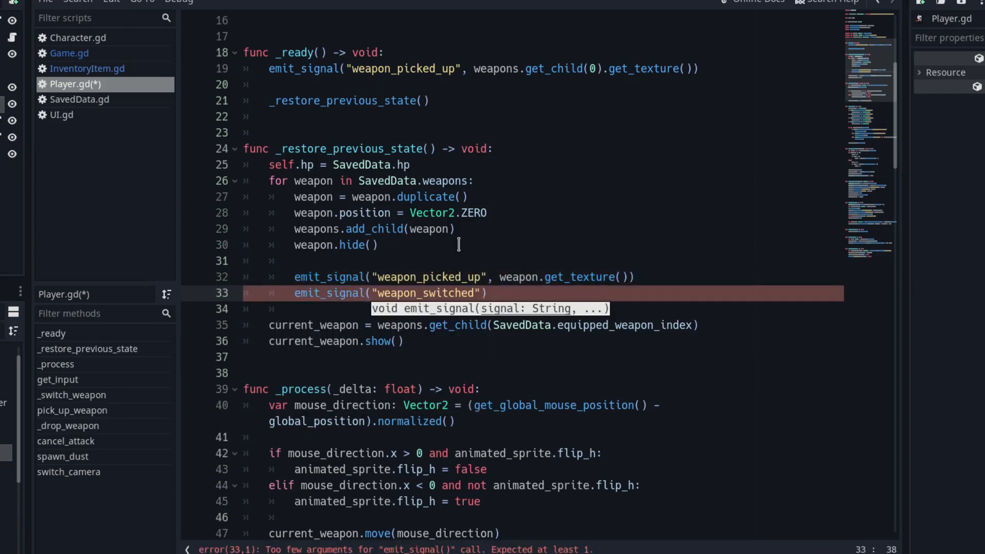
pyautogui.write(', weapons.get_')
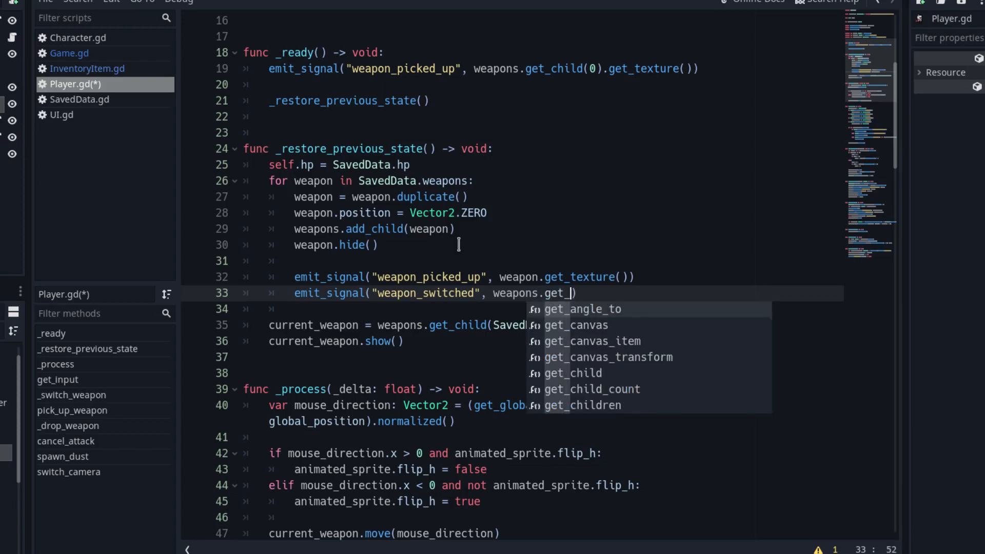
pyautogui.write('child_count() - 2, weap')
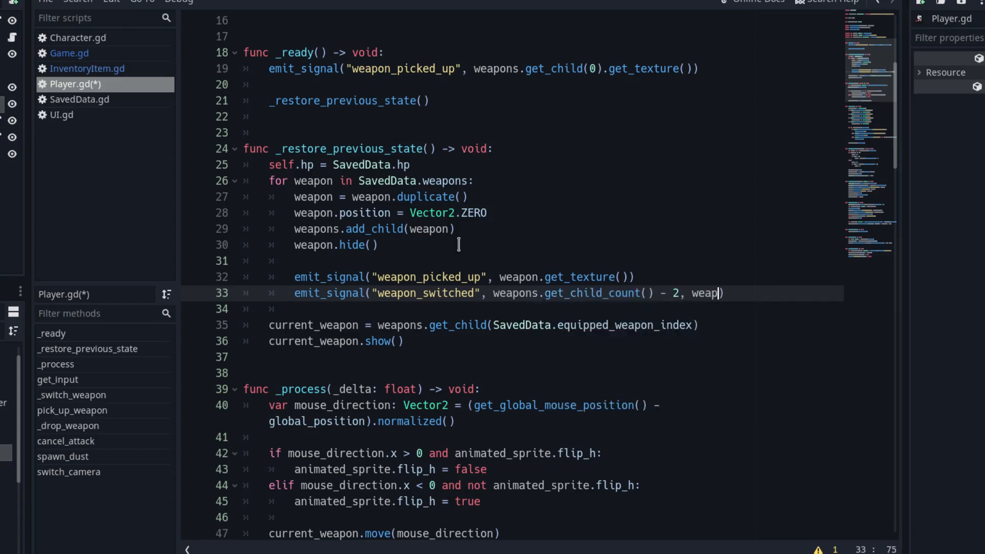
pyautogui.write('ons.get_child_count(')
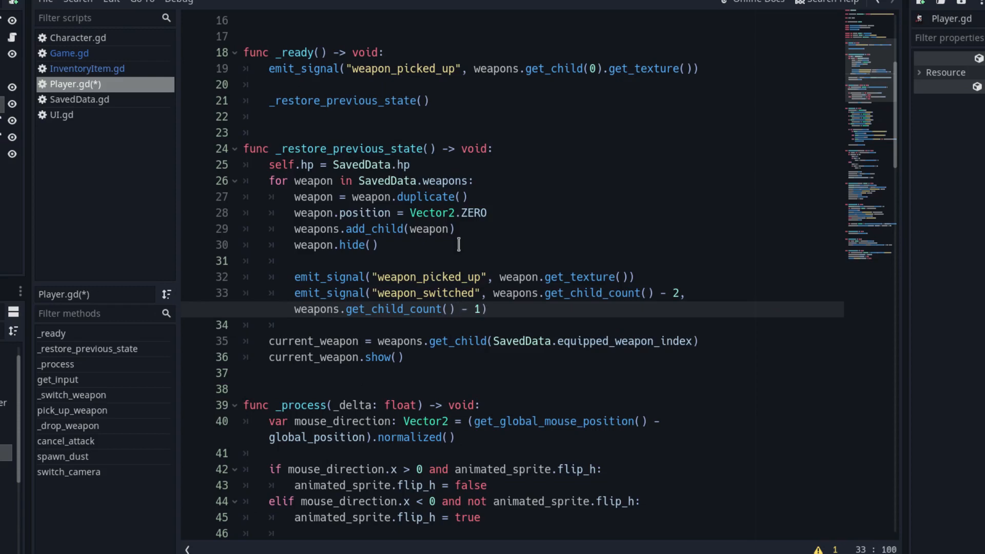
# After current_weapon.show(), emit weapon_switched using the SavedData equipped weapon index
pyautogui.click(402, 357)
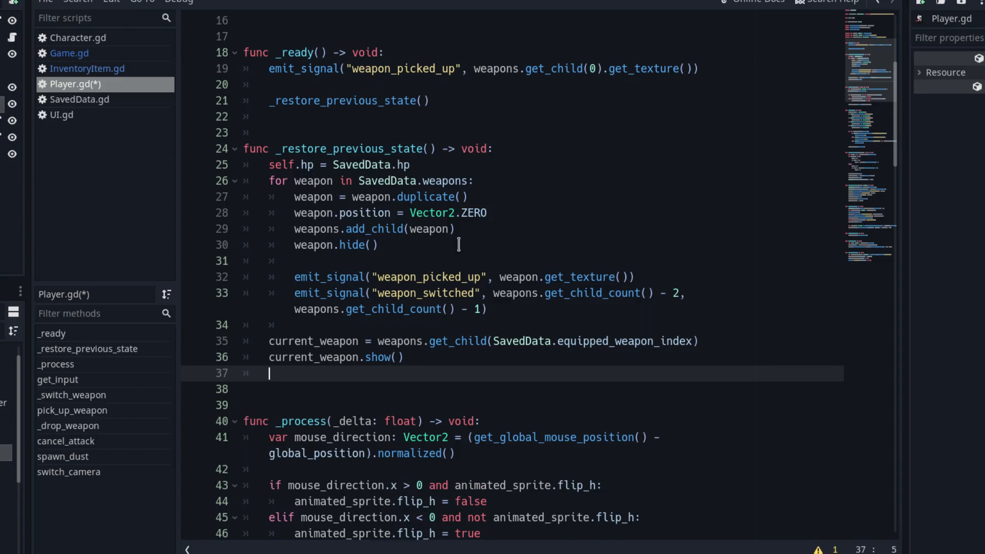
pyautogui.write('emit_signal("weapon_switched",')
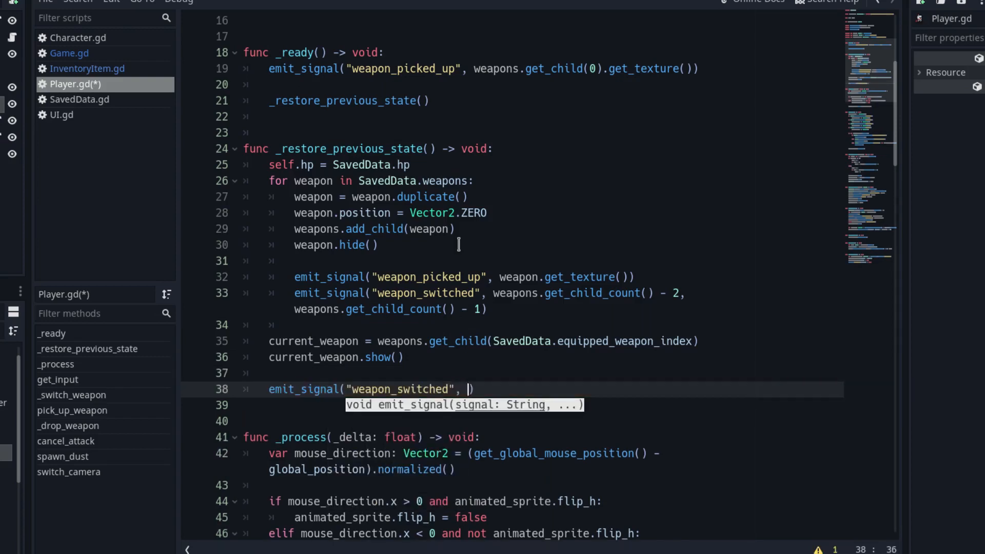
pyautogui.write('weapons.get_child_count(')
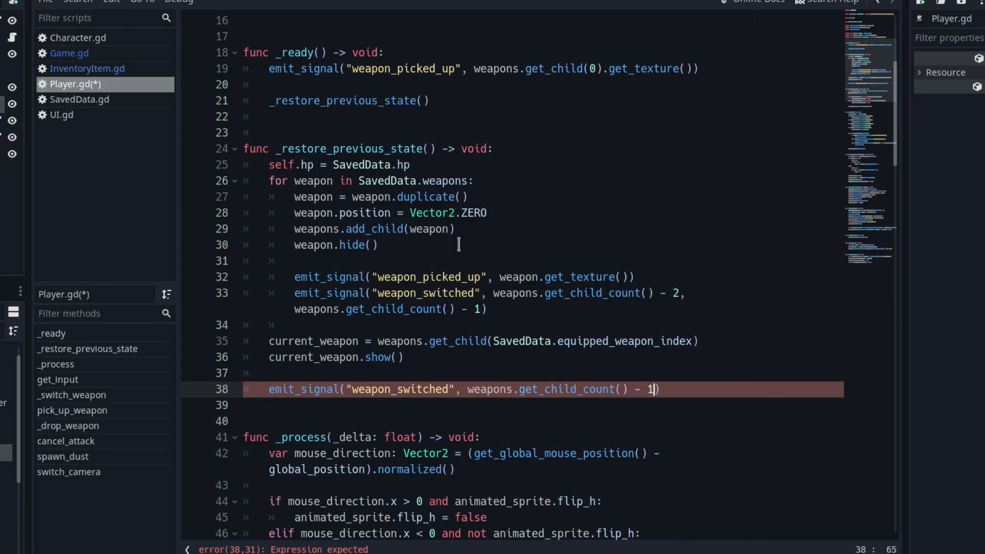
pyautogui.write(', SavedData')
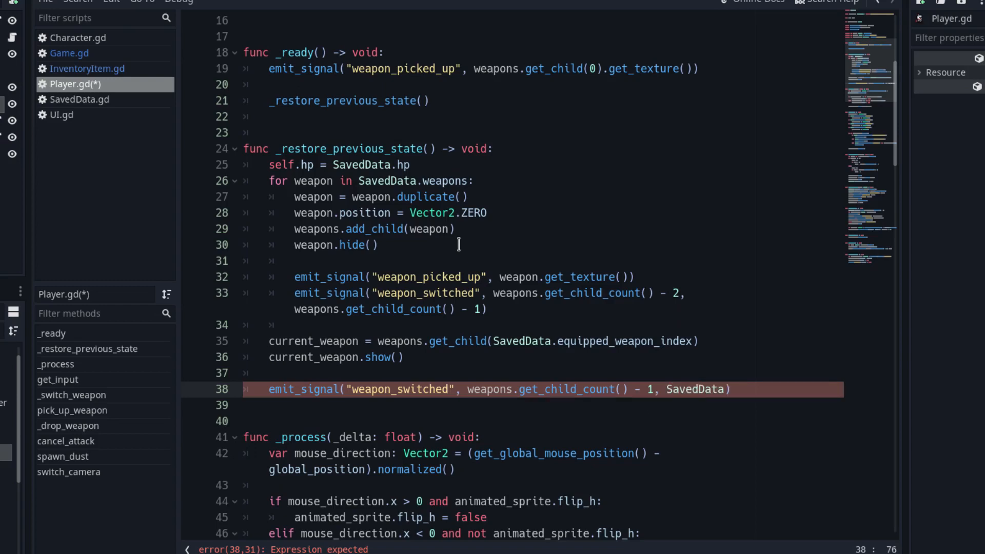
pyautogui.write('e')
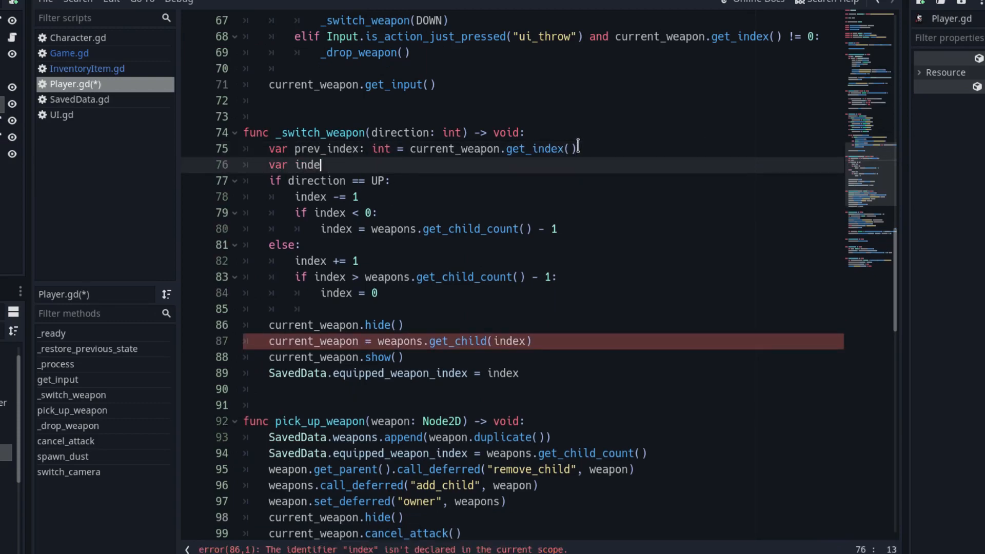
# In _switch_weapon, declare index from prev_index and emit weapon_switched(prev_index, index)
pyautogui.write('x: int = prev_index')
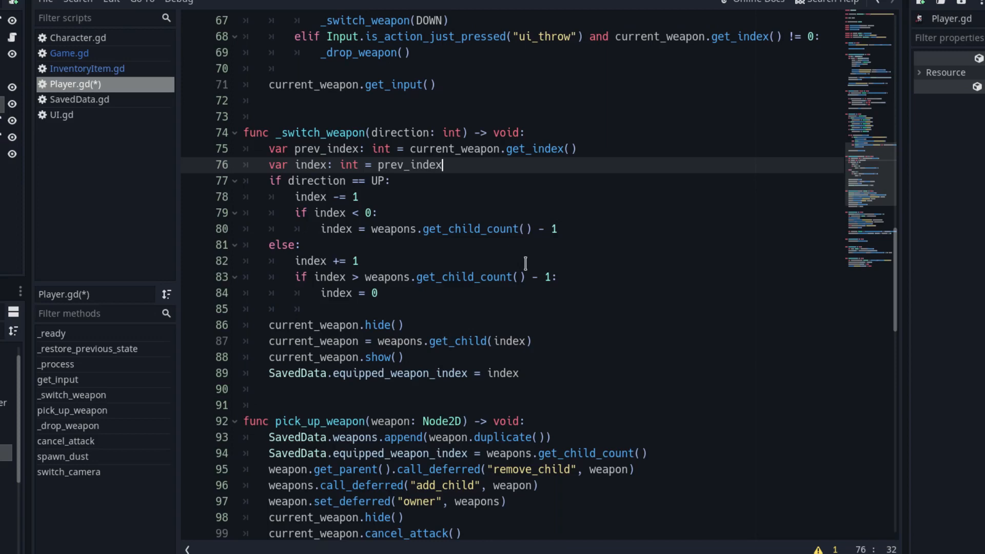
pyautogui.write('emit_signal("weapon_switched')
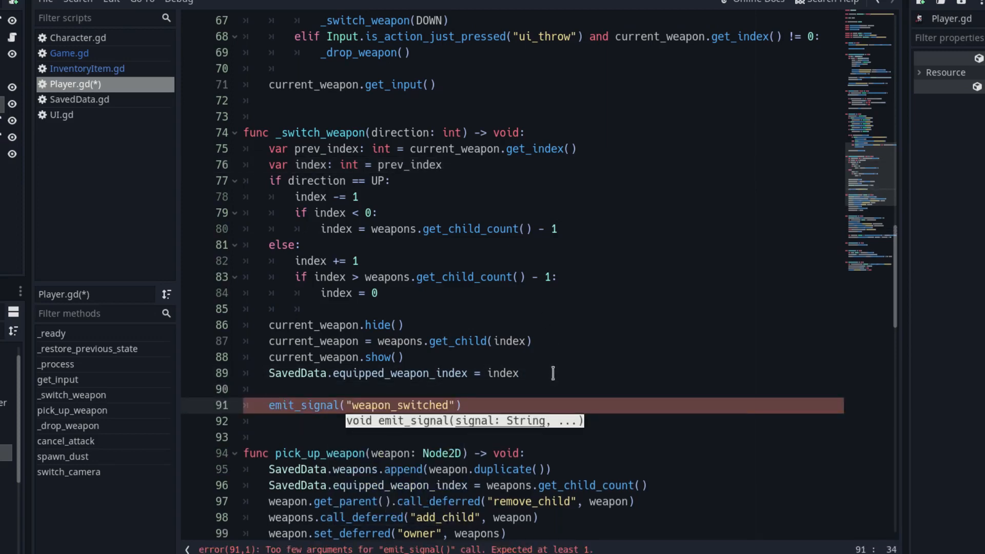
pyautogui.write(', prev_index, index')
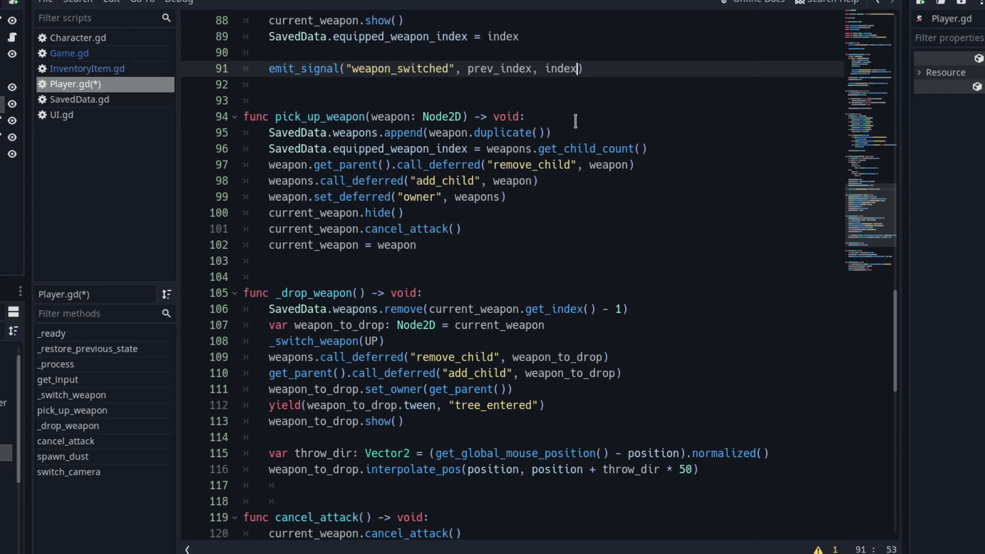
# In pick_up_weapon, add prev_index from SavedData.equipped_weapon_index and new_index, assigning new_index as equipped
pyautogui.write('var prev')
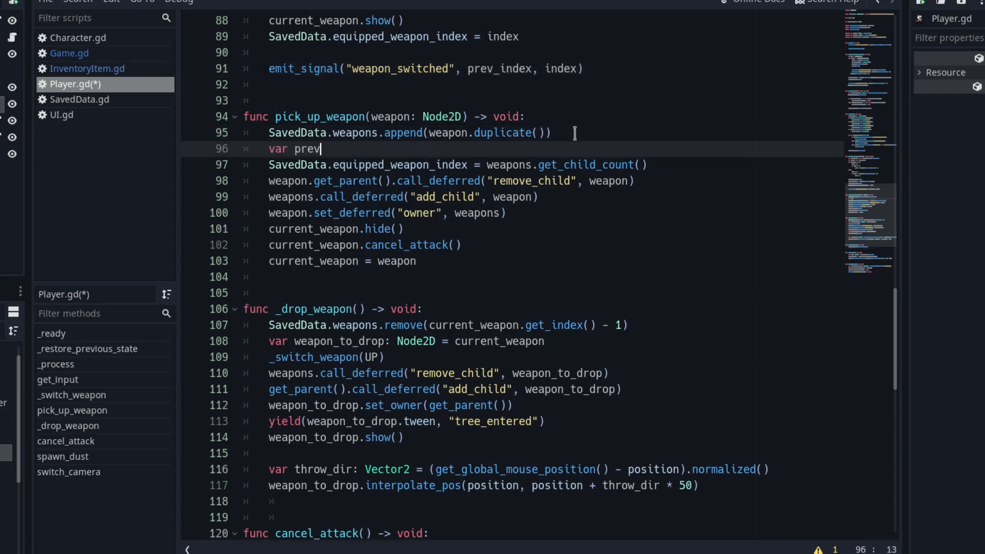
pyautogui.write('_index: int')
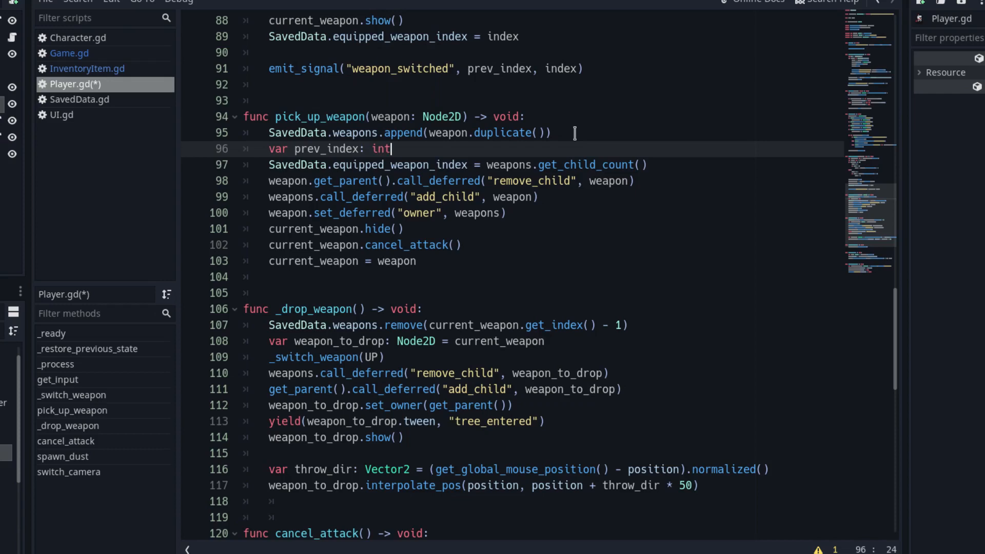
pyautogui.write('=')
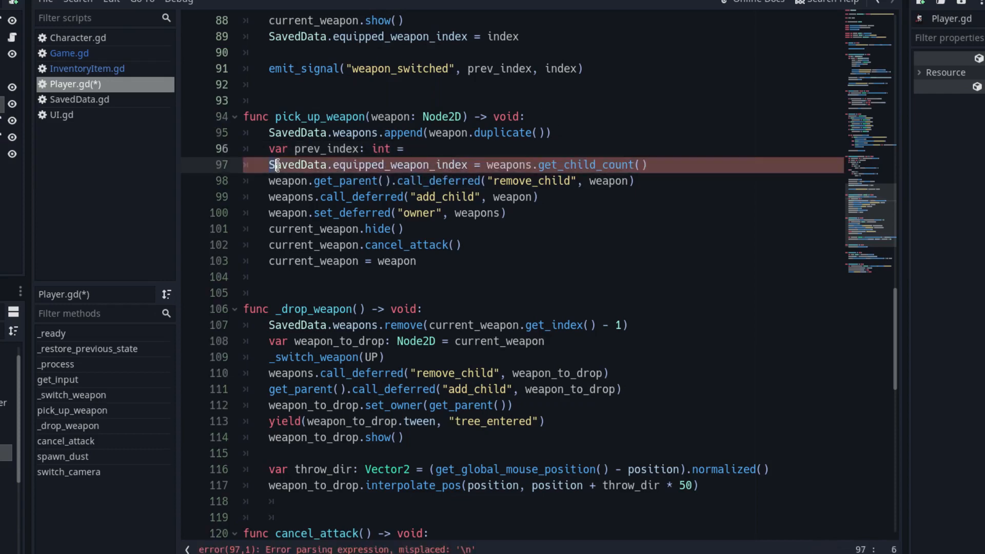
pyautogui.write('SavedData.equipped_weapon_index')
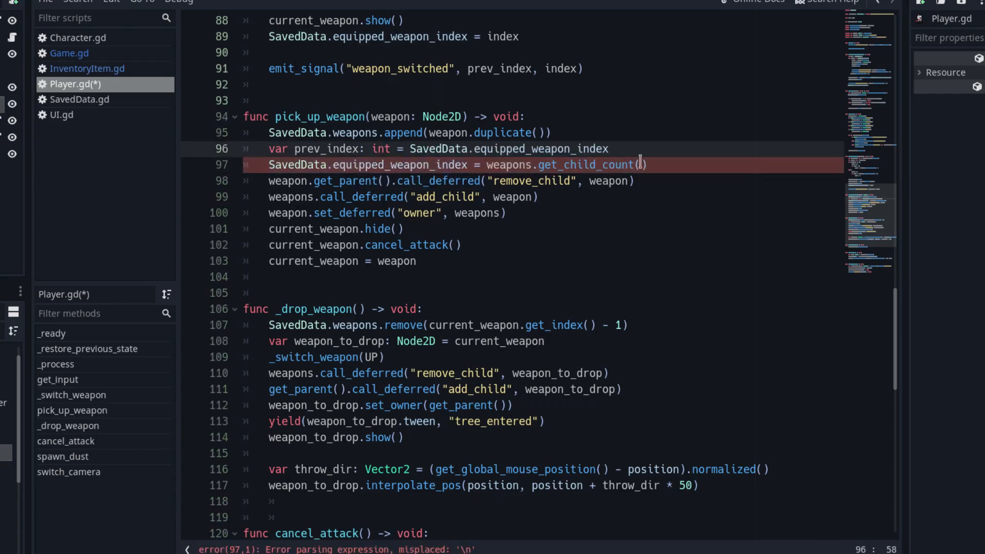
pyautogui.write('var new')
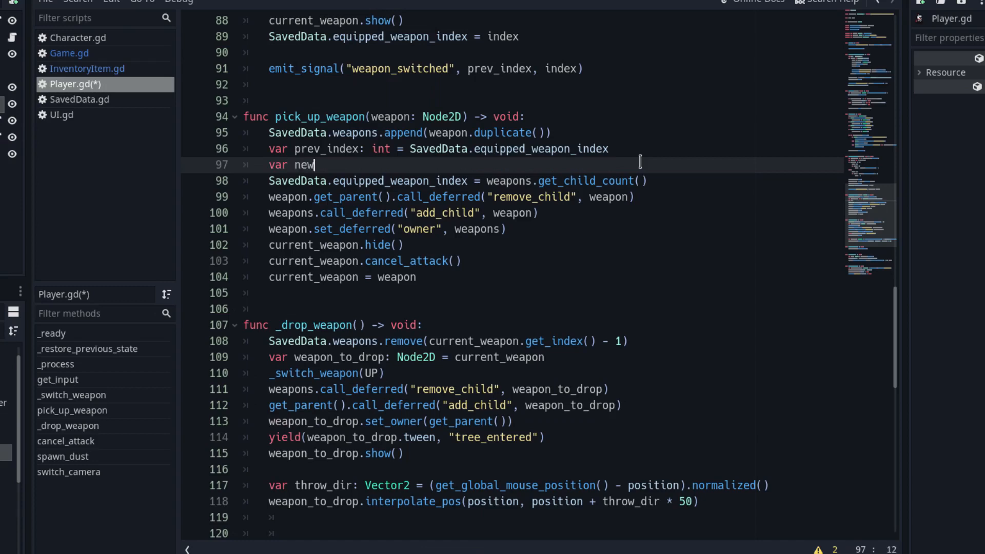
pyautogui.write('_index: int')
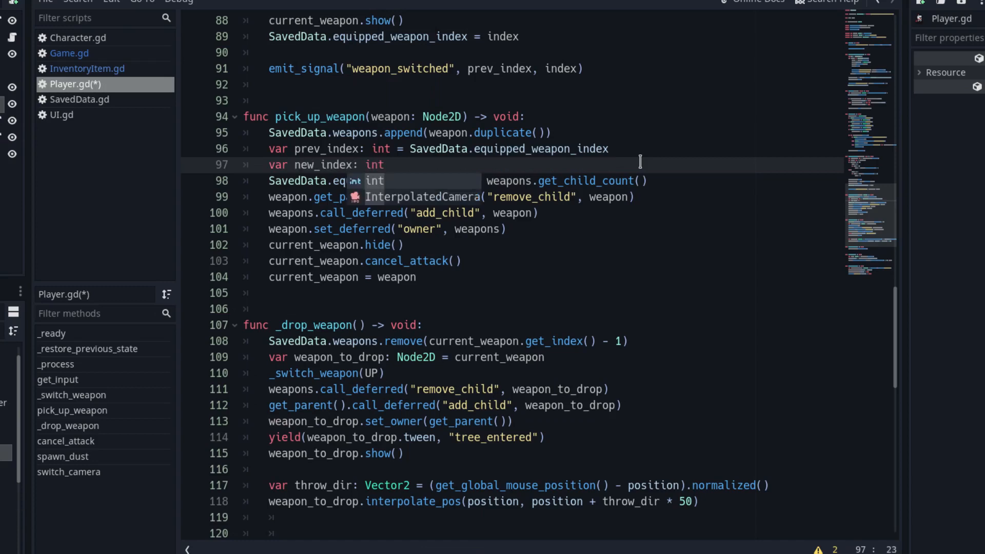
pyautogui.write('= wea')
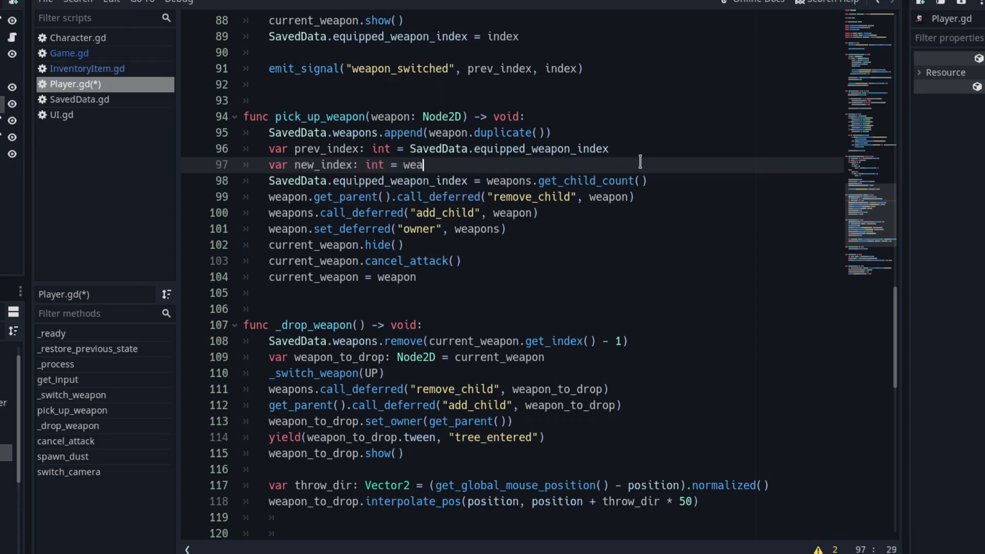
pyautogui.write('pons')
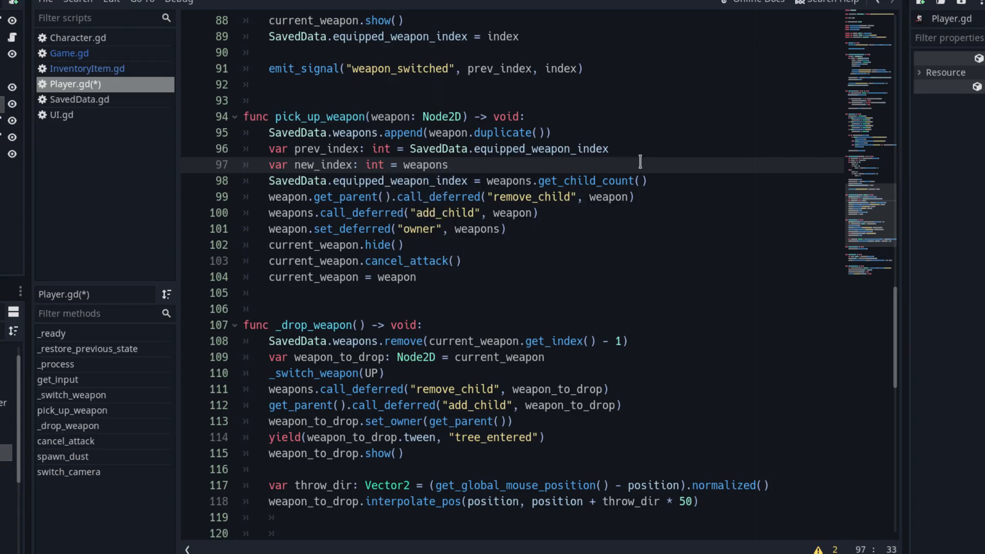
pyautogui.write('.get_child_count(')
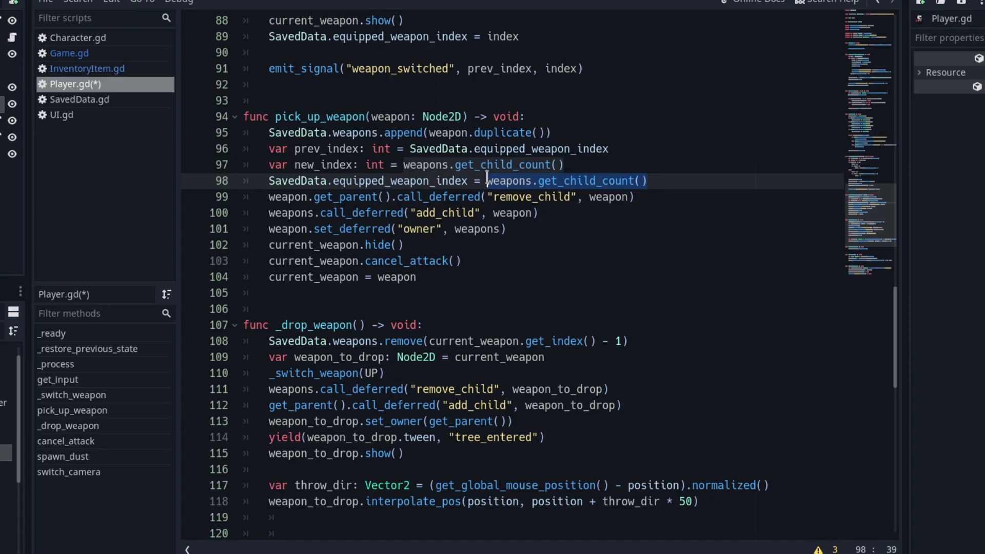
pyautogui.write('new_index')
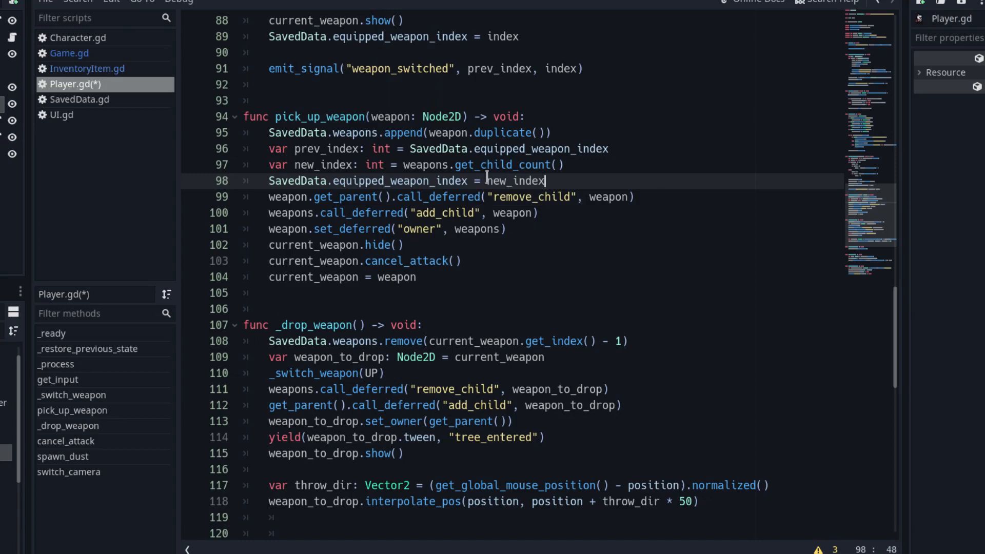
# End pick_up_weapon with weapon_picked_up(weapon.get_texture()) and weapon_switched(prev_index, new_index) emits
pyautogui.write('emit_signal(')
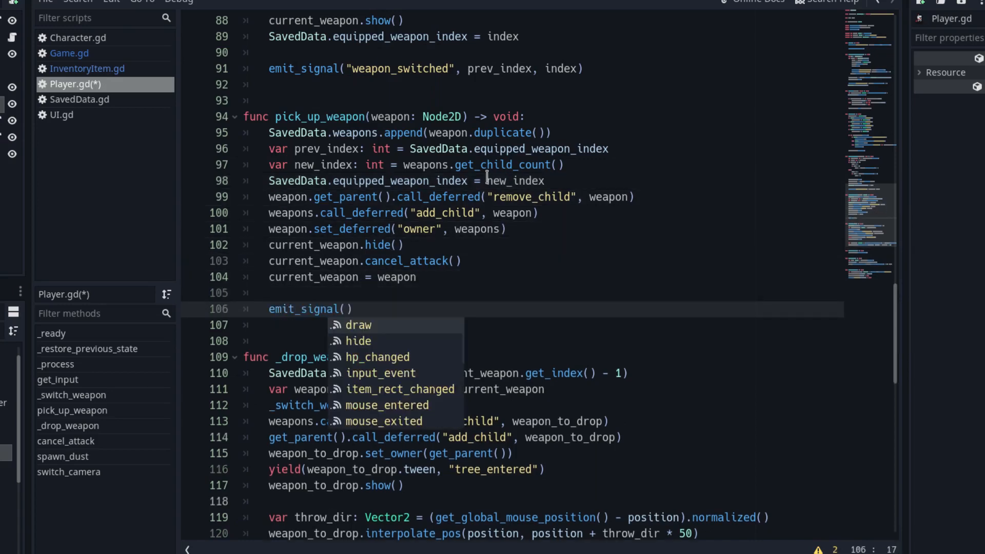
pyautogui.write('"weapon_picked_up",')
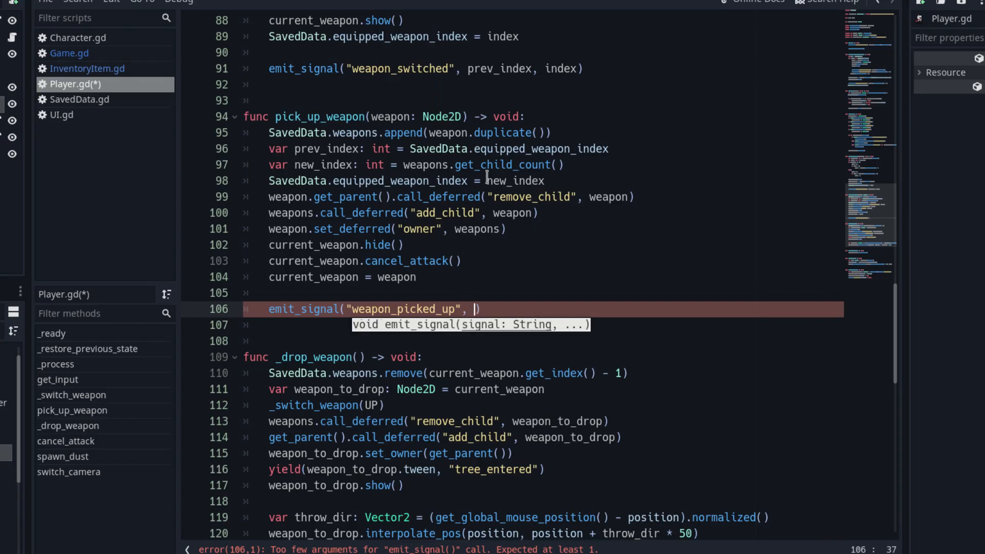
pyautogui.write('weapon.get_texture(')
pyautogui.write('emit_signal("weapon_switched",')
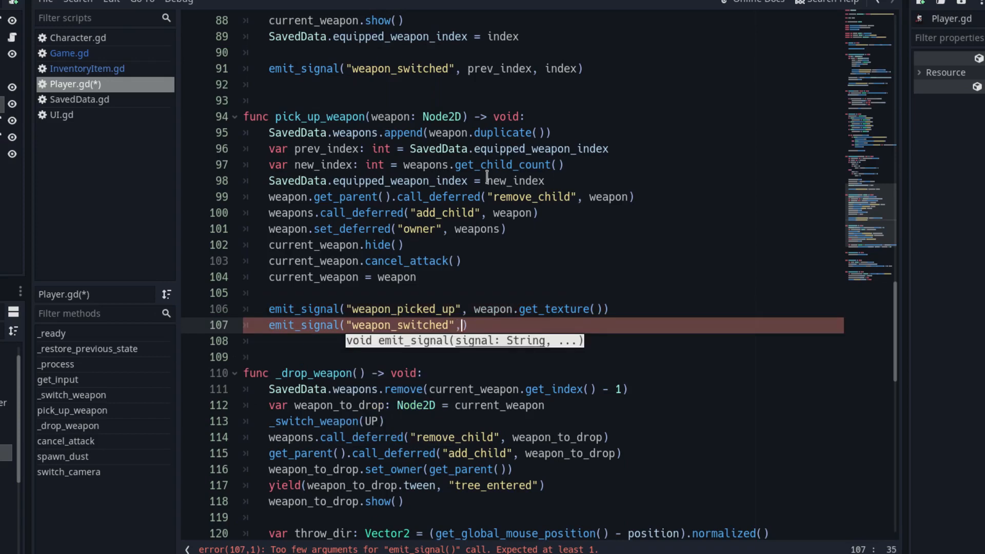
pyautogui.write('prev_index,')
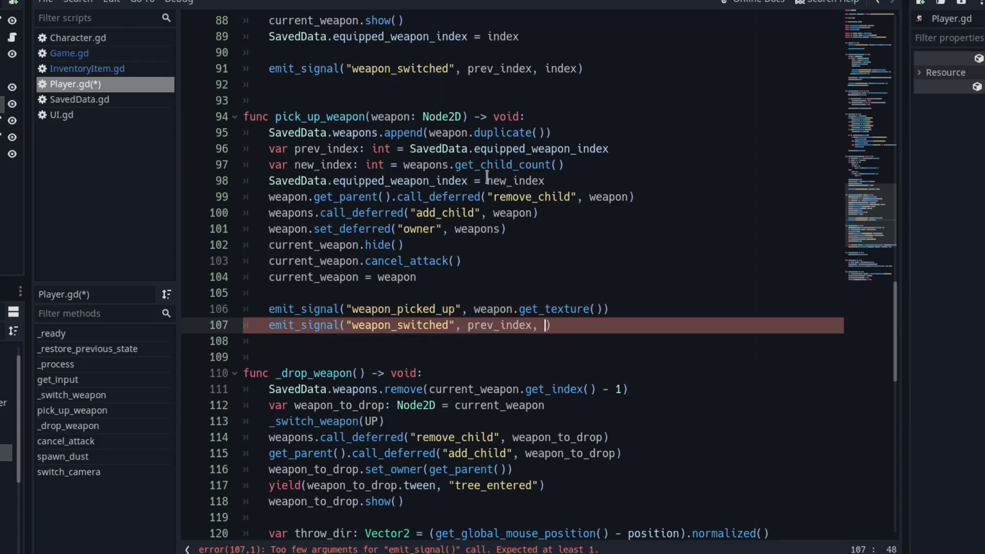
pyautogui.write('new_index')
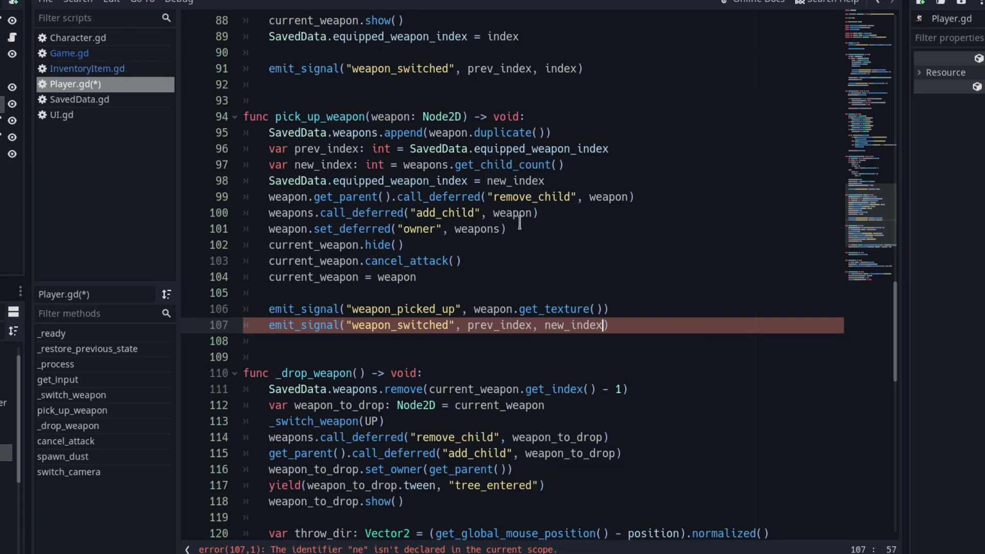
pyautogui.scroll(-3)
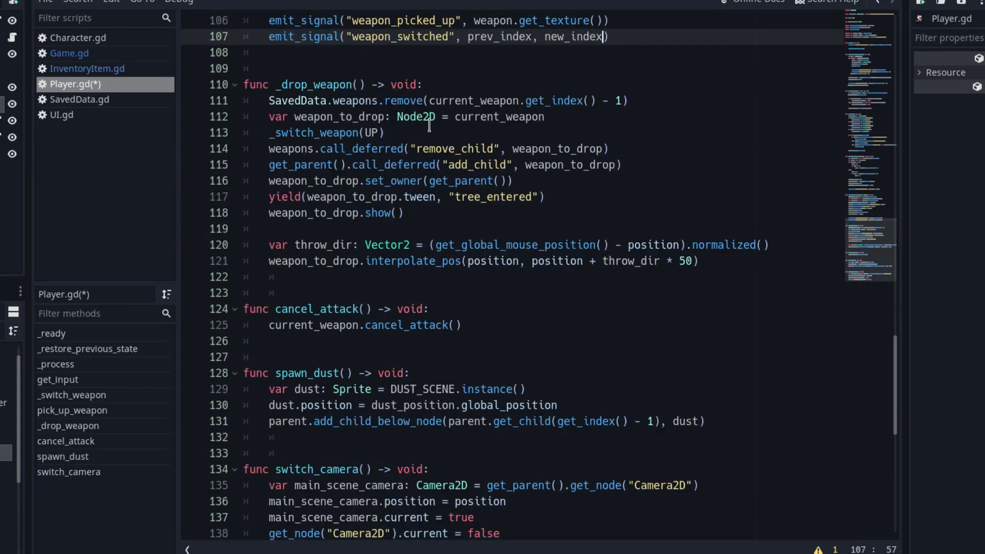
# After _switch_weapon(UP) in _drop_weapon, emit "weapon_droped" with the dropped weapon's data
pyautogui.press('enter')
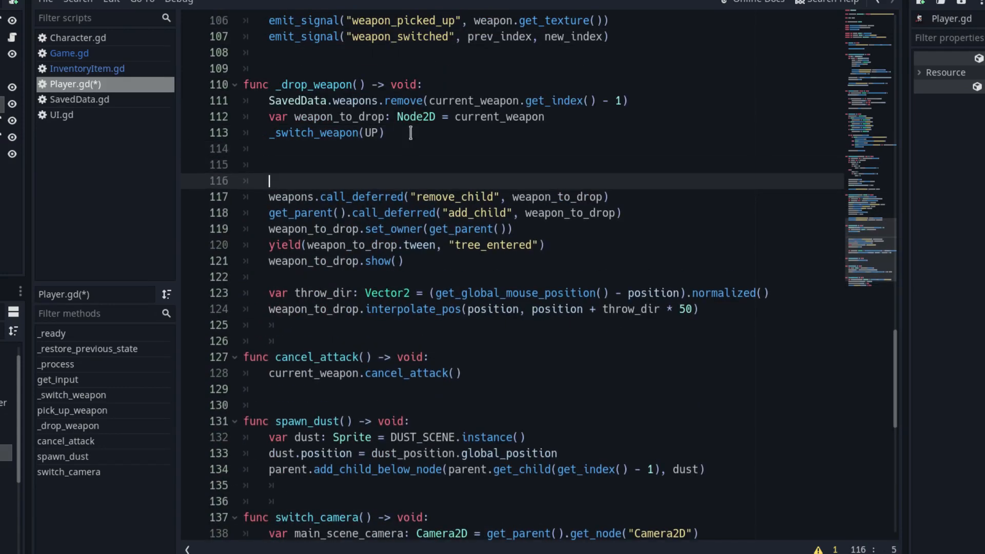
pyautogui.write('emit_signal(')
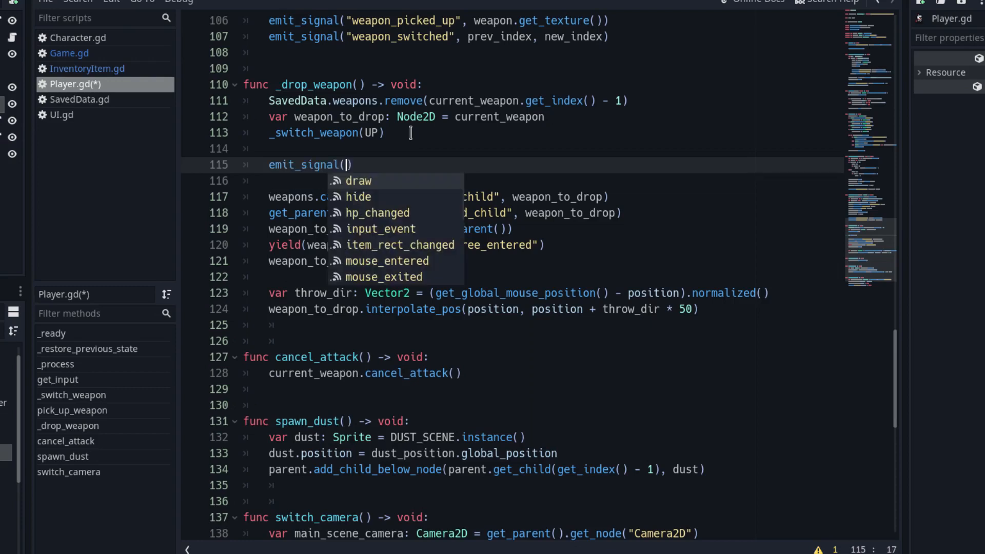
pyautogui.write('"weapon_droped"')
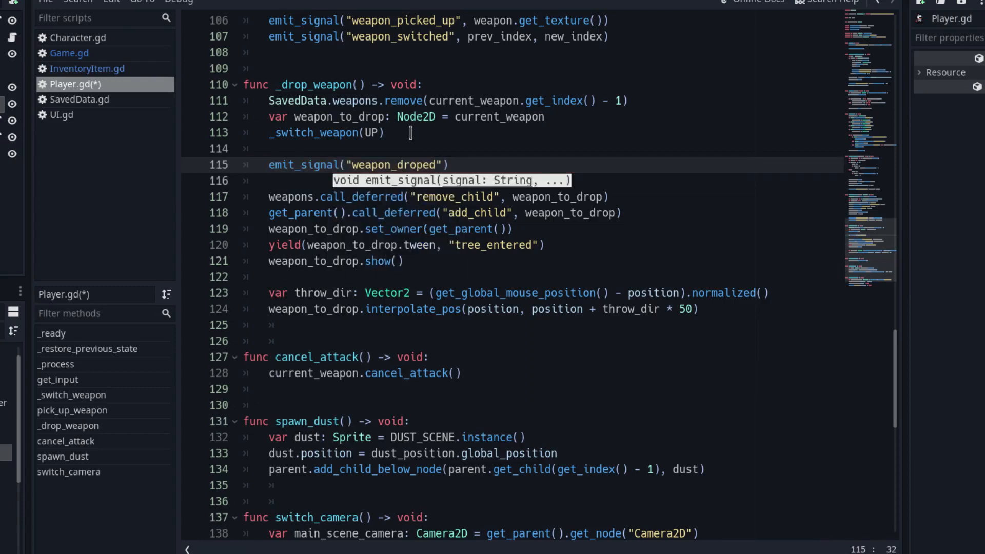
pyautogui.write(', weapon_to_drop.get')
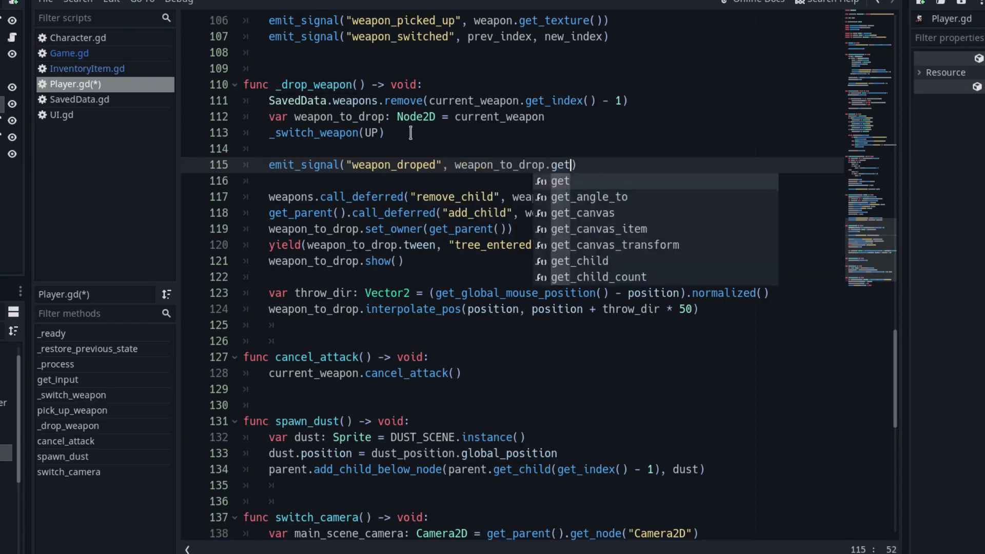
pyautogui.write('_in')
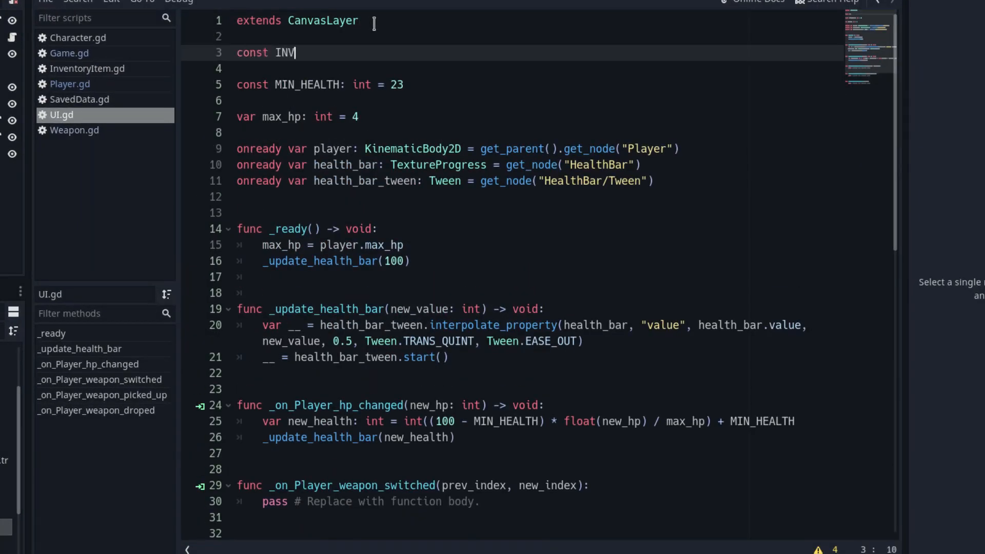
# Declare INVENTORY_ITEM_SCENE preloading res://InventoryItem.tscn and onready inventory at PanelContainer/Inventory
pyautogui.write('ENTORY_ITEM_SCENE: packeds')
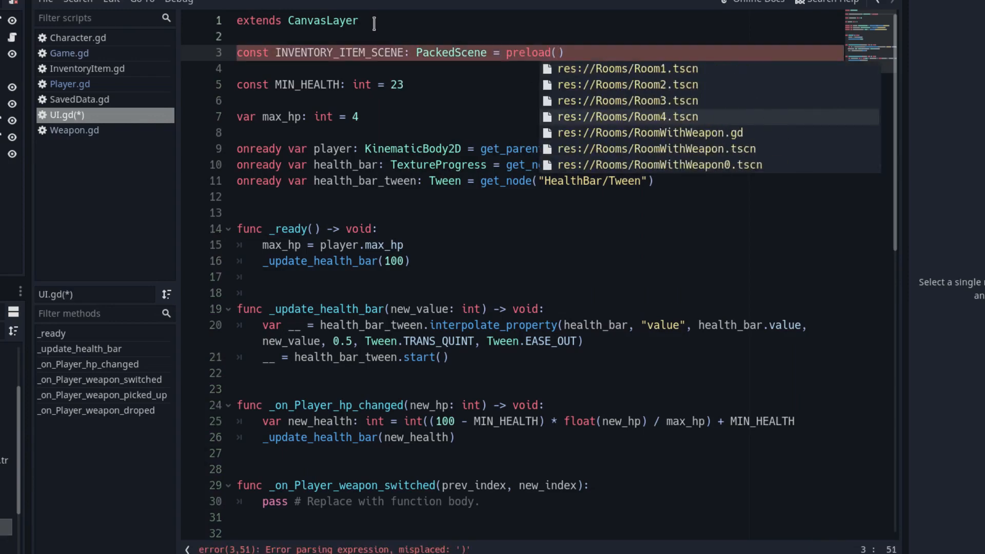
pyautogui.write('"res://InventoryItem.tscn"')
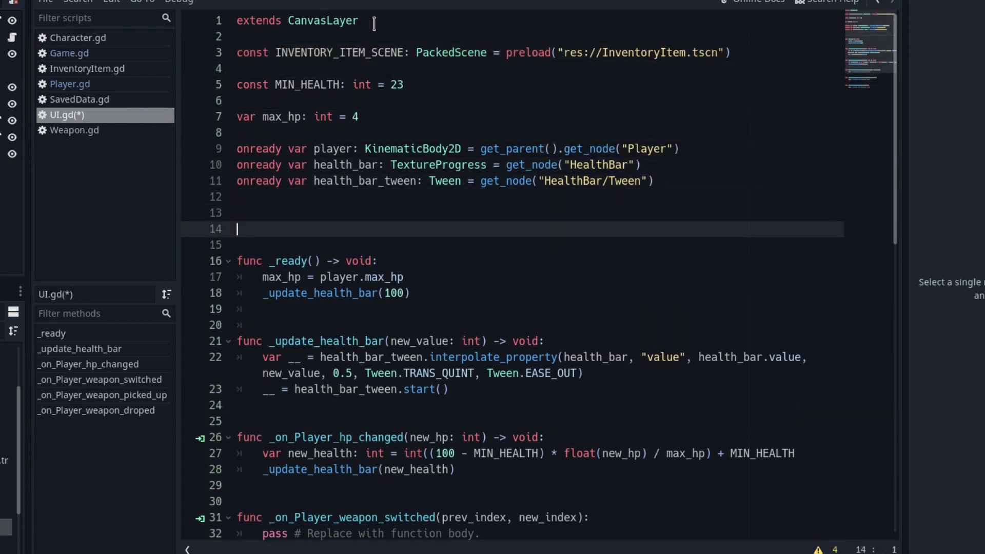
pyautogui.write('onready var inventory')
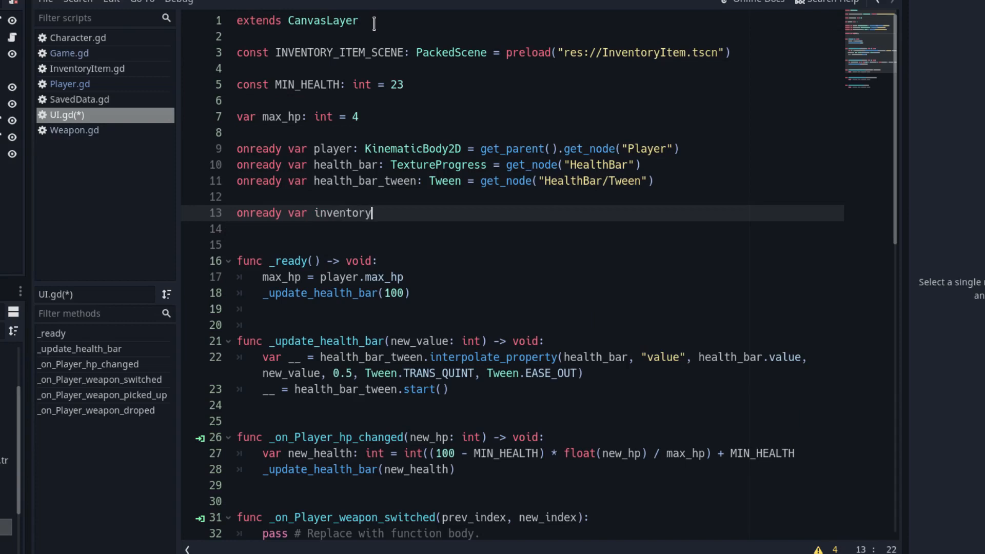
pyautogui.write(': HBoxContainer = get_')
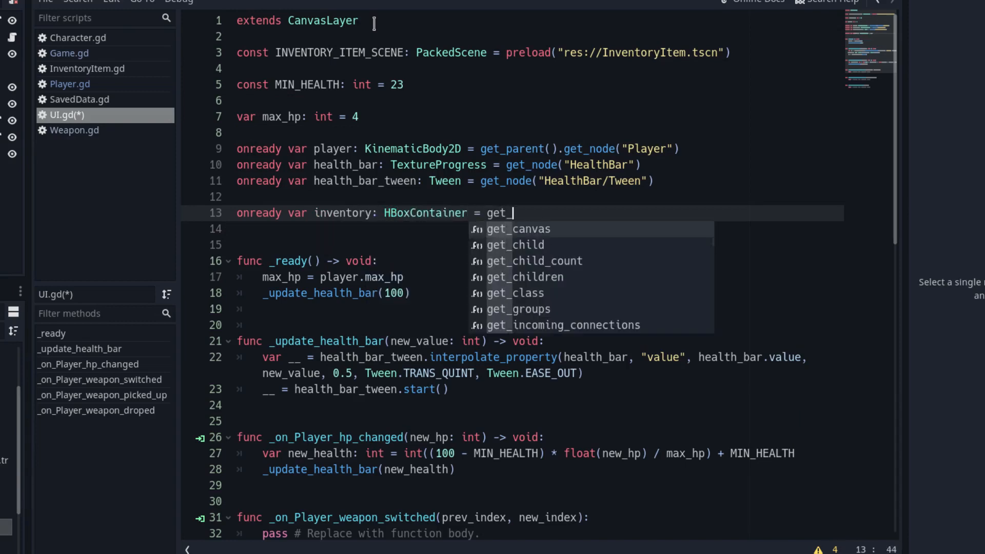
pyautogui.write('node("PanelContainer/Inventory")')
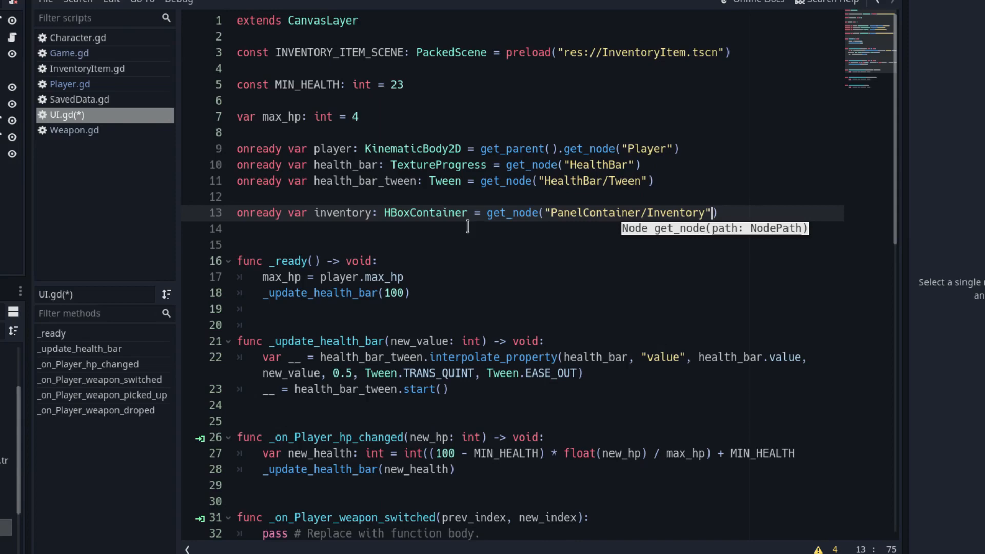
# In _on_Player_weapon_switched, deselect the prev_index inventory item and select the new one
pyautogui.scroll(-3)
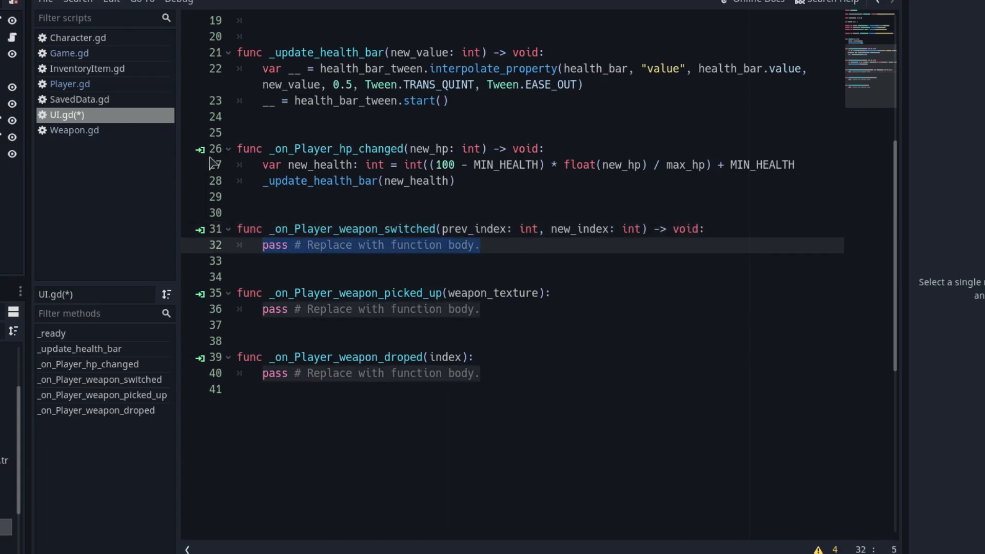
pyautogui.write('inventory')
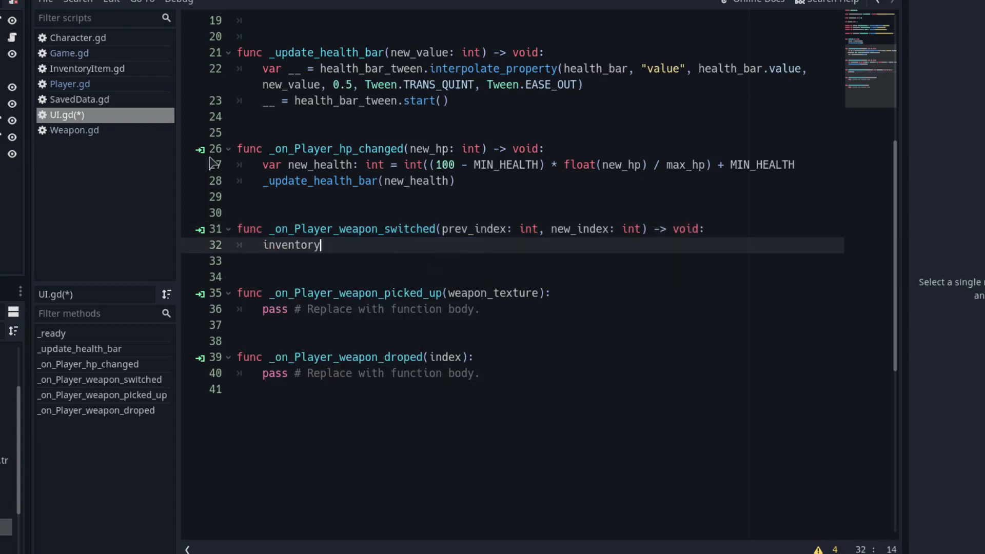
pyautogui.write('.get_child(')
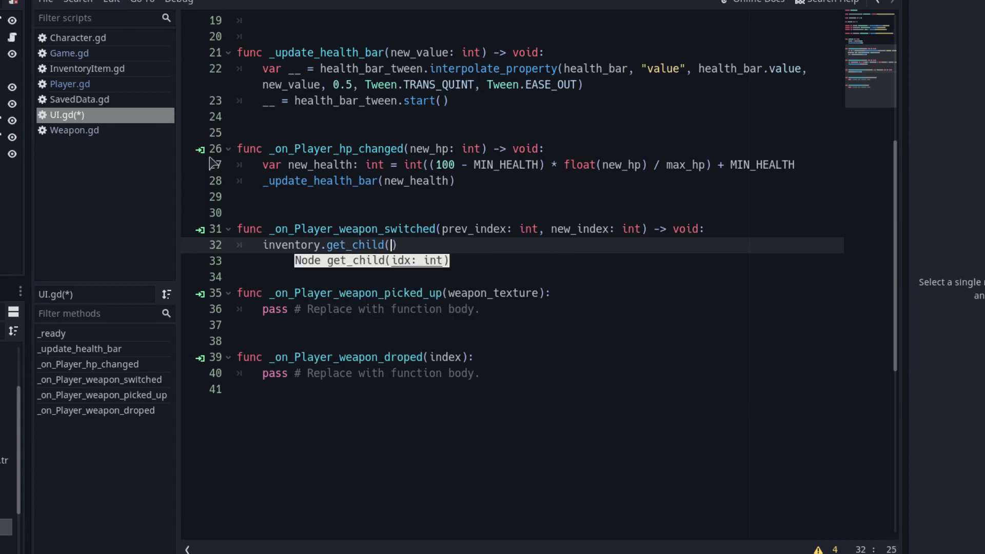
pyautogui.write('prev_index).deselect')
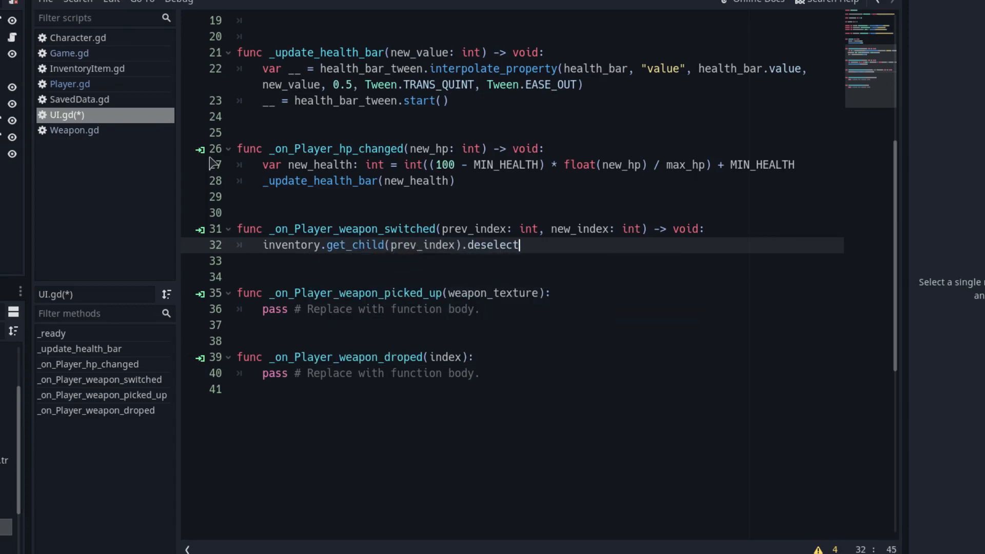
pyautogui.write('inventory.get')
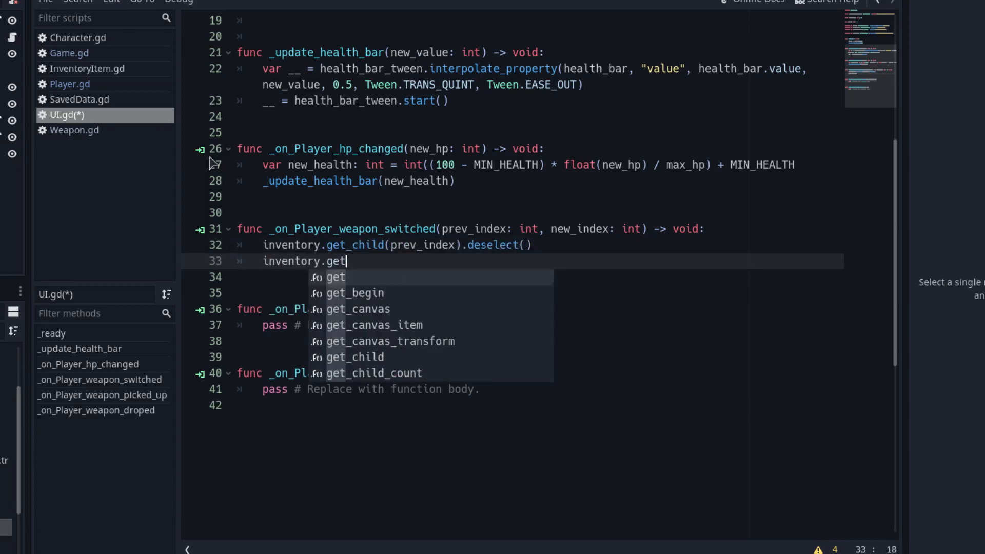
pyautogui.write('_child(new_index).select(')
pyautogui.click(538, 309)
pyautogui.write('weapon_texture')
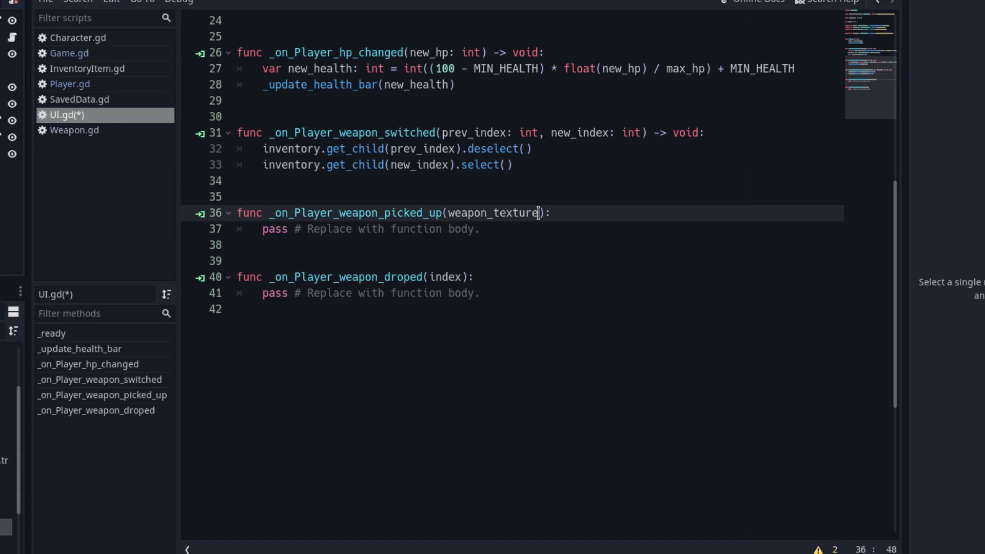
# Instance INVENTORY_ITEM_SCENE, add it to inventory, and initialize it with the Texture weapon_texture
pyautogui.write(': Texture')
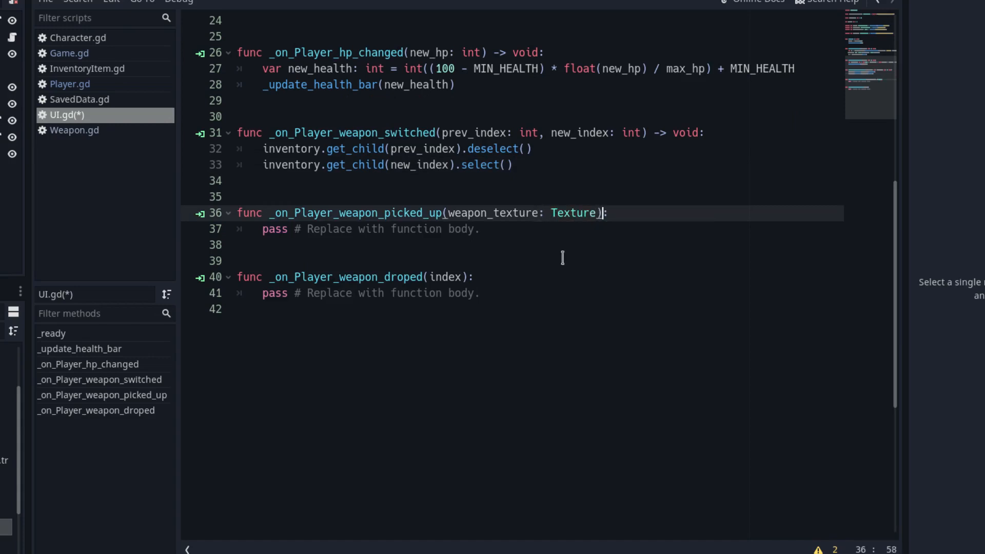
pyautogui.write('-> void:')
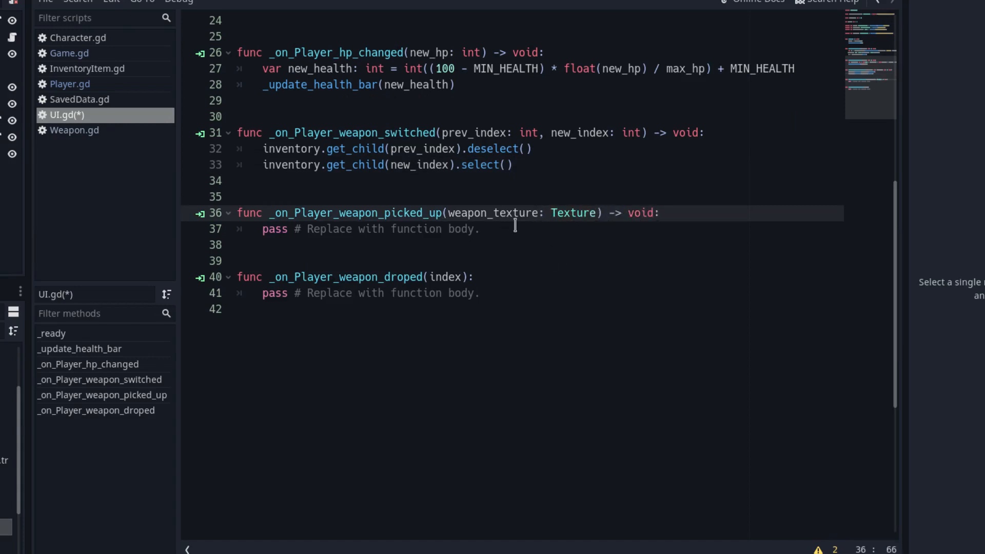
pyautogui.write('var ne')
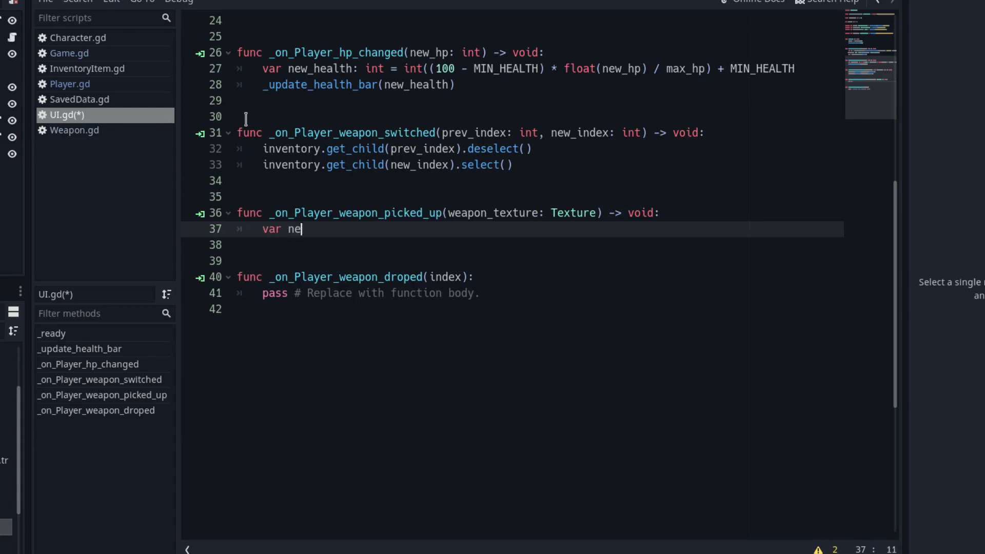
pyautogui.write('w_inventory_item')
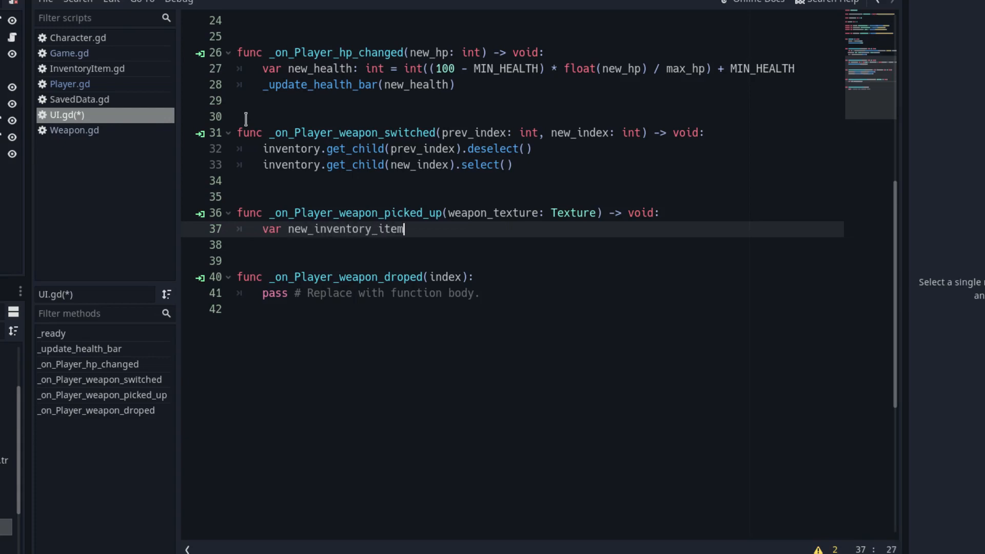
pyautogui.write(': Texture')
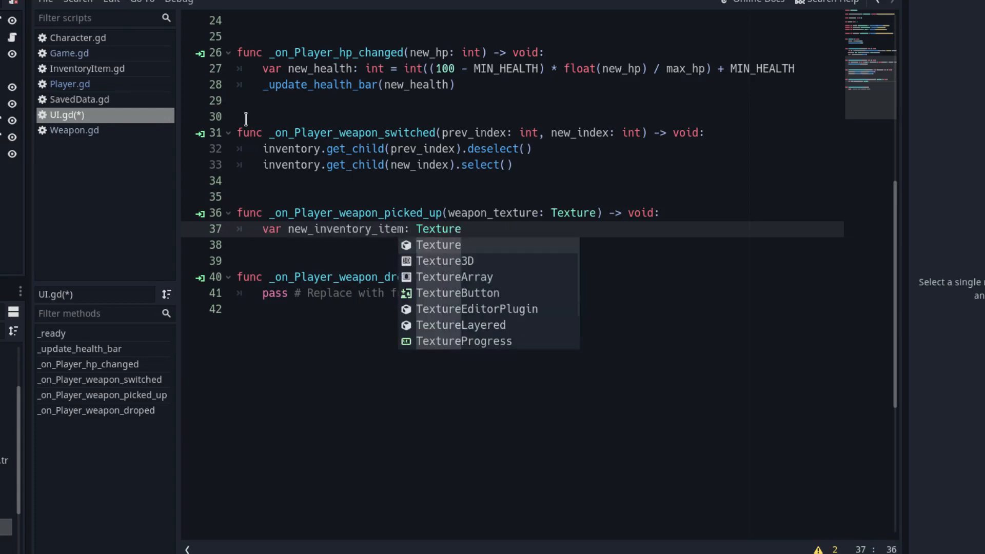
pyautogui.write('Rect = INVENTORY_ITEM_SCENE.instance(')
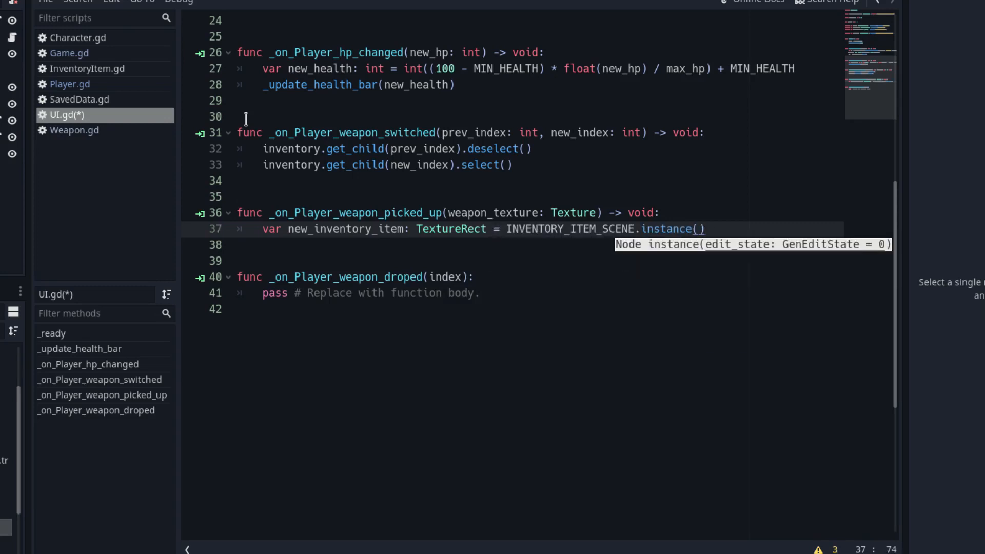
pyautogui.write('inventory')
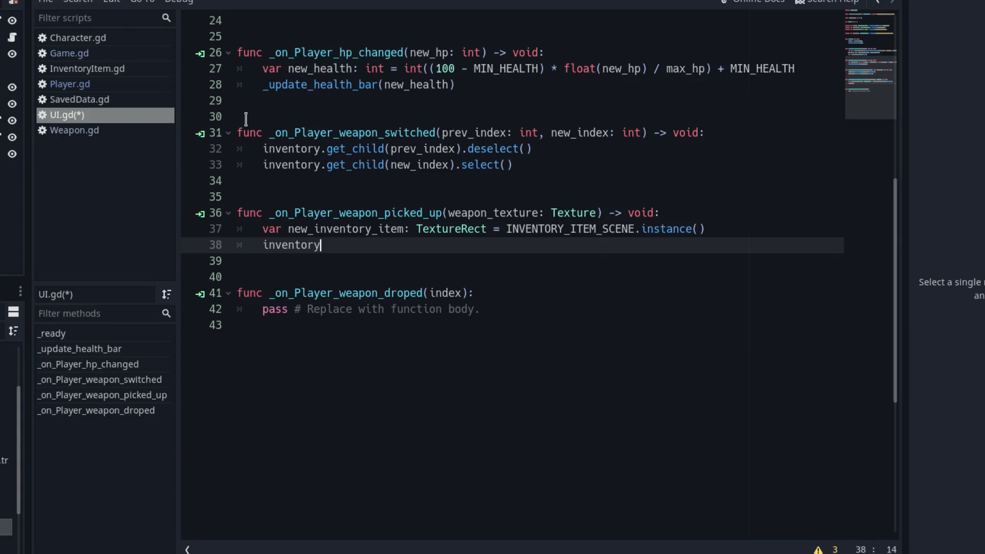
pyautogui.write('.add_child()')
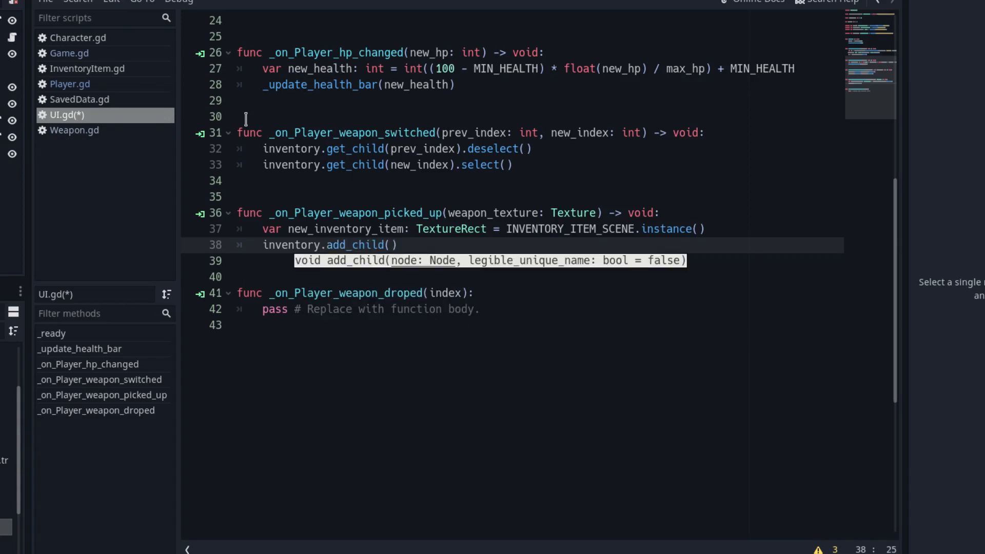
pyautogui.write('new_inventory_item')
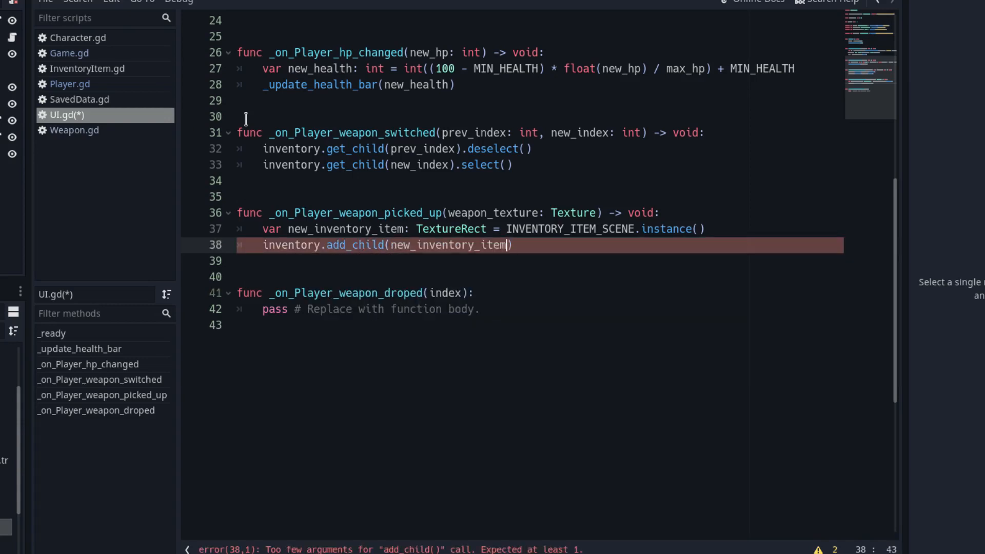
pyautogui.write('new_inventory_item')
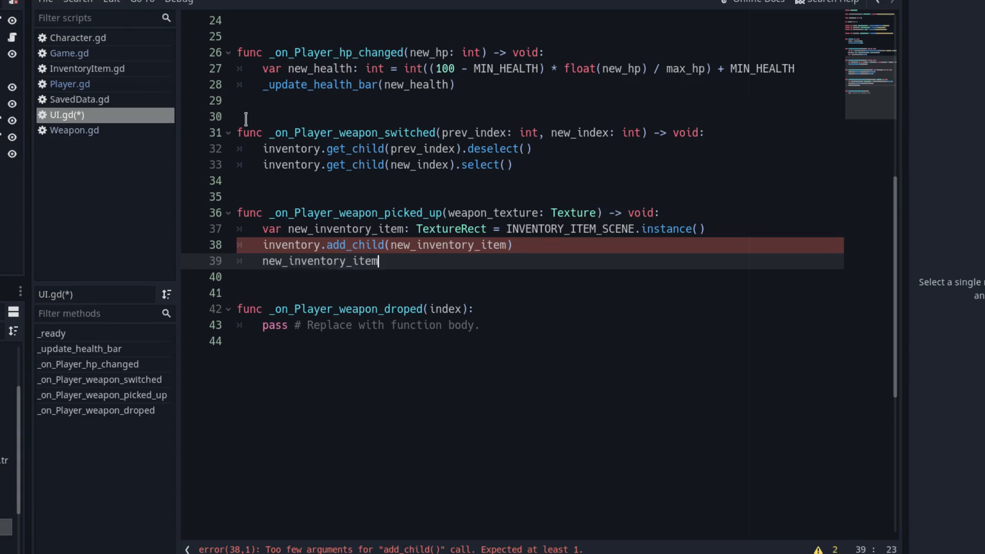
pyautogui.write('.initialize(')
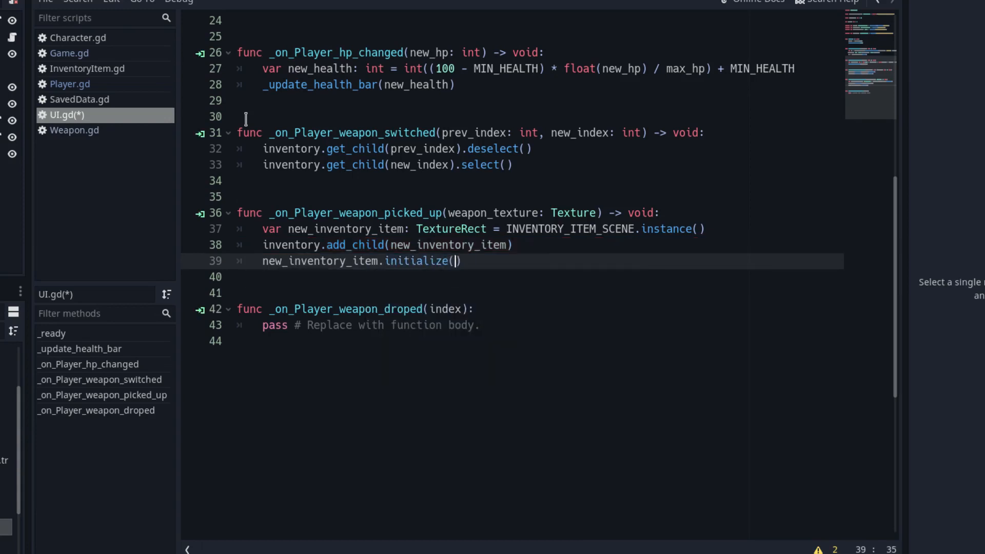
pyautogui.write('weapon_texture')
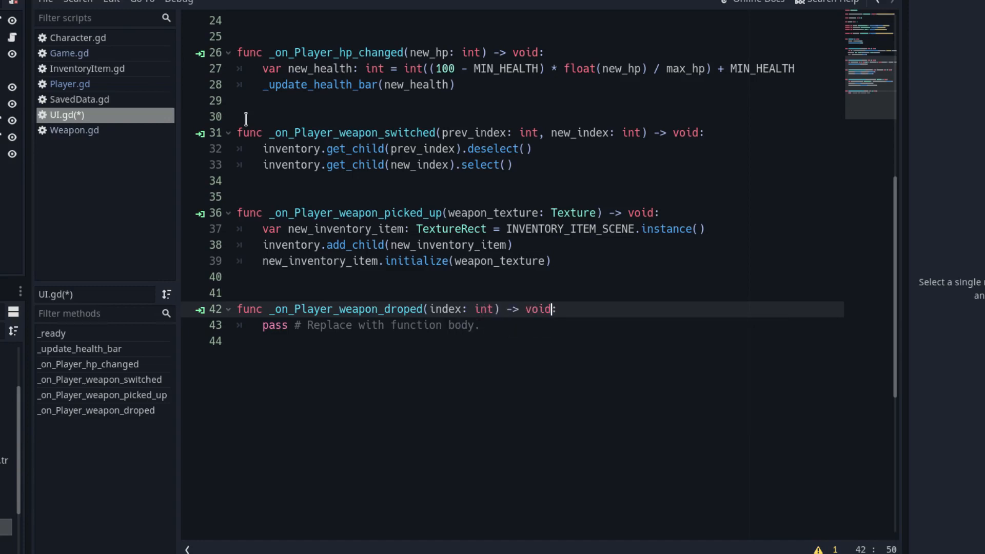
# Make the drop handler call inventory.get_child(index).queue_free()
pyautogui.write('inventory.get_child(index).queue_free(')
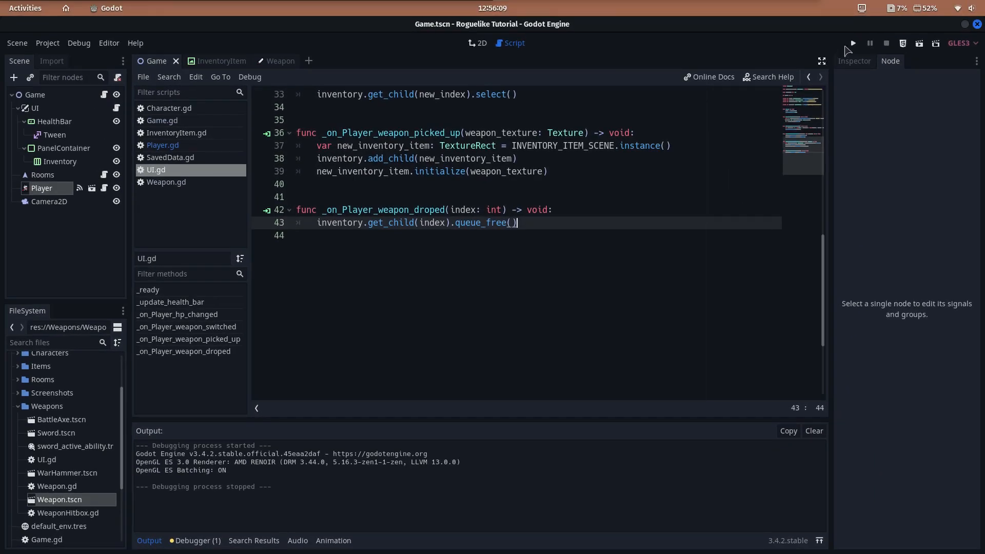
pyautogui.click(853, 43)
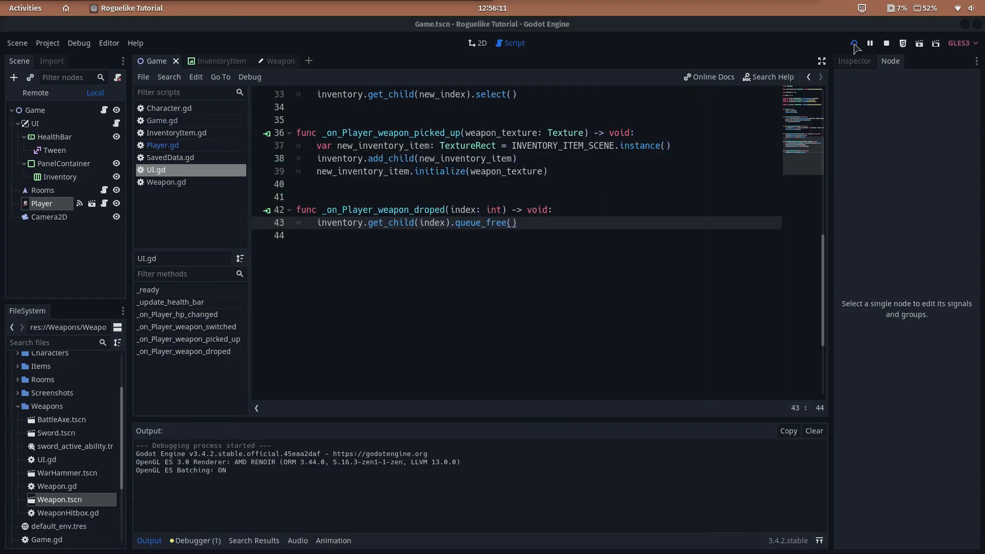
pyautogui.click(855, 44)
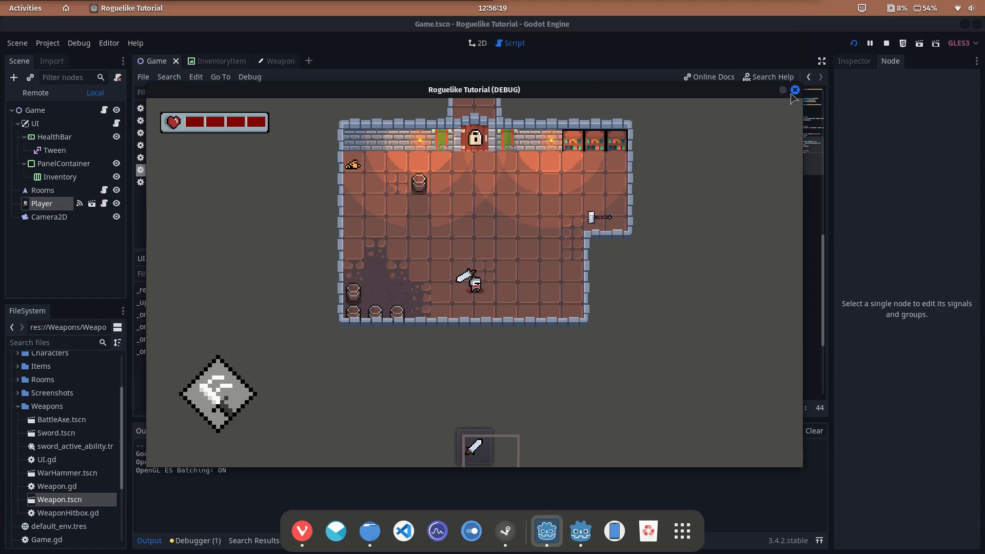
pyautogui.click(794, 90)
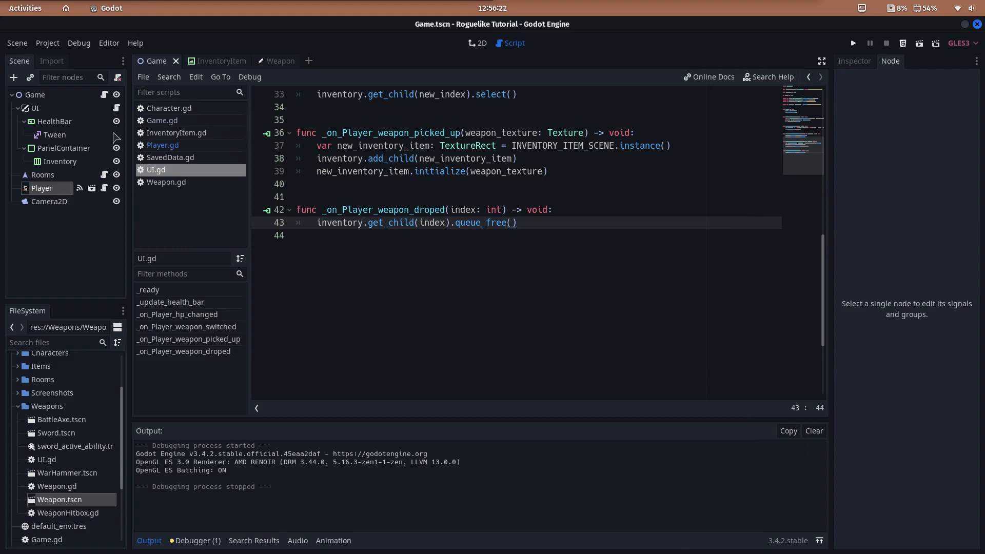
# In the InventoryItem scene's 2D view, set ReferenceRect's layout to Full Rect
pyautogui.click(212, 61)
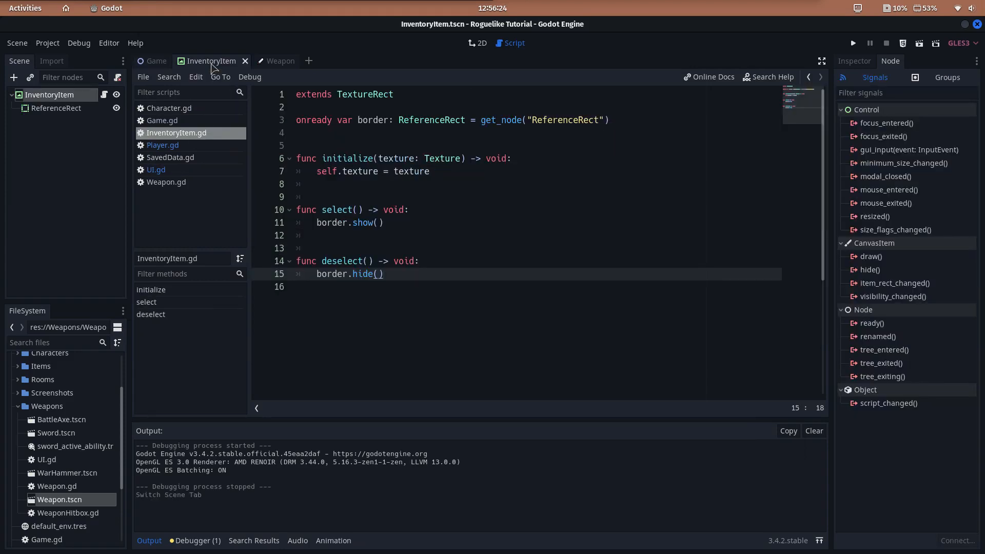
pyautogui.click(482, 43)
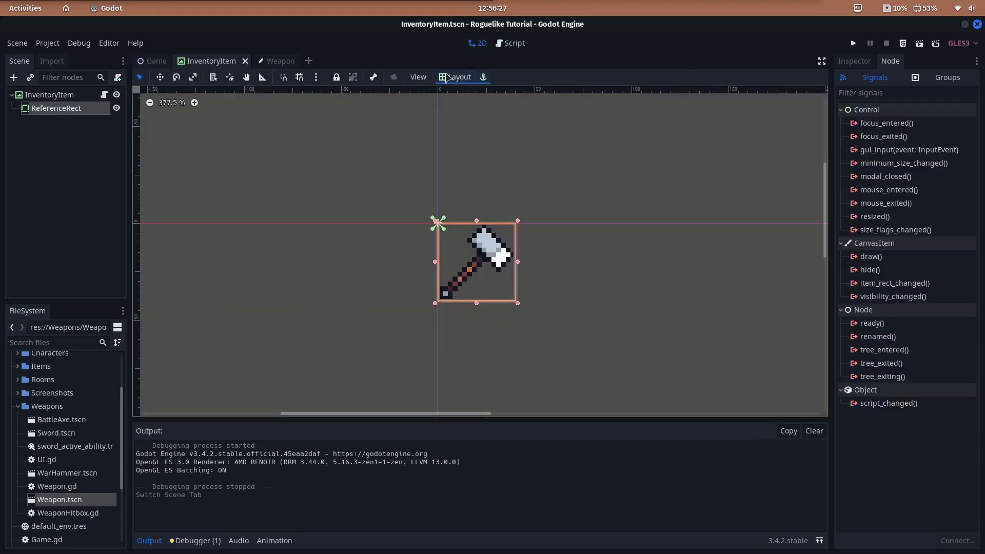
pyautogui.click(458, 76)
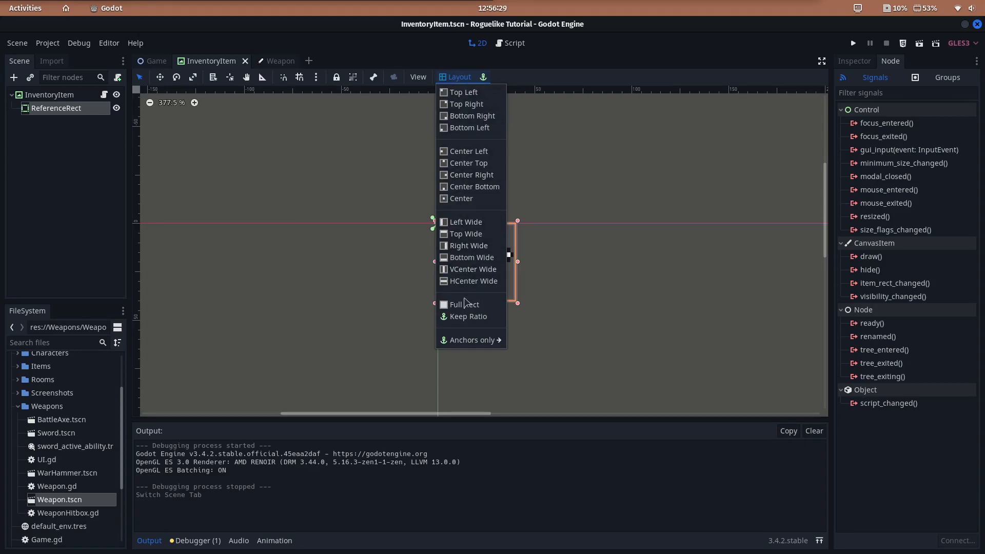
pyautogui.click(464, 304)
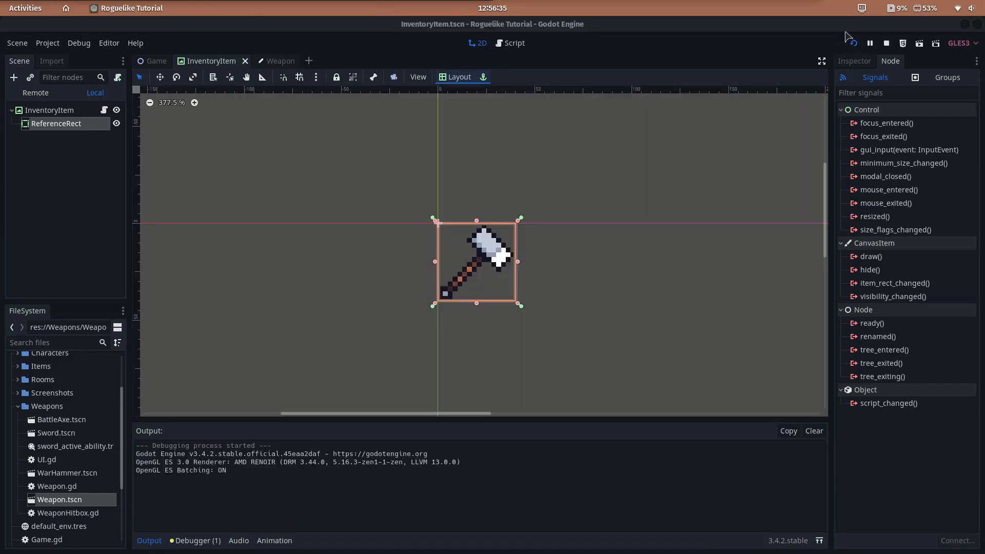
# Switch to the Game scene tab to view its health bar and inventory panel
pyautogui.click(852, 42)
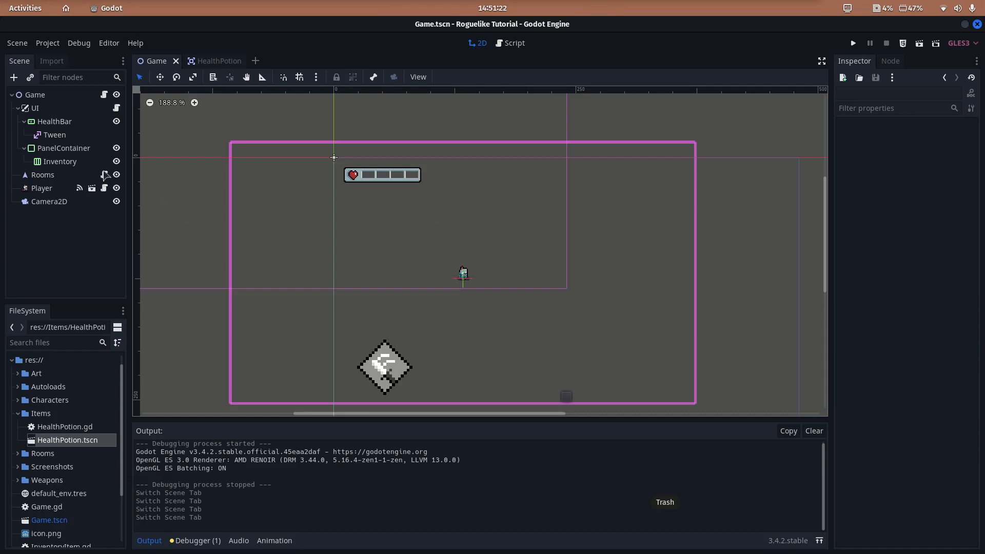
# Set PanelContainer's Theme Overrides > Styles > Panel to a new StyleBoxFlat
pyautogui.click(64, 147)
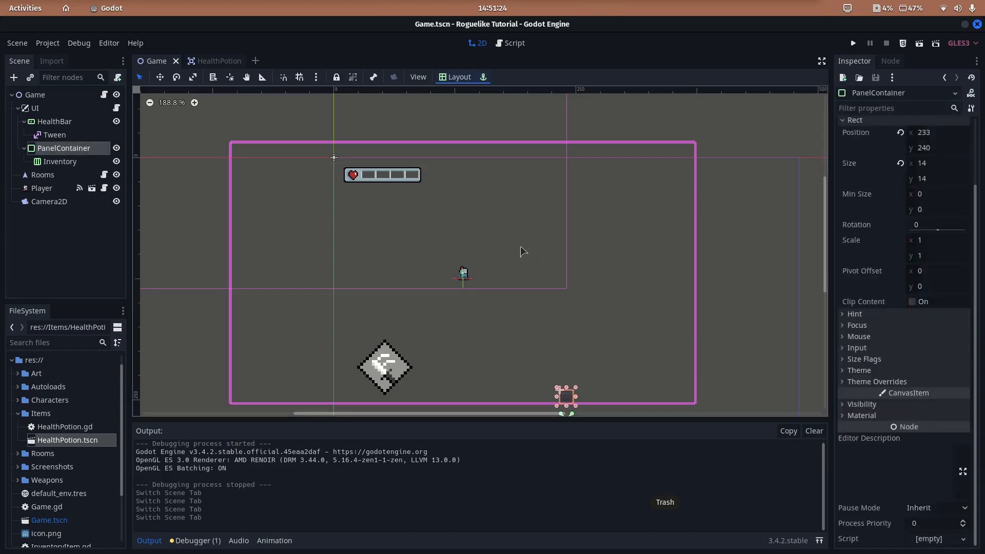
pyautogui.moveTo(540, 263)
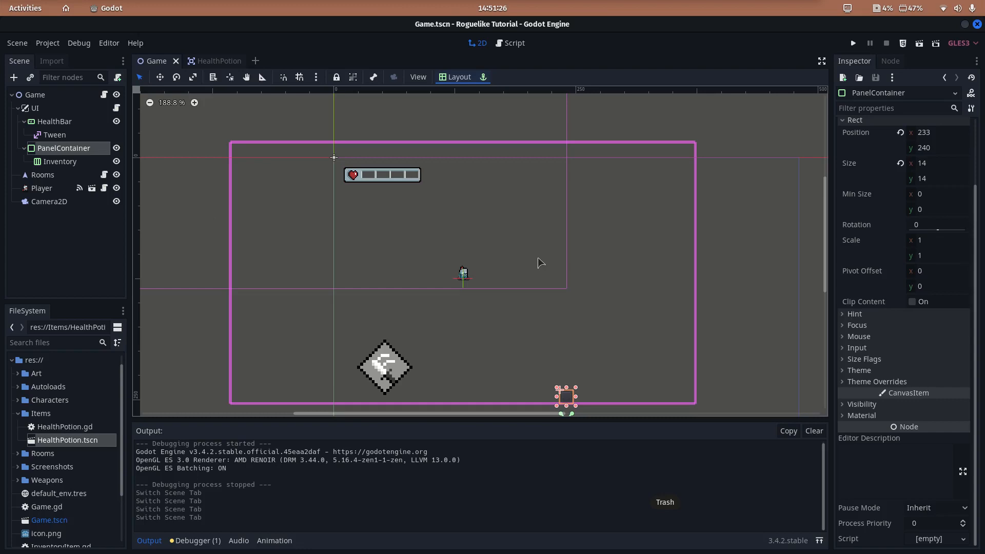
pyautogui.moveTo(665, 286)
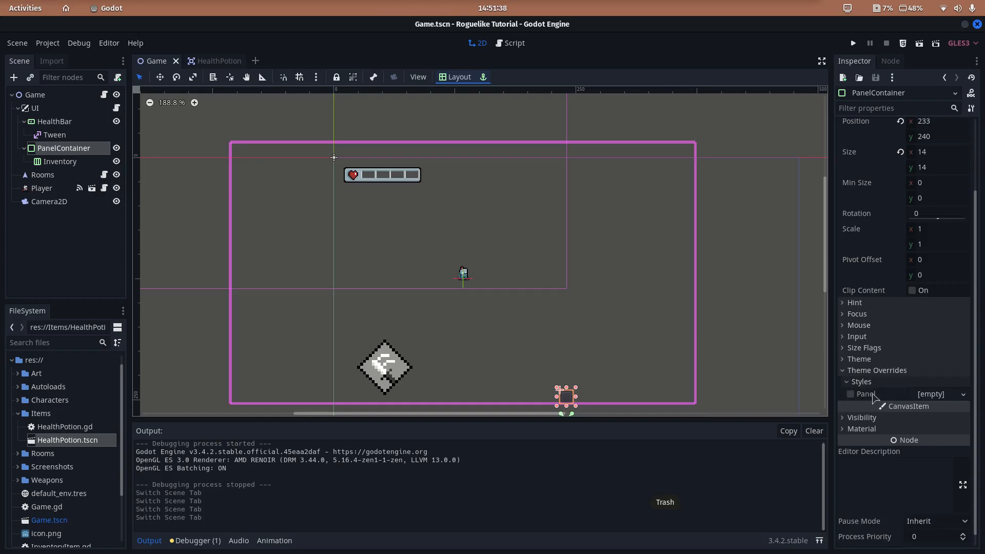
pyautogui.click(936, 395)
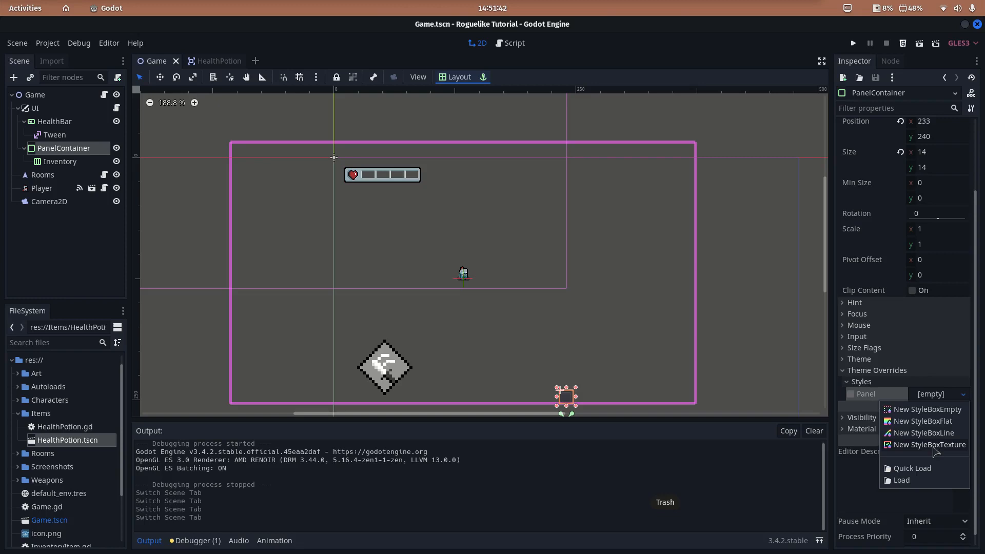
pyautogui.moveTo(936, 451)
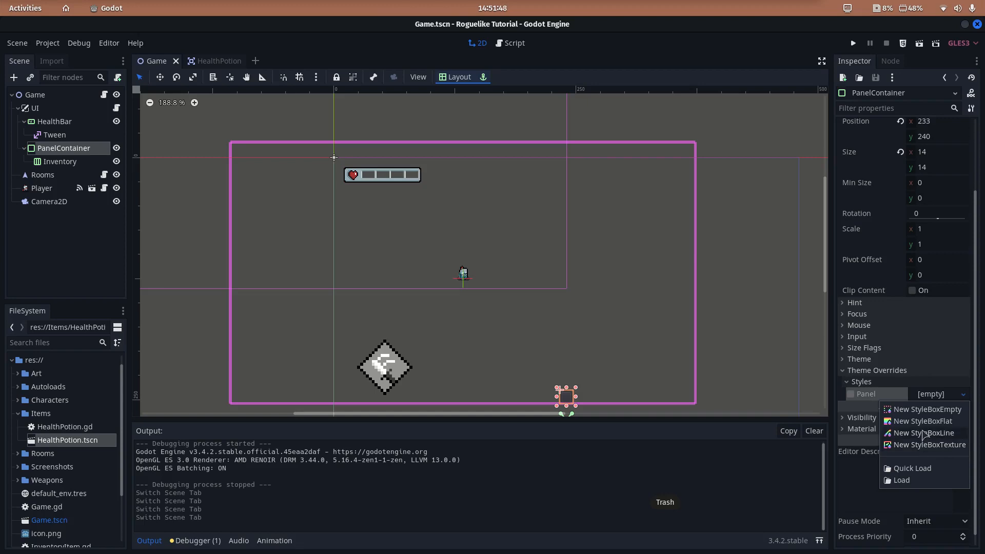
pyautogui.click(921, 421)
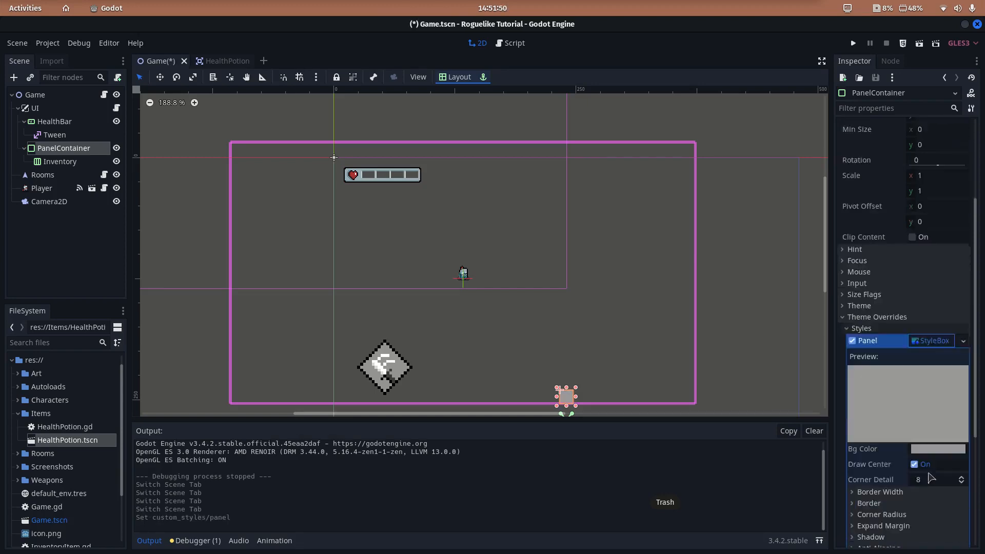
# Give the panel style a lighter background and 2-pixel borders, then test-run the game
pyautogui.click(938, 448)
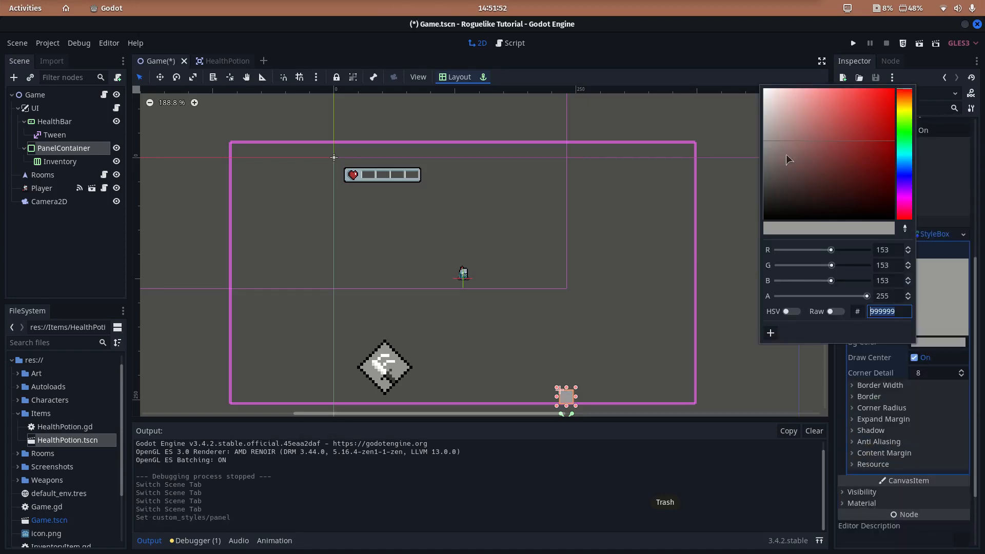
pyautogui.click(772, 145)
pyautogui.write('2')
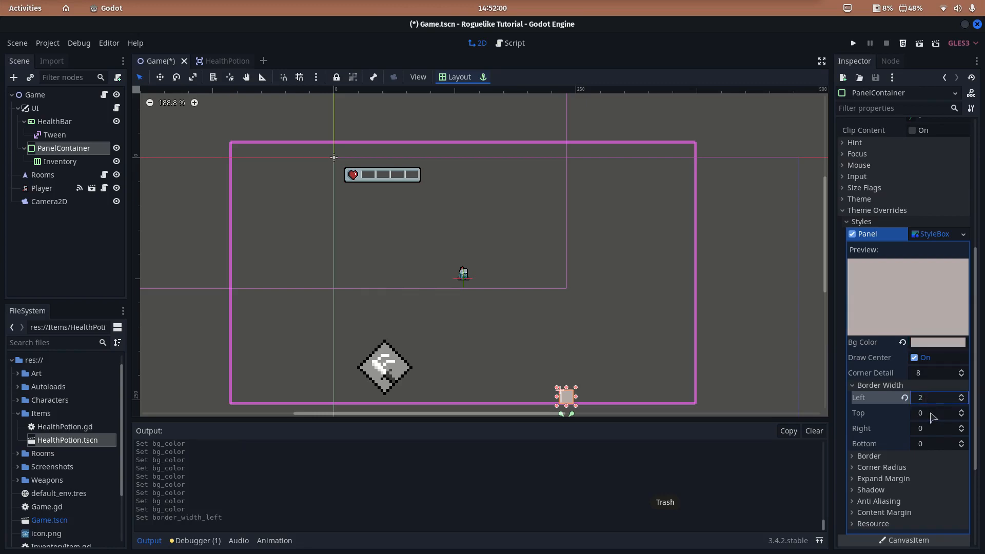
pyautogui.click(936, 412)
pyautogui.write('2')
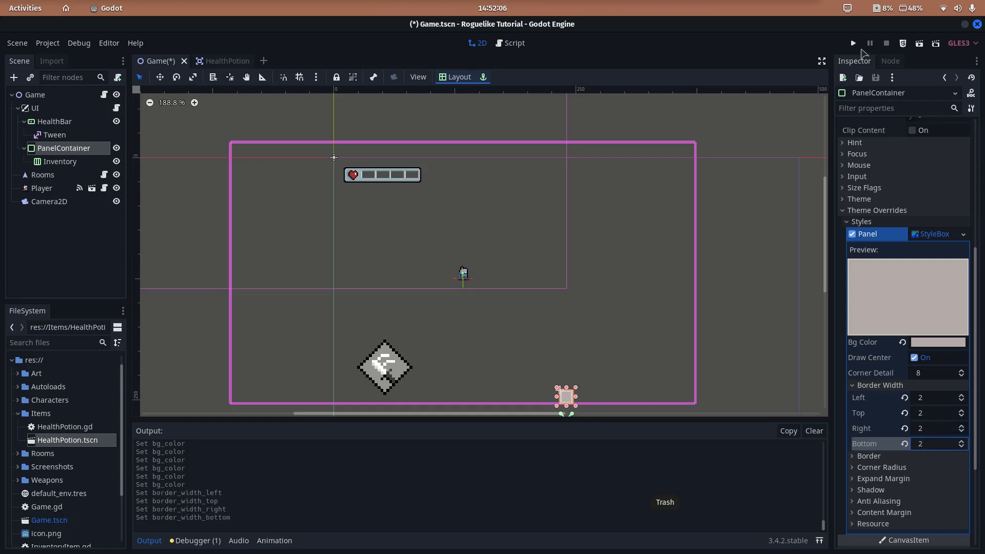
pyautogui.click(853, 43)
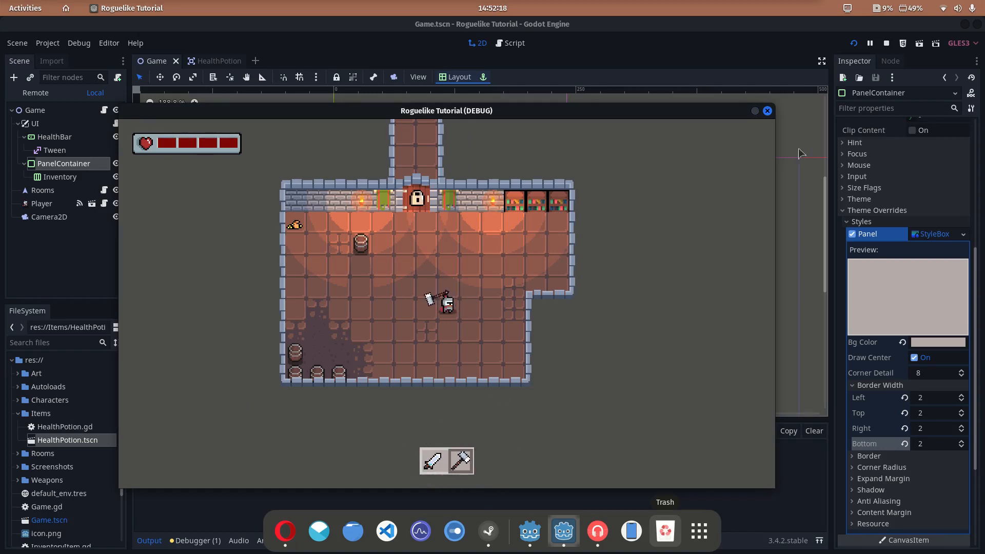
pyautogui.click(886, 42)
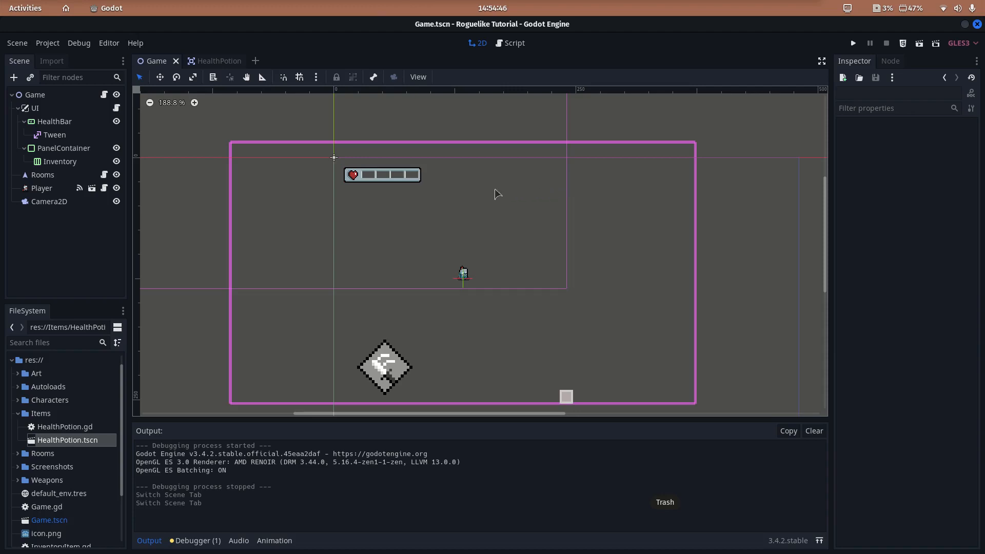
pyautogui.moveTo(230, 139)
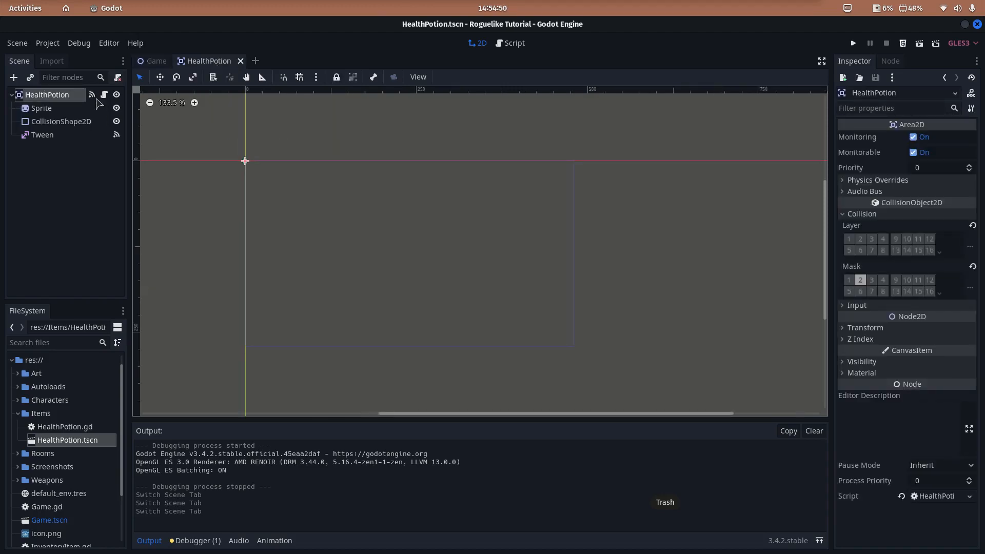
# In Script view, glance at Player.gd, then open HealthPotion.gd
pyautogui.click(512, 42)
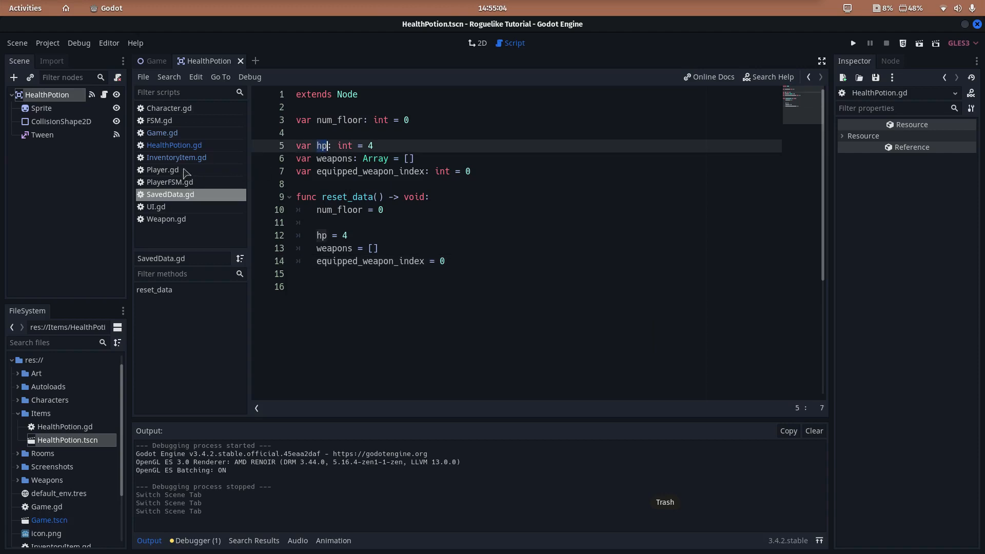
pyautogui.click(163, 170)
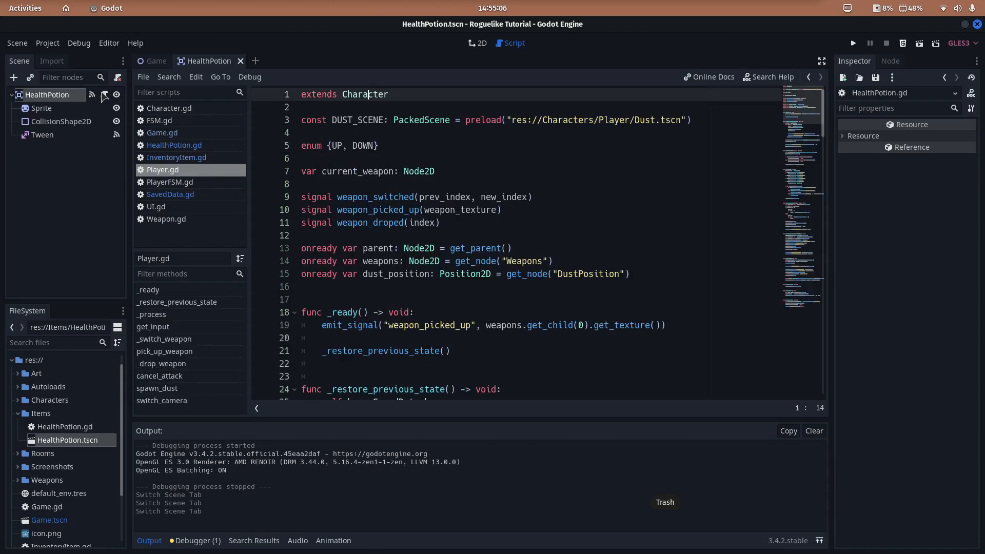
pyautogui.click(174, 145)
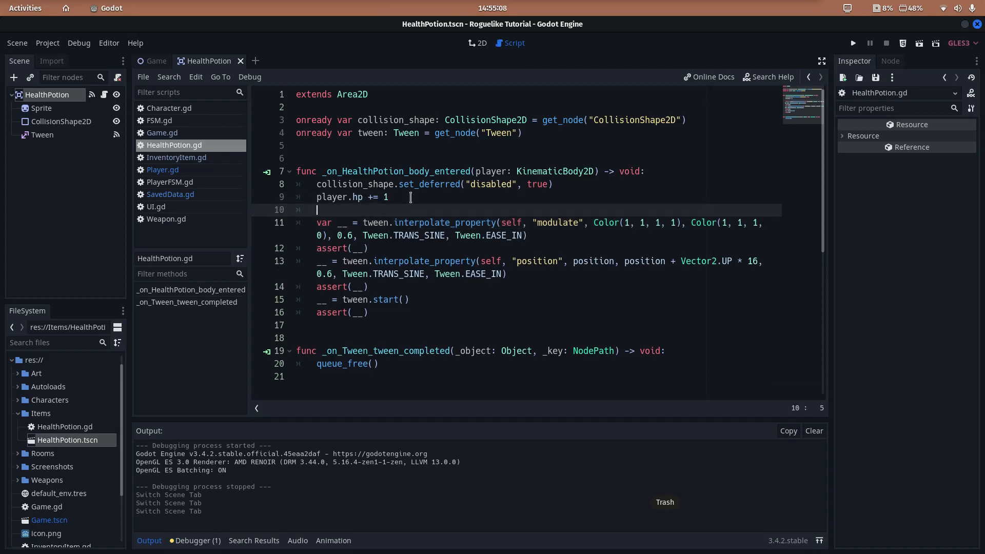
# Add 'SavedData.hp += 1' on line 10 of HealthPotion.gd, below player.hp += 1
pyautogui.write('Sa')
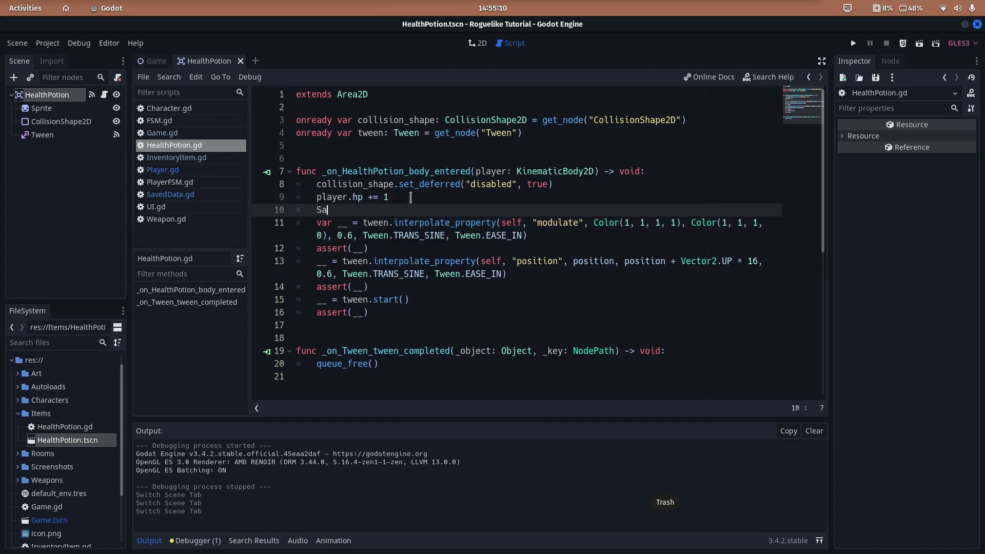
pyautogui.write('avedData.hp +=')
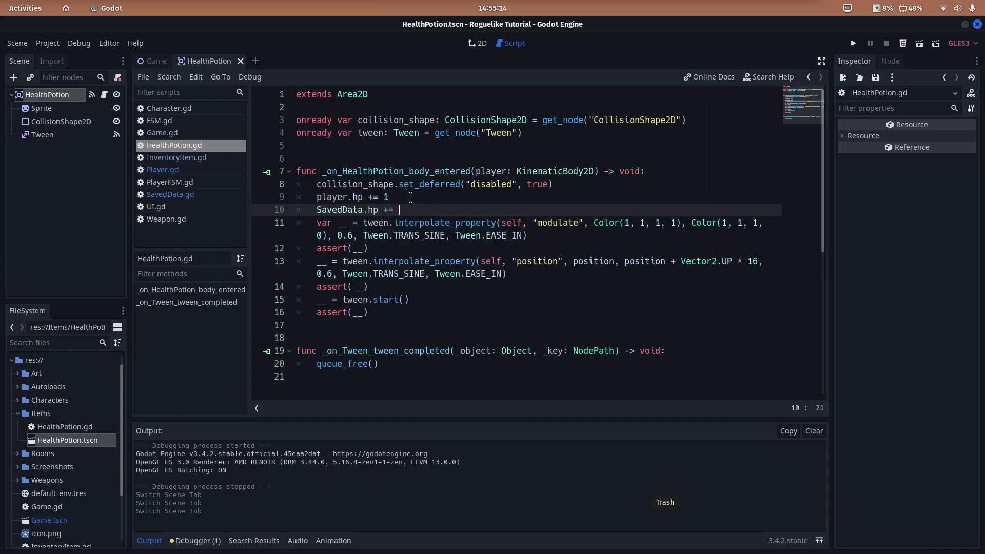
pyautogui.write('1')
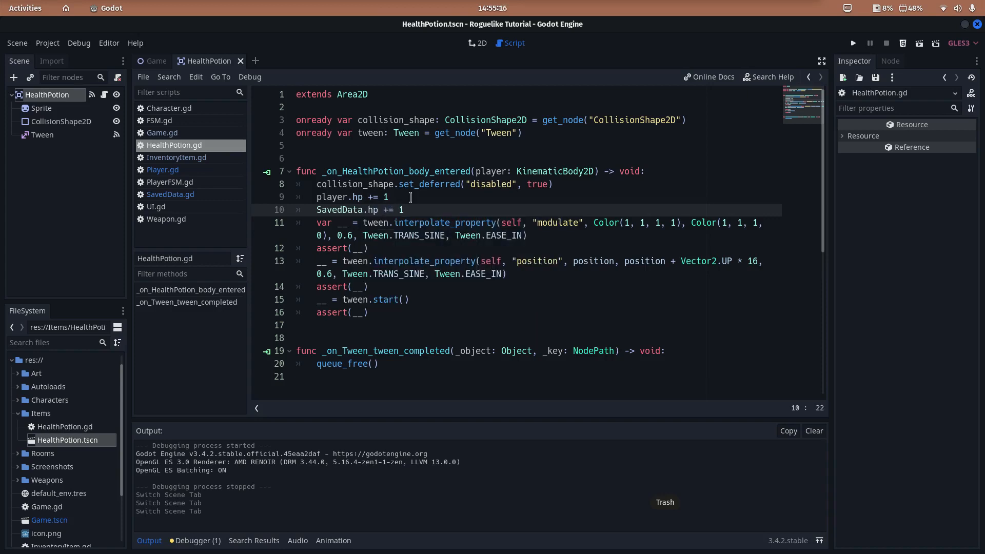